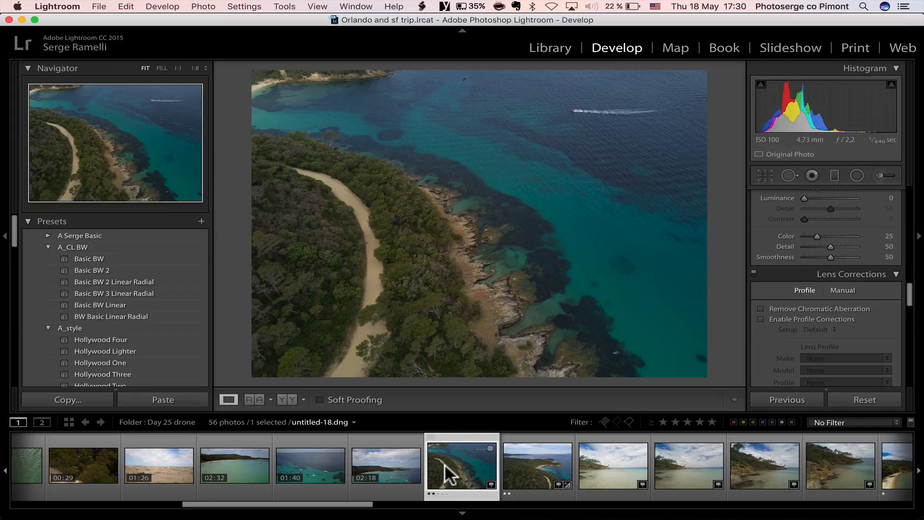
# - Rate the coastal path photo two stars and step on through the next drone shots
pyautogui.press('2')
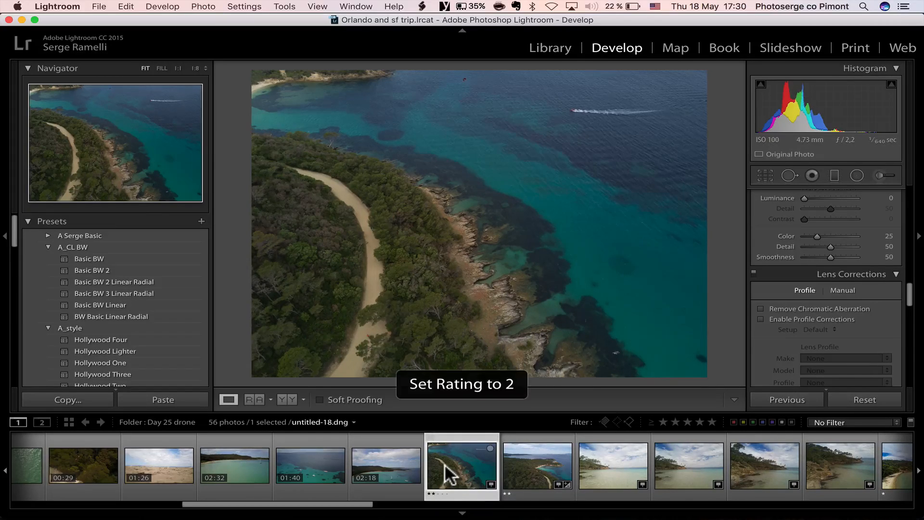
pyautogui.click(537, 466)
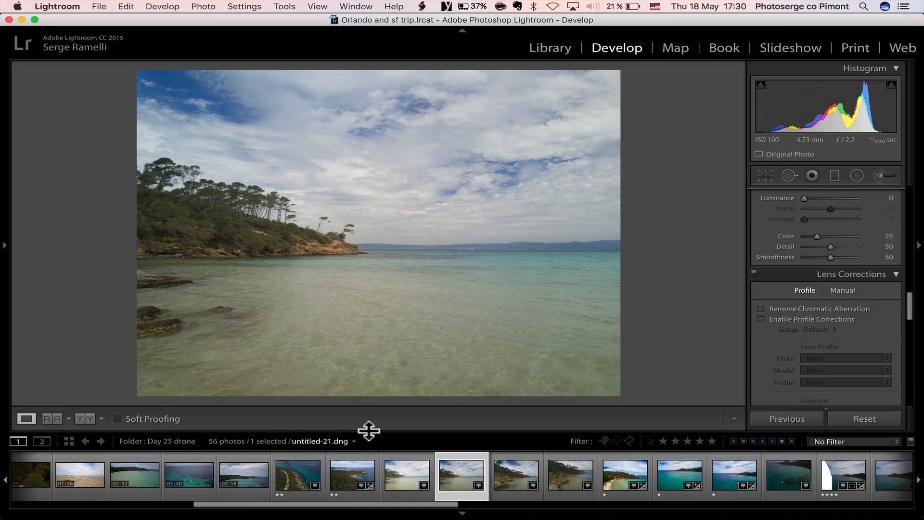
pyautogui.moveTo(346, 243)
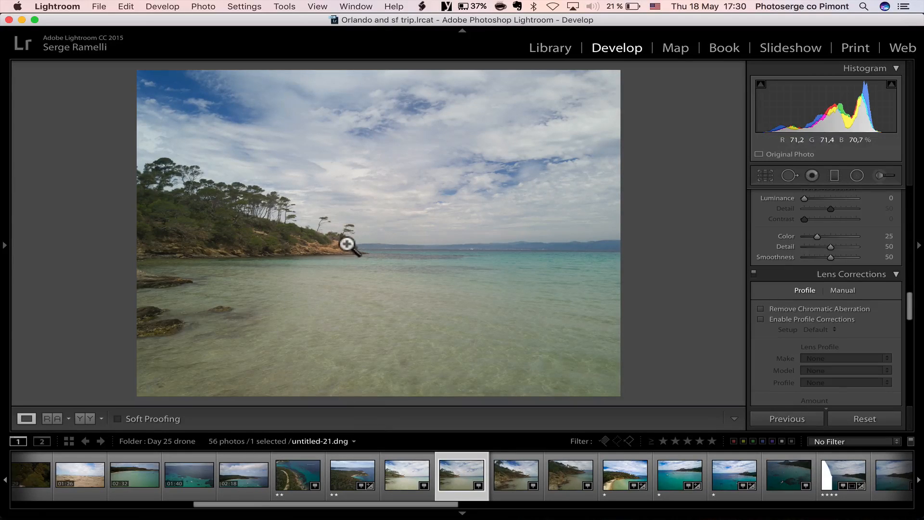
pyautogui.click(516, 475)
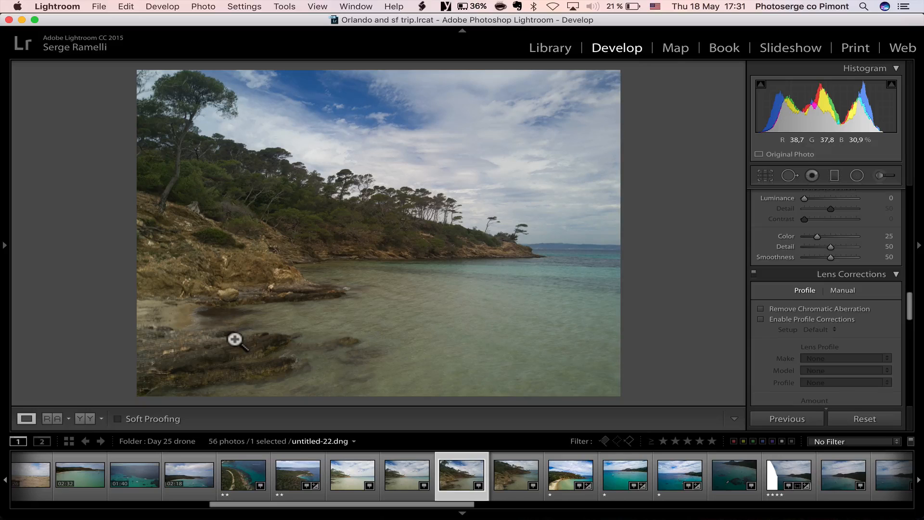
pyautogui.press('right')
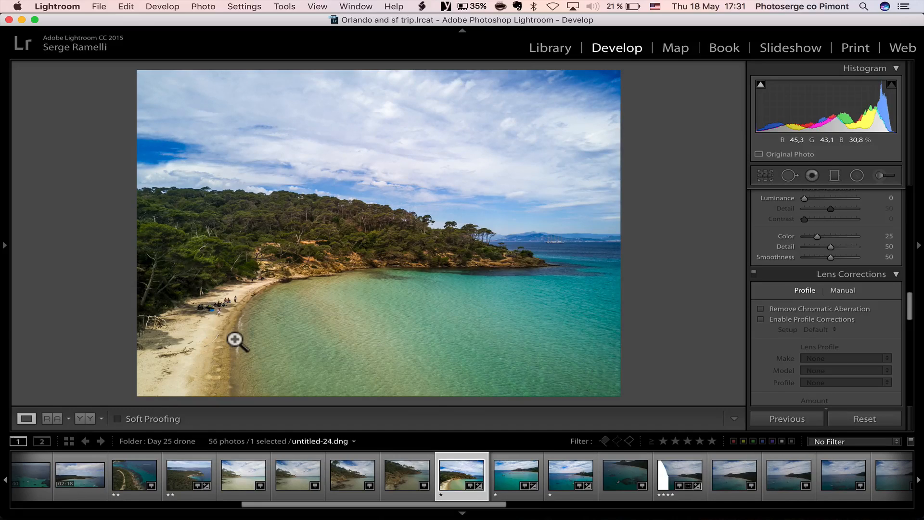
# - Rate the sandy beach bay photo one star and move on to the overlapping bay photos
pyautogui.press('1')
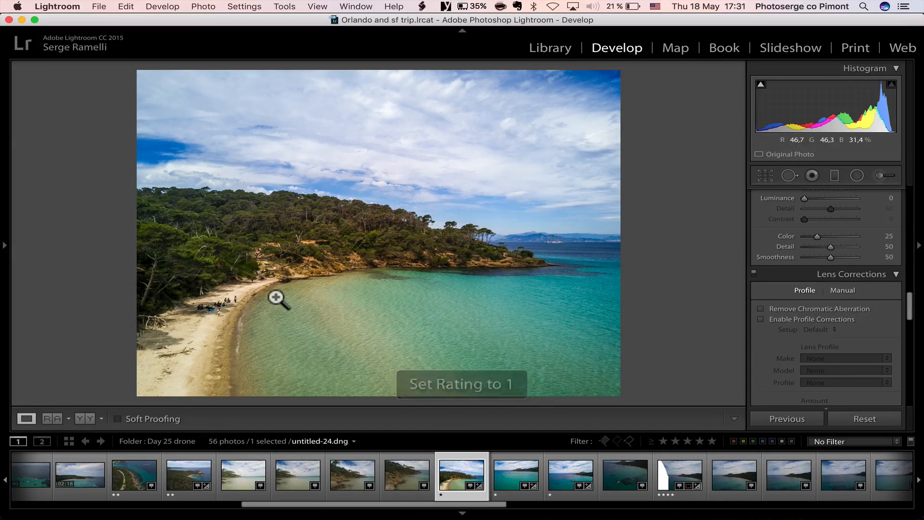
pyautogui.moveTo(351, 183)
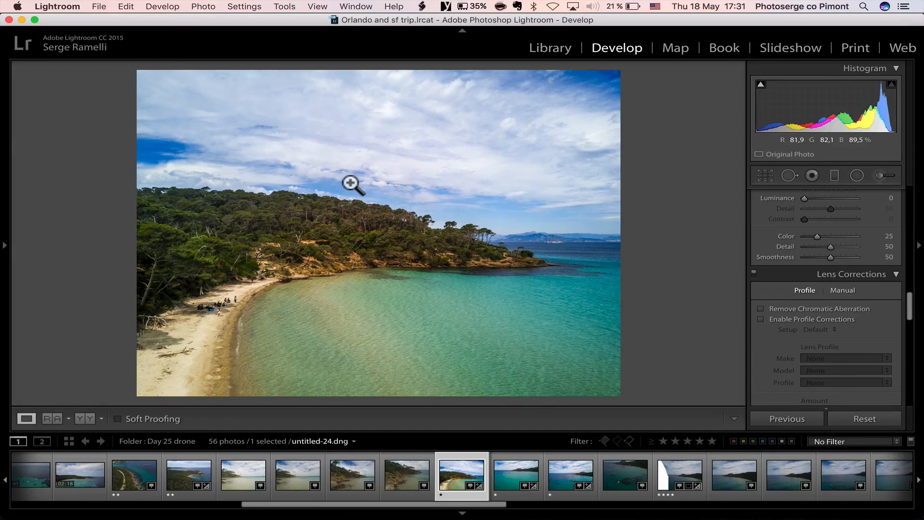
pyautogui.moveTo(471, 352)
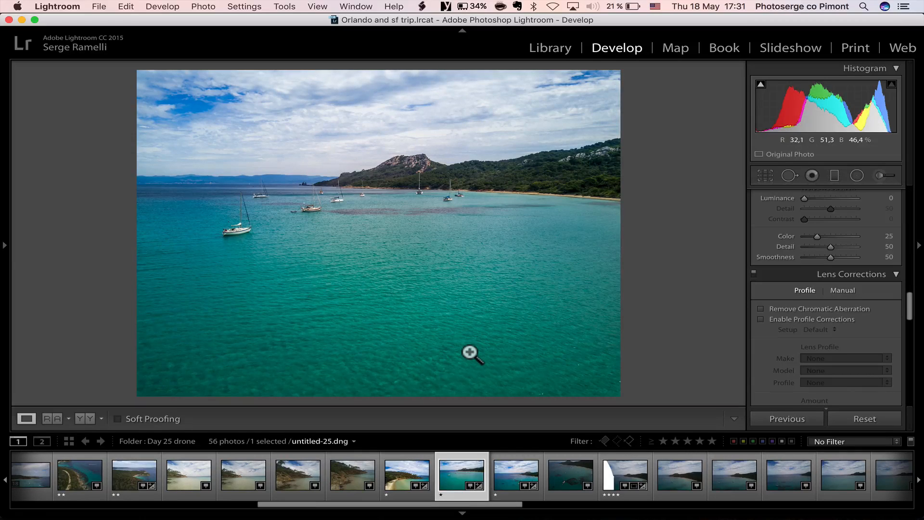
pyautogui.press('1')
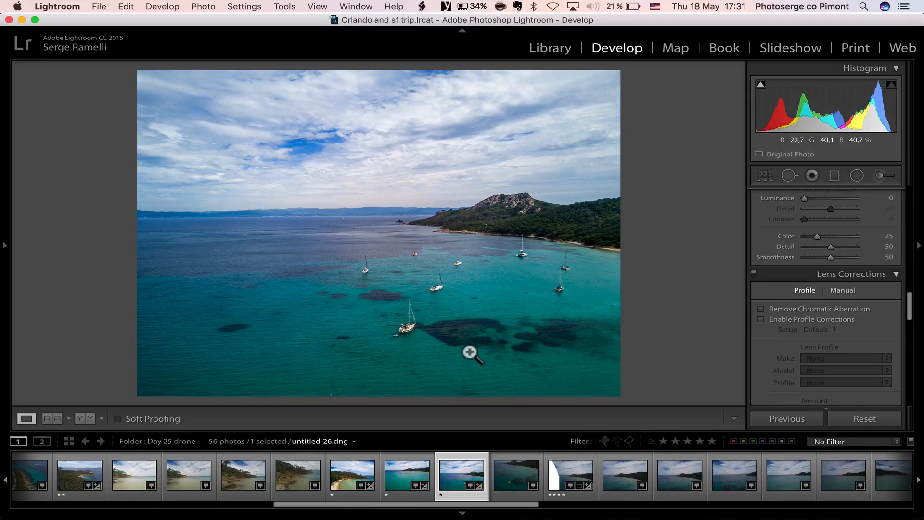
pyautogui.click(516, 474)
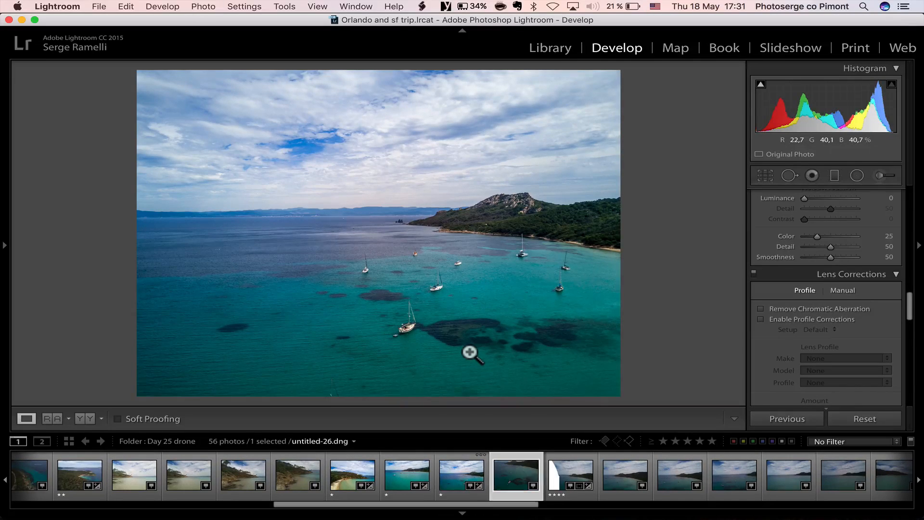
pyautogui.click(461, 474)
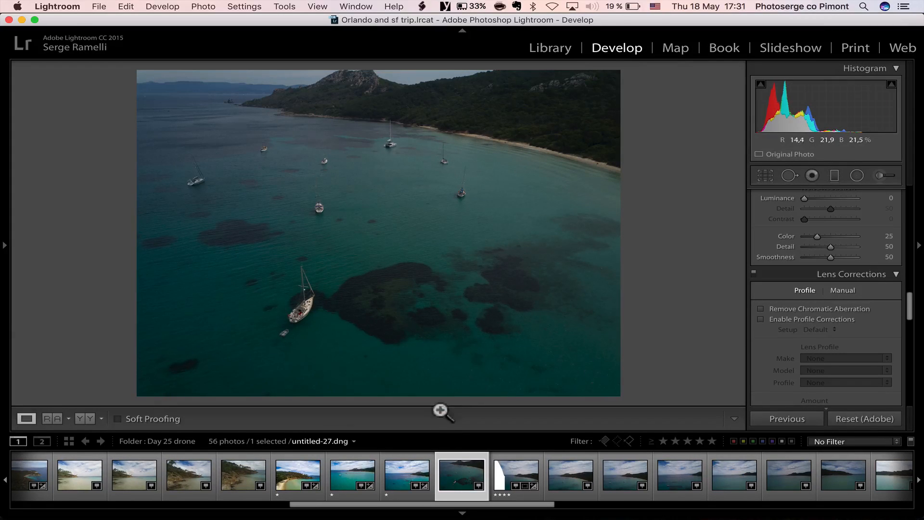
# - Select both overlapping sailboats-bay photos and reset the edited one to defaults
pyautogui.click(406, 475)
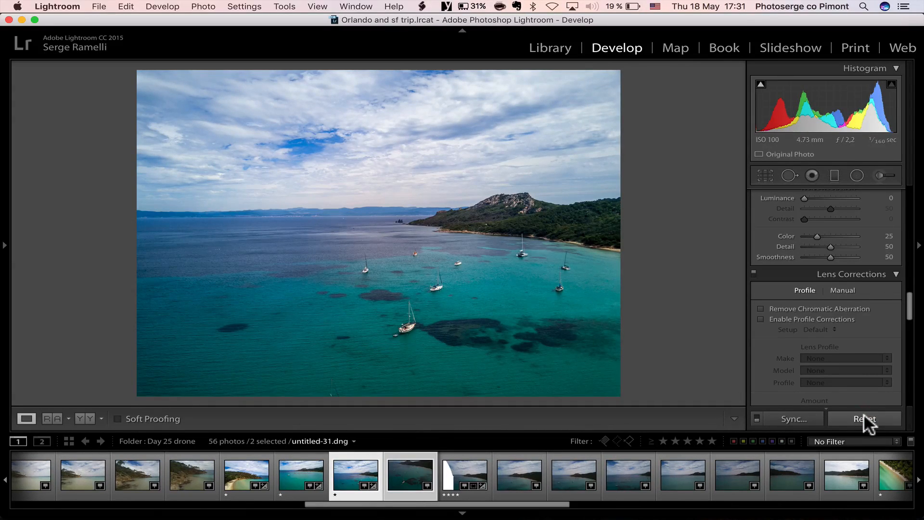
pyautogui.click(862, 419)
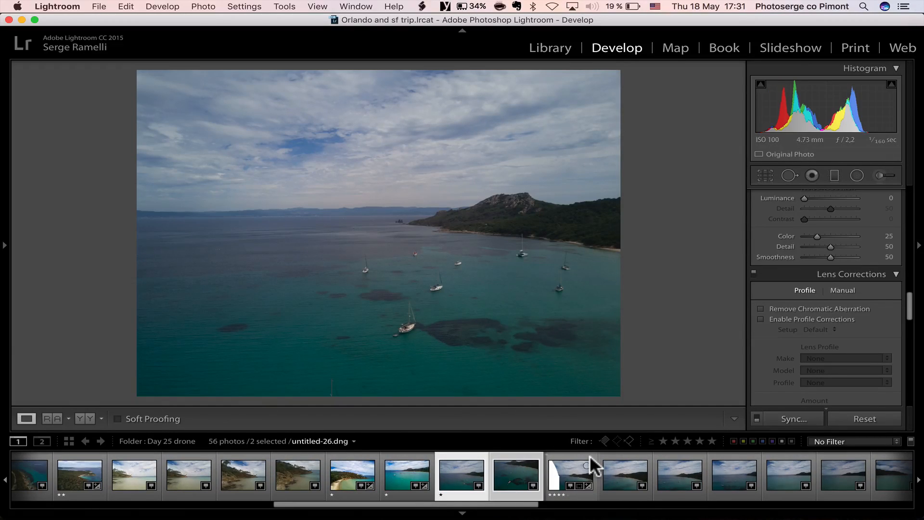
# - Start a Photo Merge panorama of the pair with spherical projection and Auto Crop off
pyautogui.rightClick(460, 476)
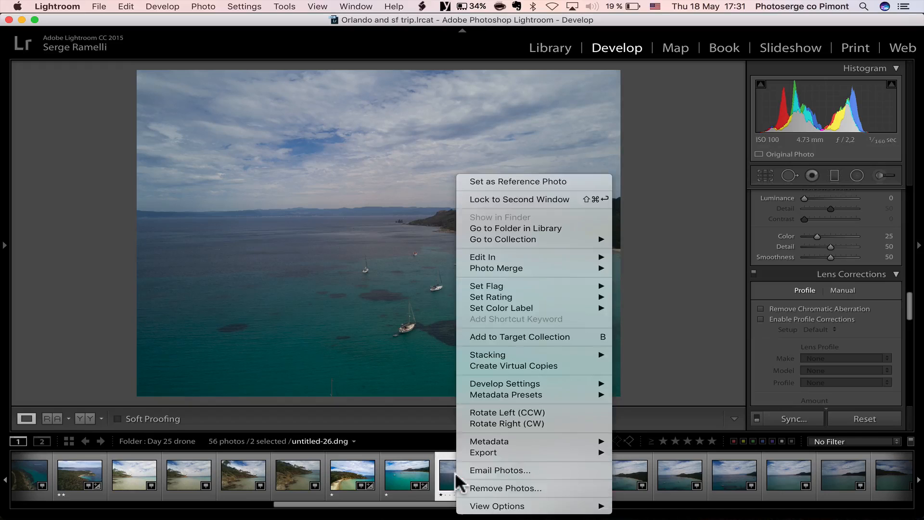
pyautogui.moveTo(496, 268)
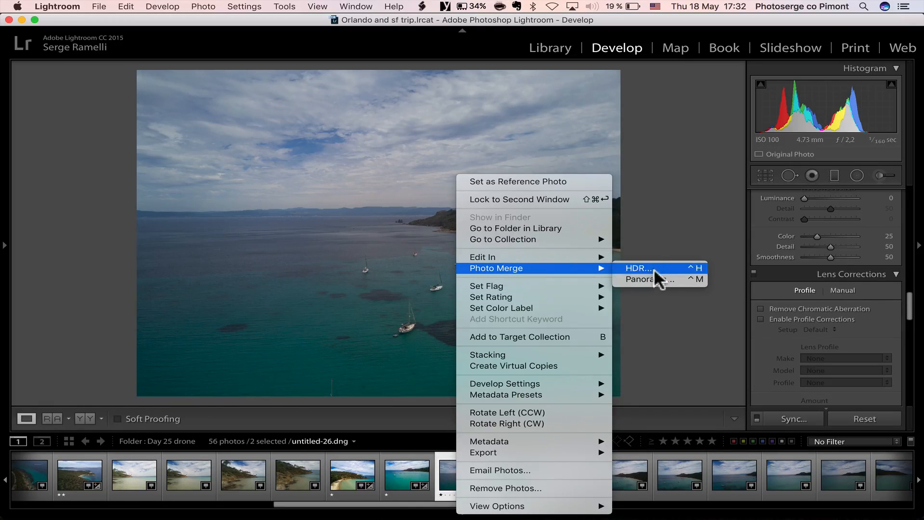
pyautogui.click(644, 279)
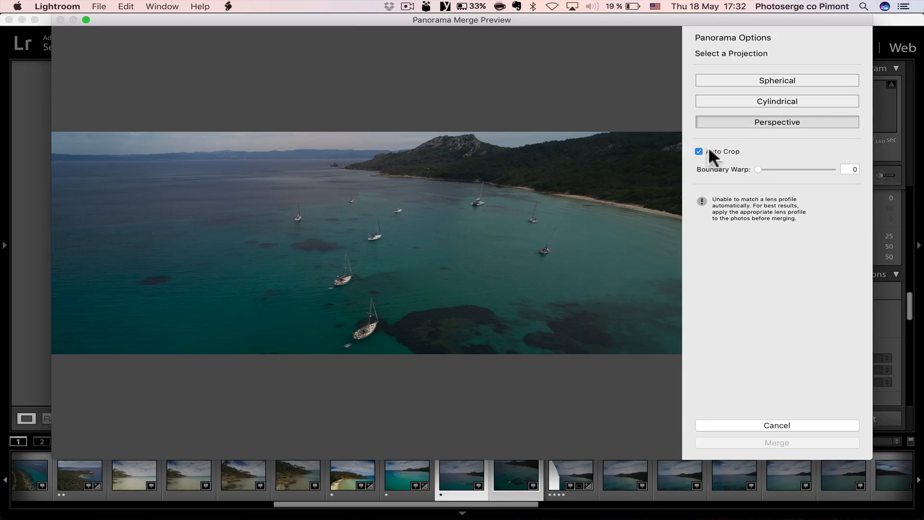
pyautogui.click(698, 151)
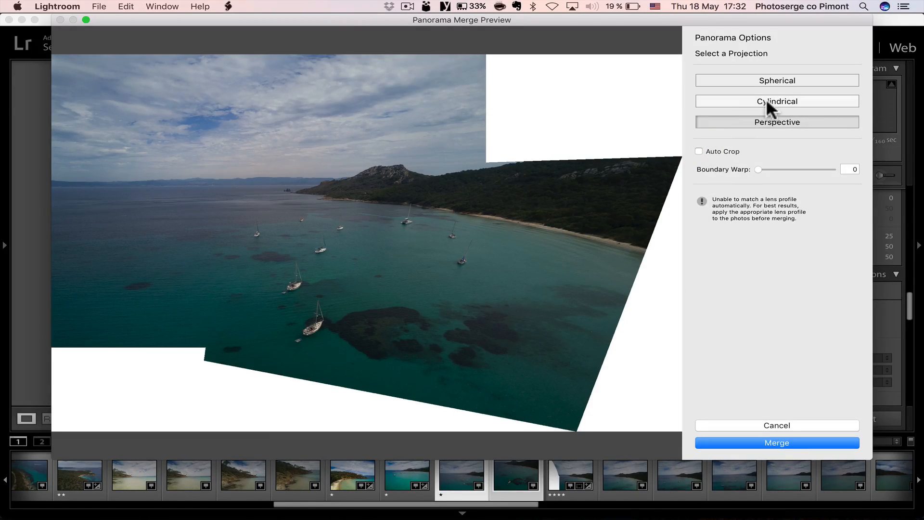
pyautogui.click(776, 101)
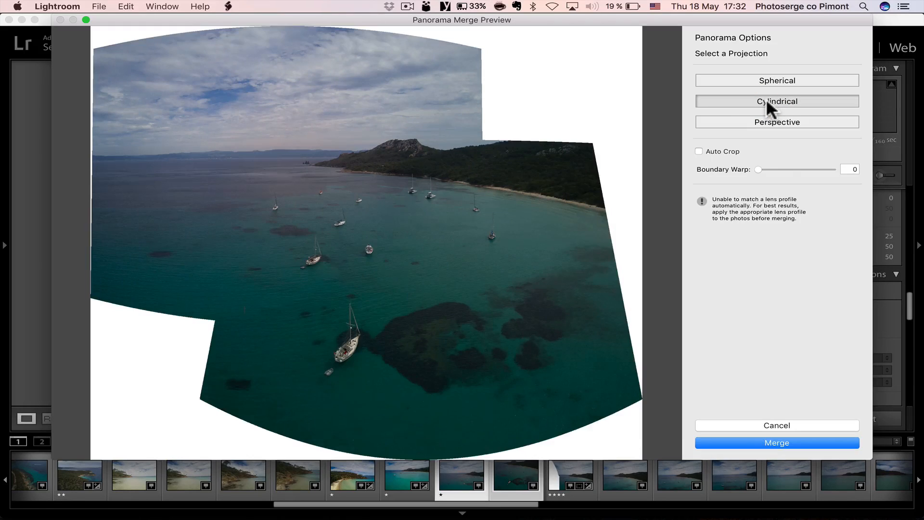
pyautogui.click(775, 80)
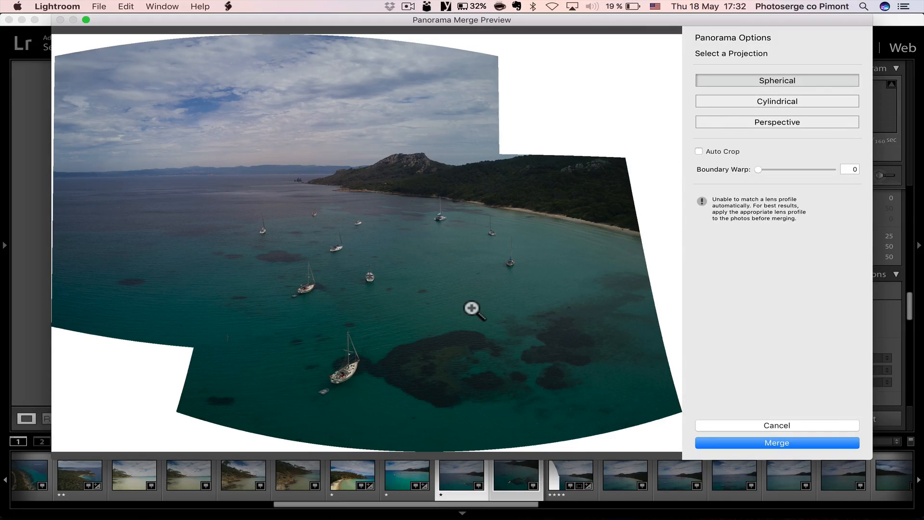
pyautogui.moveTo(681, 166)
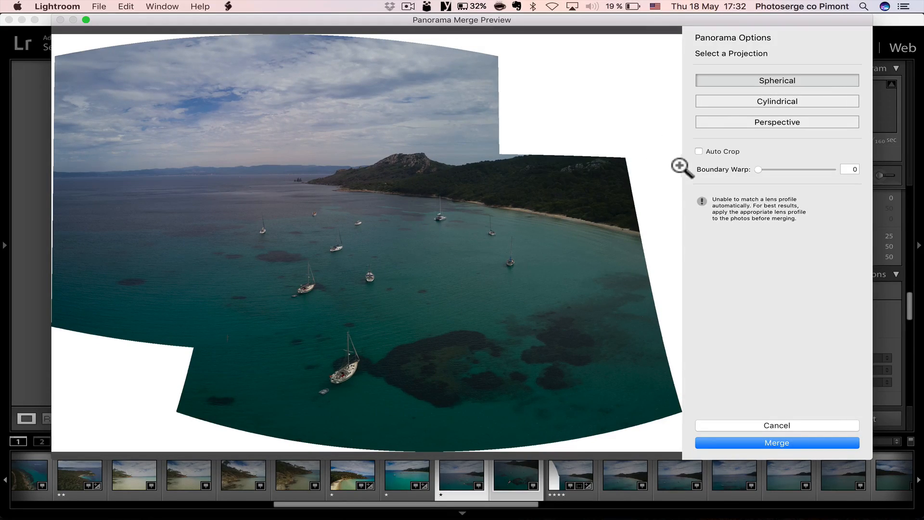
# - Preview auto crop, set Boundary Warp to 50 and merge the panorama
pyautogui.click(699, 151)
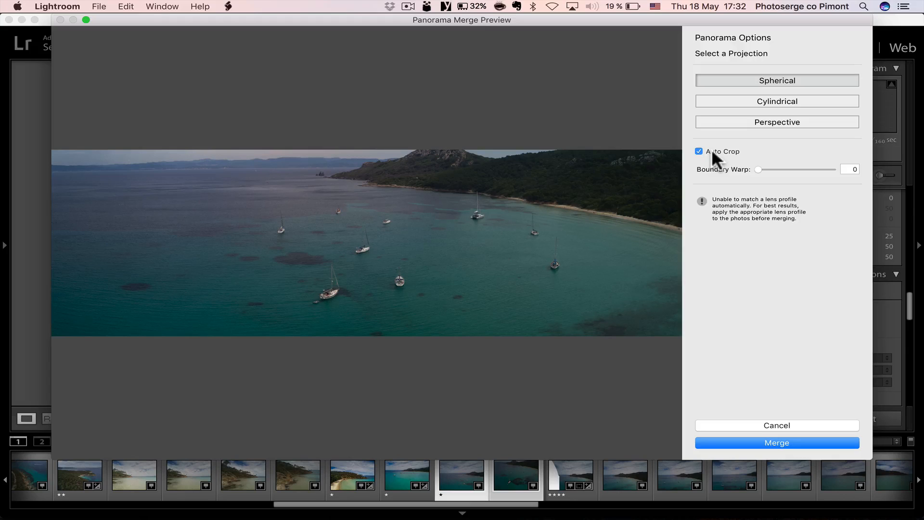
pyautogui.moveTo(760, 169); pyautogui.dragTo(787, 169)
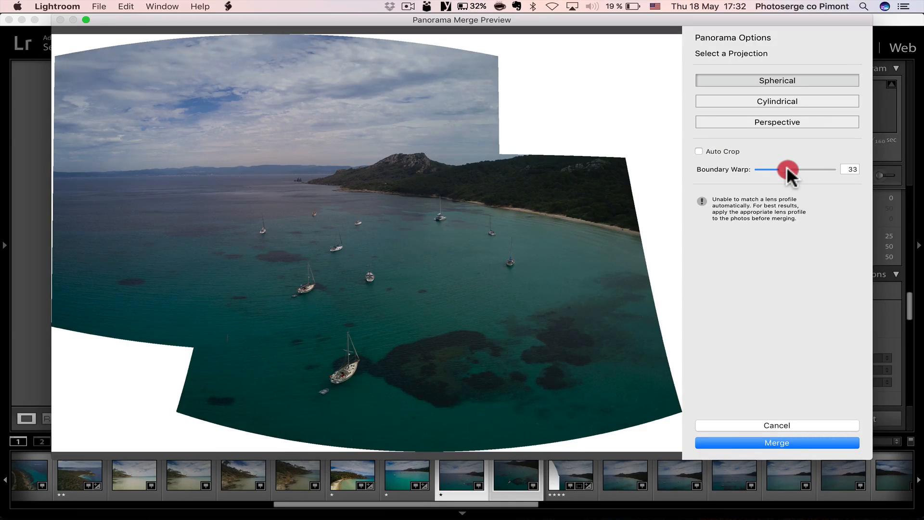
pyautogui.moveTo(787, 170); pyautogui.dragTo(801, 170)
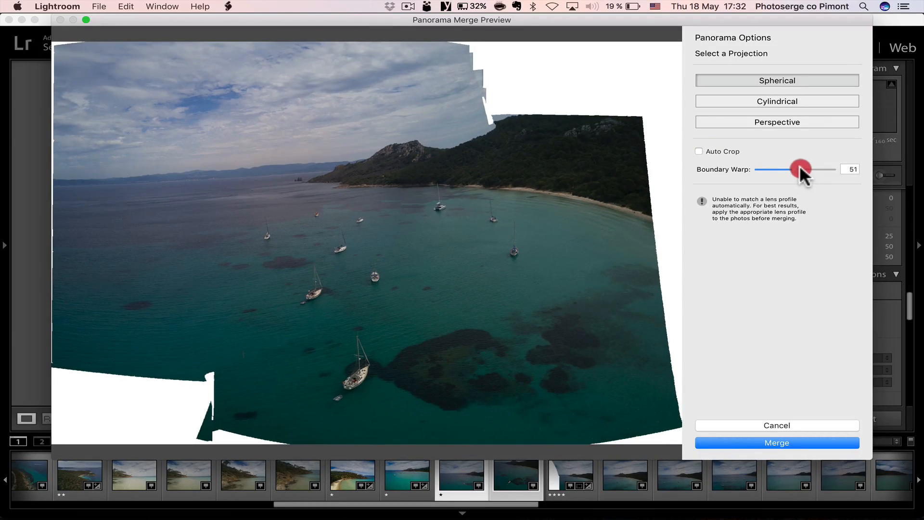
pyautogui.moveTo(801, 170); pyautogui.dragTo(792, 170)
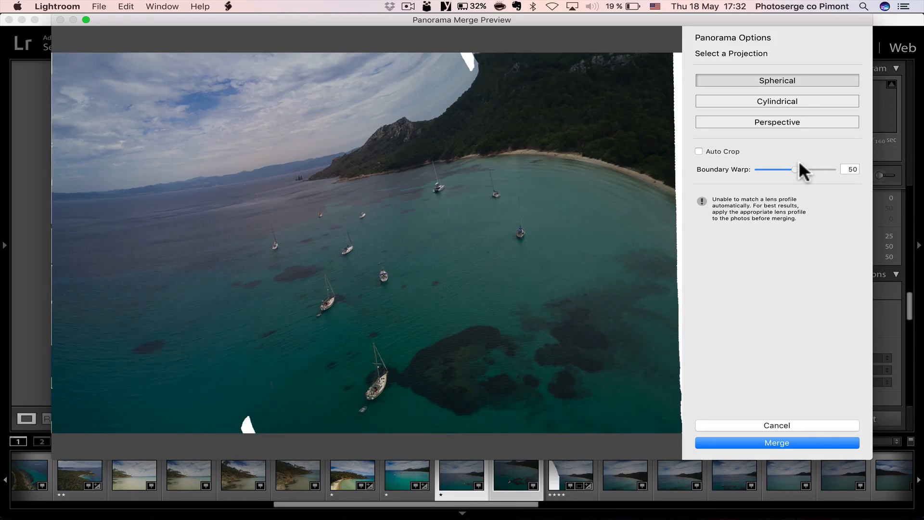
pyautogui.click(776, 424)
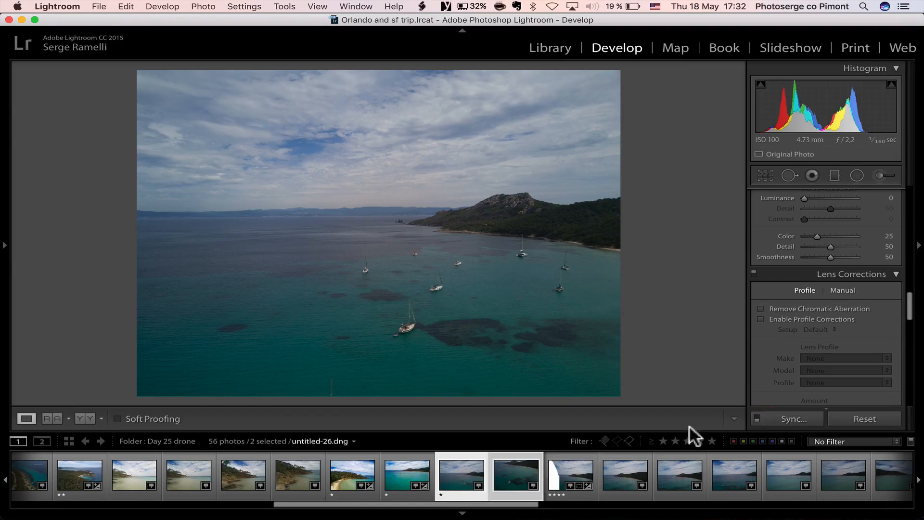
# - View the merged panorama, then select untitled-27 and untitled-28 together for combining
pyautogui.click(570, 475)
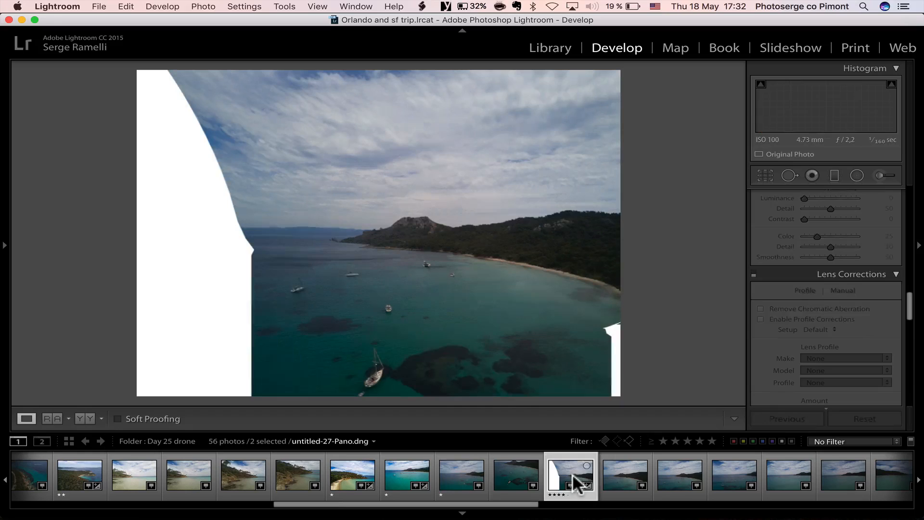
pyautogui.click(461, 474)
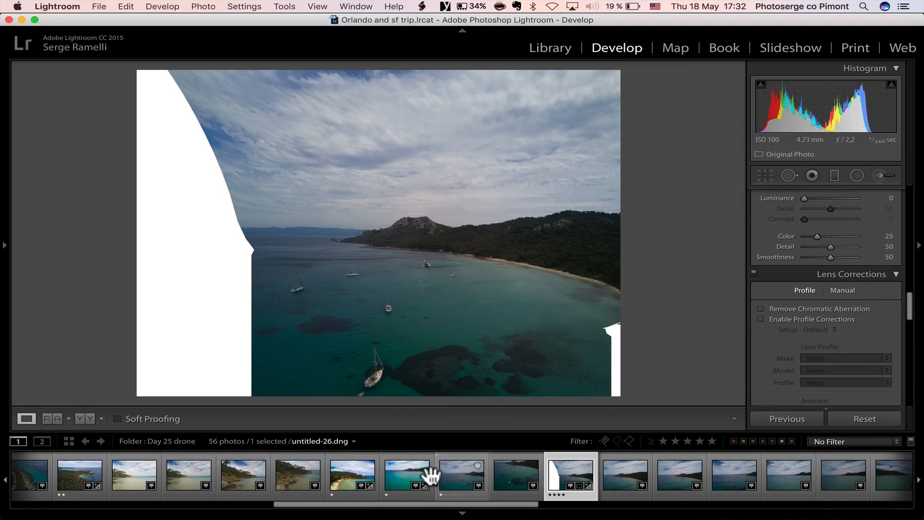
pyautogui.click(406, 474)
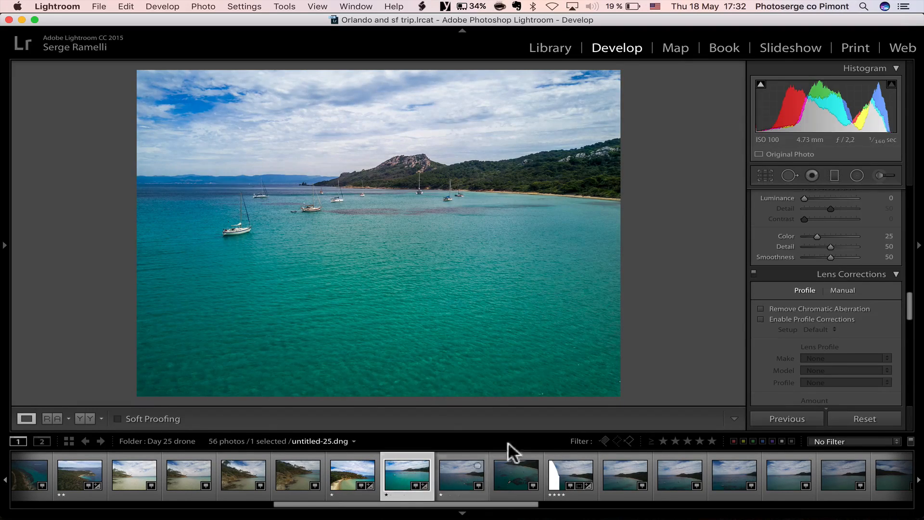
pyautogui.click(862, 419)
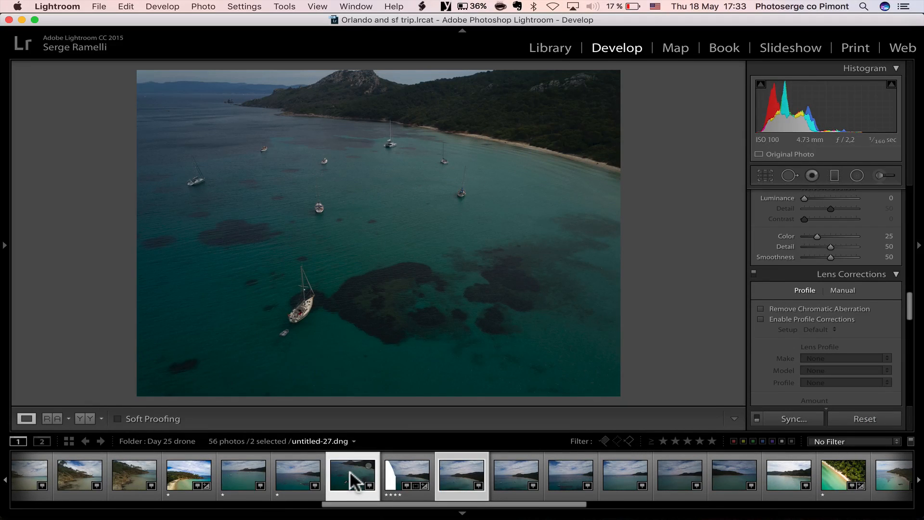
pyautogui.click(461, 475)
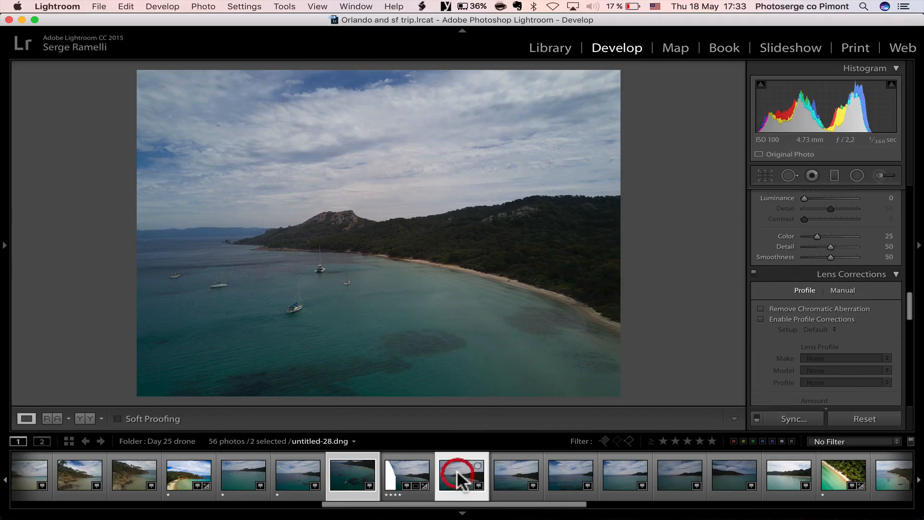
pyautogui.moveTo(461, 477)
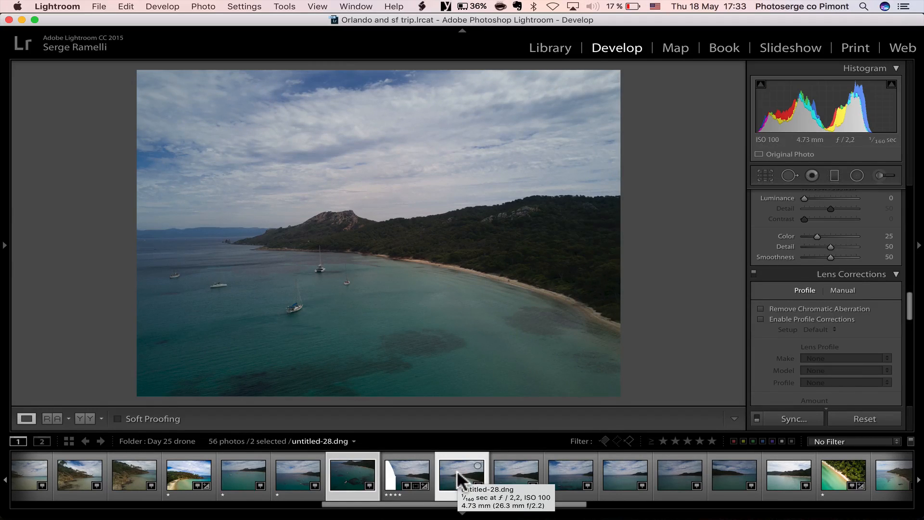
# - Start a Photo Merge panorama of the two bay shots with perspective projection
pyautogui.rightClick(461, 477)
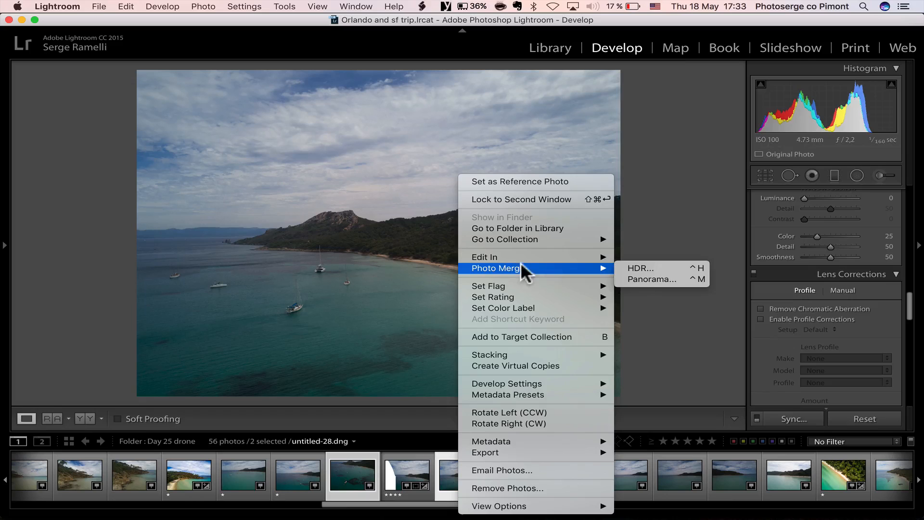
pyautogui.click(652, 279)
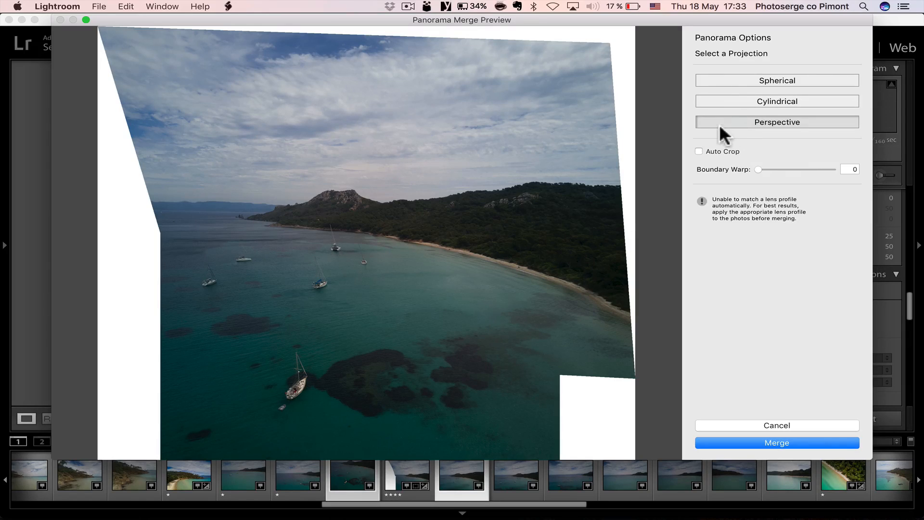
pyautogui.click(777, 101)
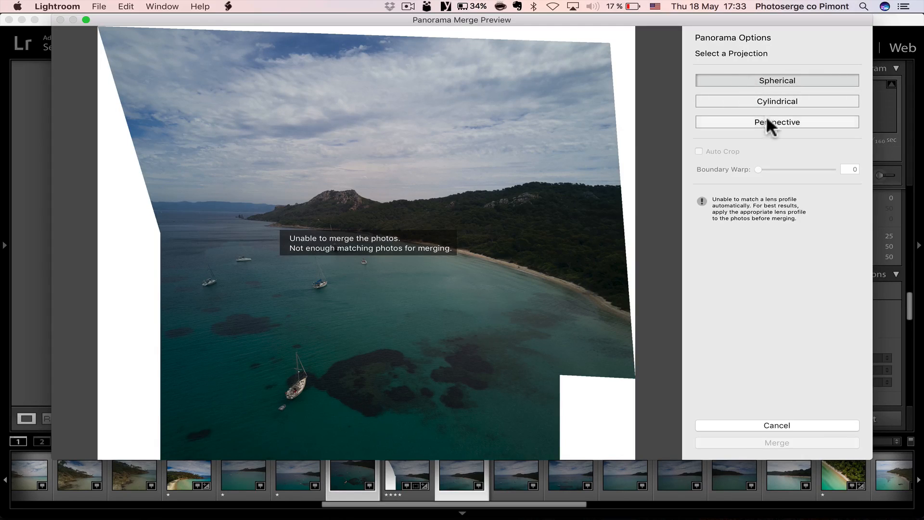
pyautogui.click(776, 122)
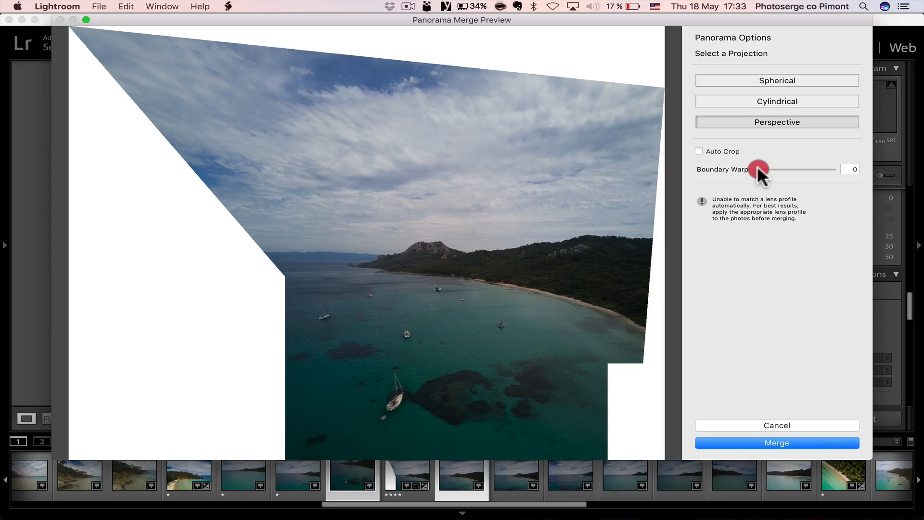
# - Raise Boundary Warp to 100 and merge into untitled-27-Pano.dng
pyautogui.moveTo(763, 169); pyautogui.dragTo(783, 169)
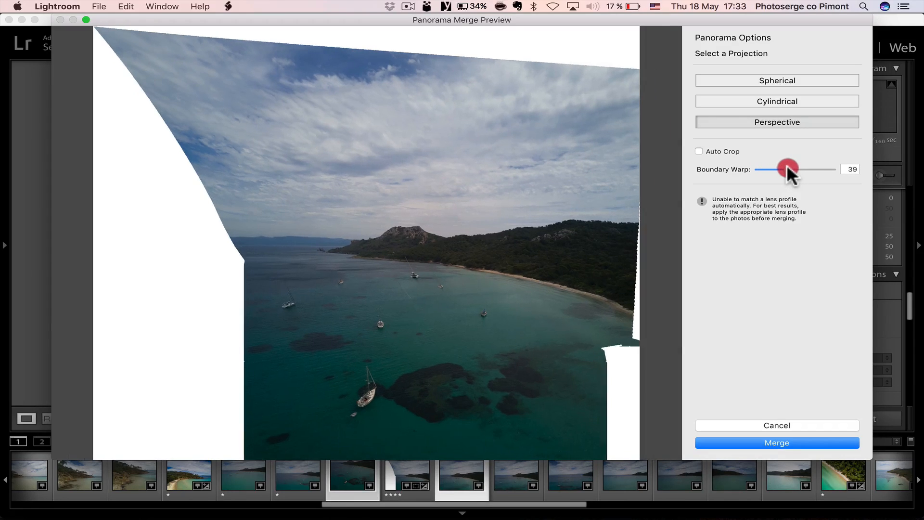
pyautogui.moveTo(782, 169); pyautogui.dragTo(805, 169)
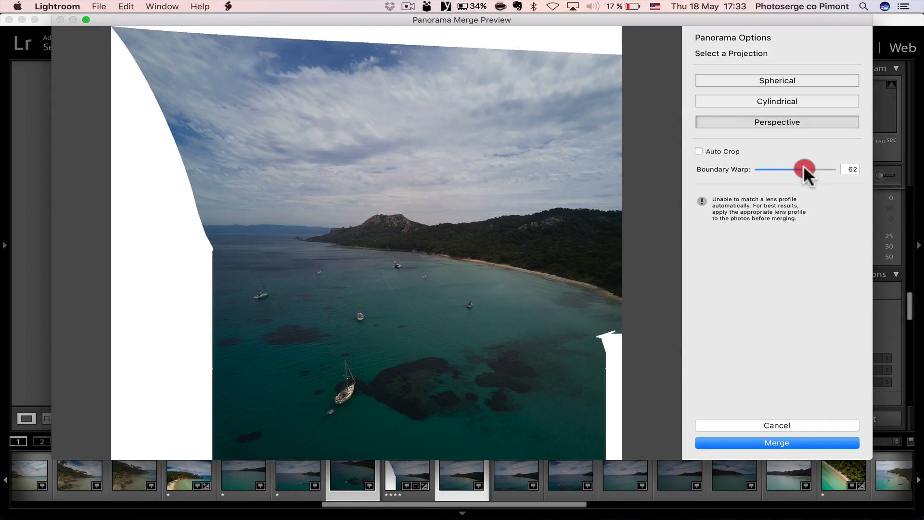
pyautogui.moveTo(805, 169); pyautogui.dragTo(825, 169)
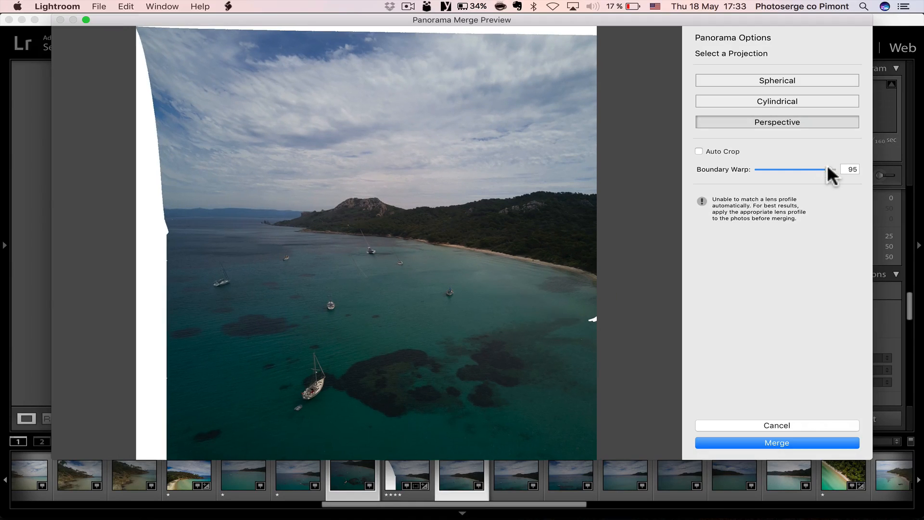
pyautogui.moveTo(816, 170); pyautogui.dragTo(831, 169)
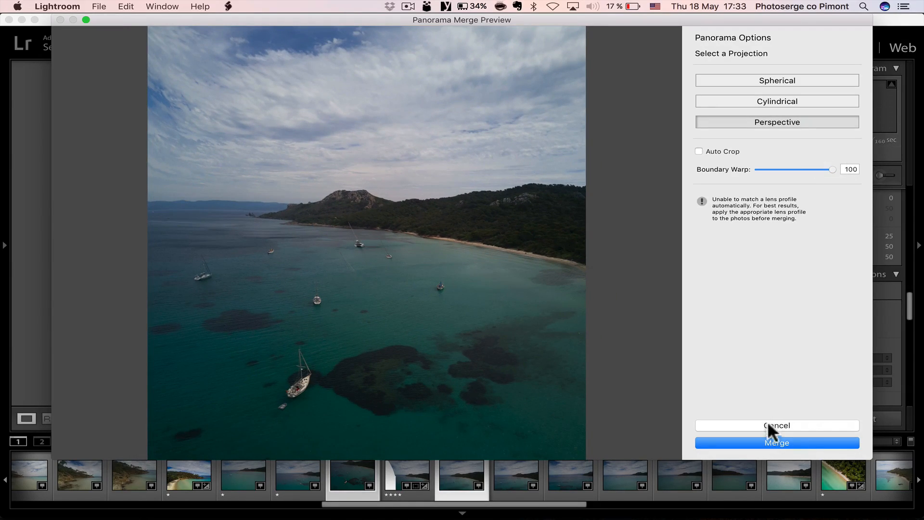
pyautogui.click(776, 424)
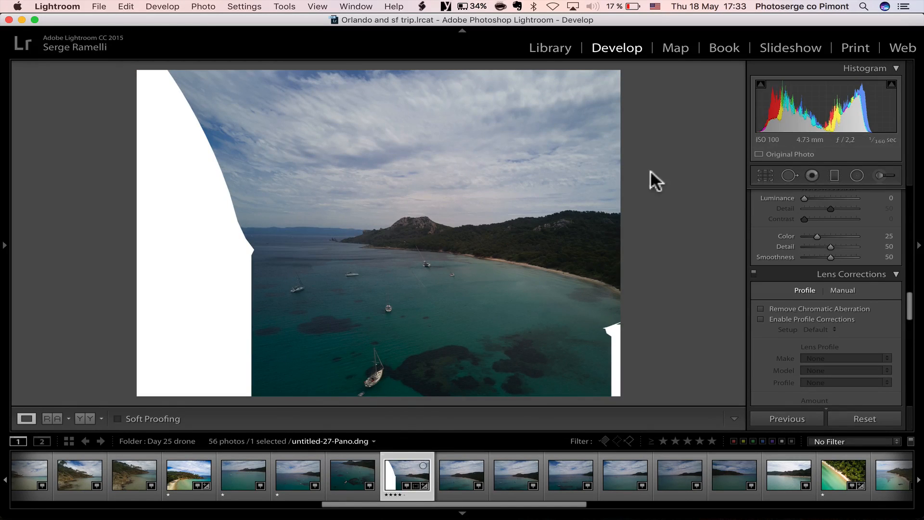
# - Crop the panorama to a tall frame without white edges, then move to the beach shot untitled-34
pyautogui.click(764, 175)
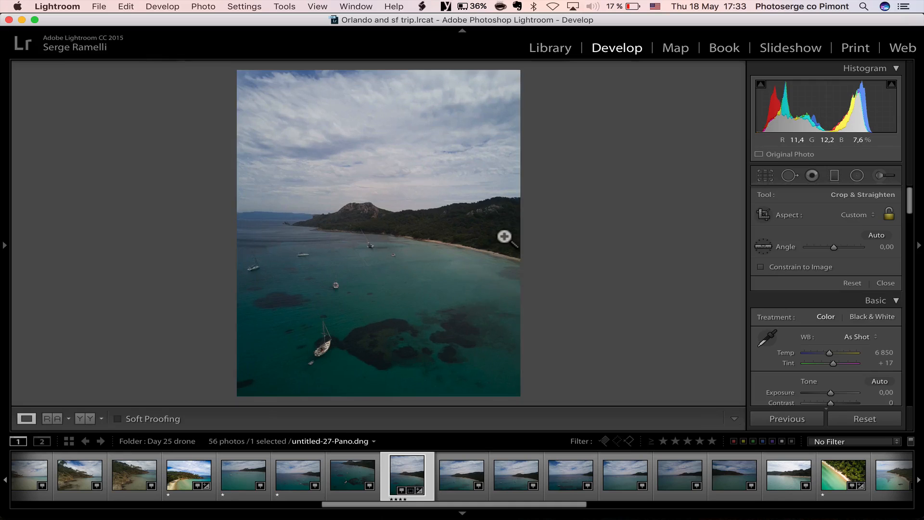
pyautogui.press('2')
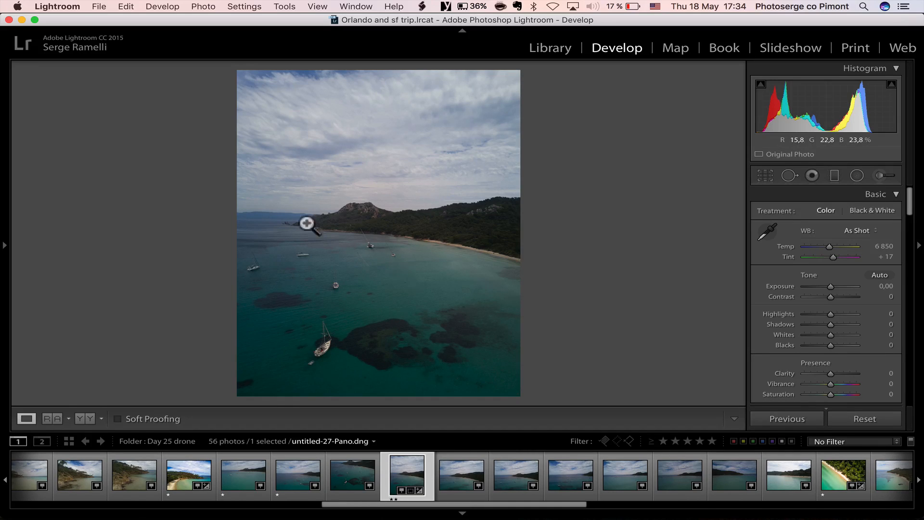
pyautogui.moveTo(326, 349)
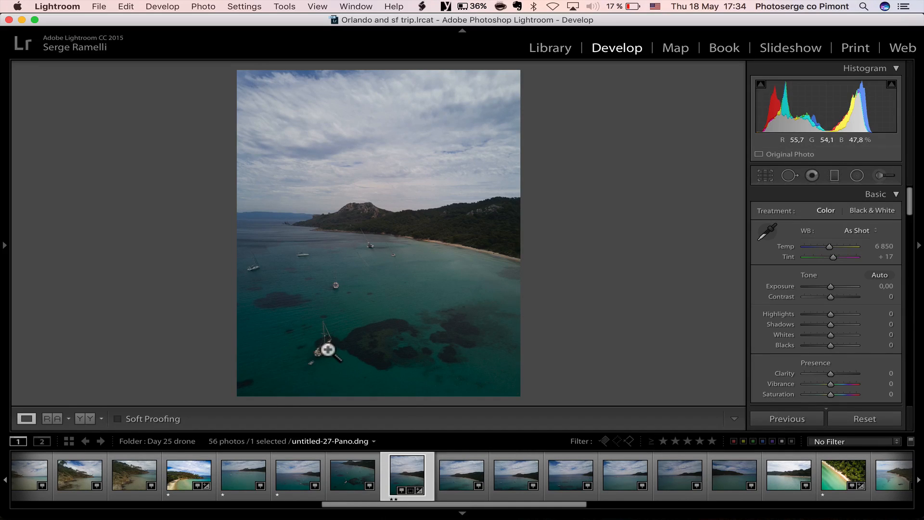
pyautogui.moveTo(381, 222)
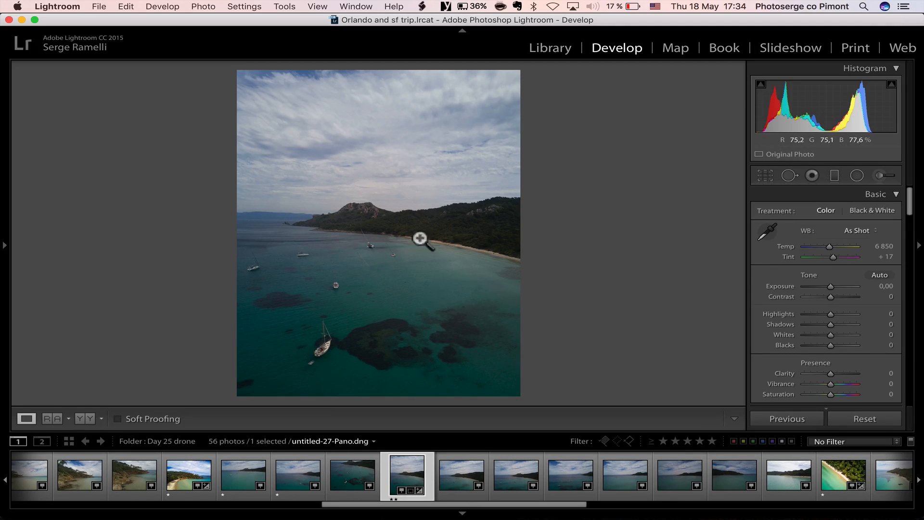
pyautogui.click(461, 475)
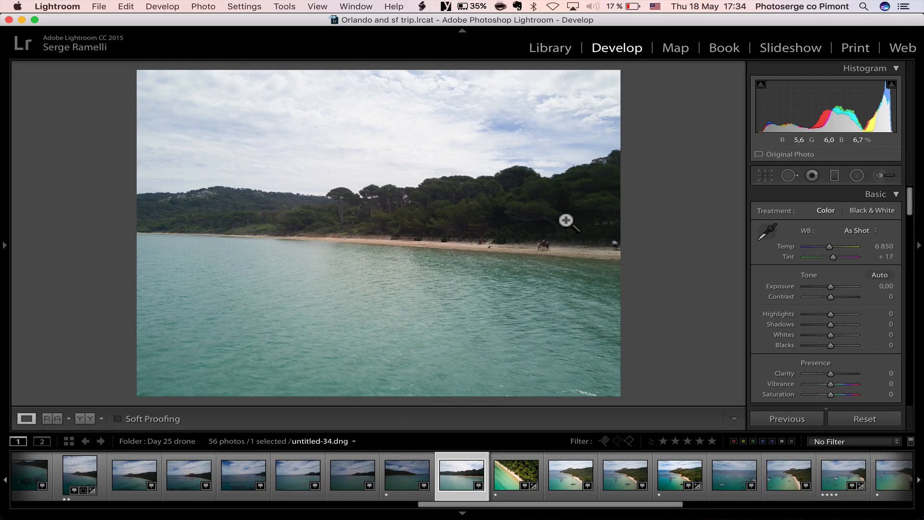
# - Step through the beach and bay drone shots until untitled-48 is shown
pyautogui.click(515, 475)
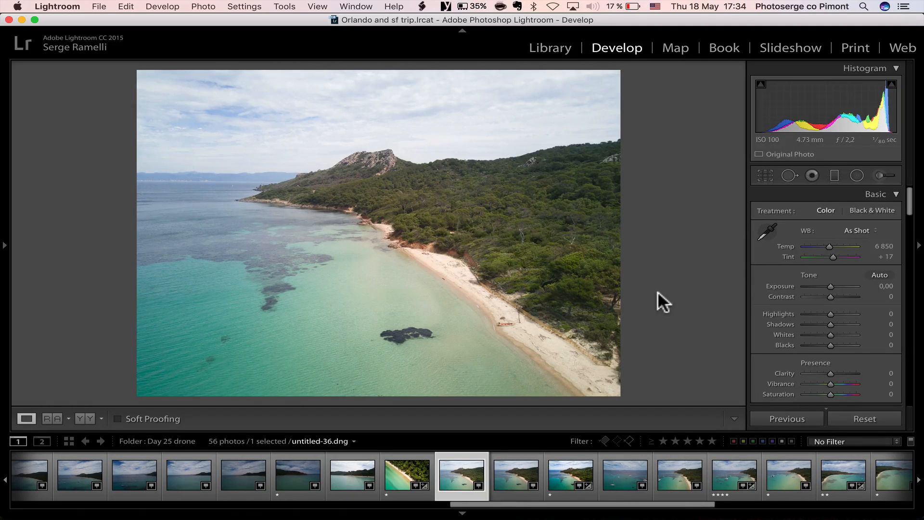
pyautogui.press('right')
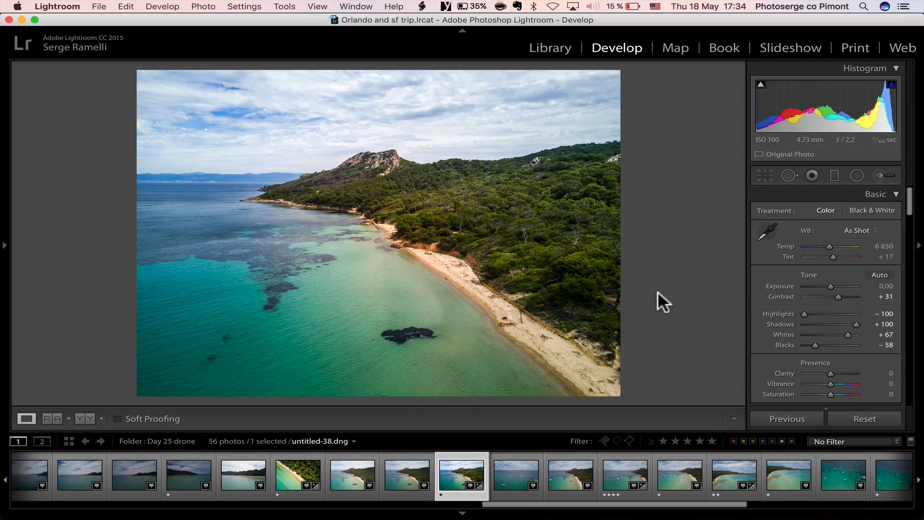
pyautogui.moveTo(340, 195)
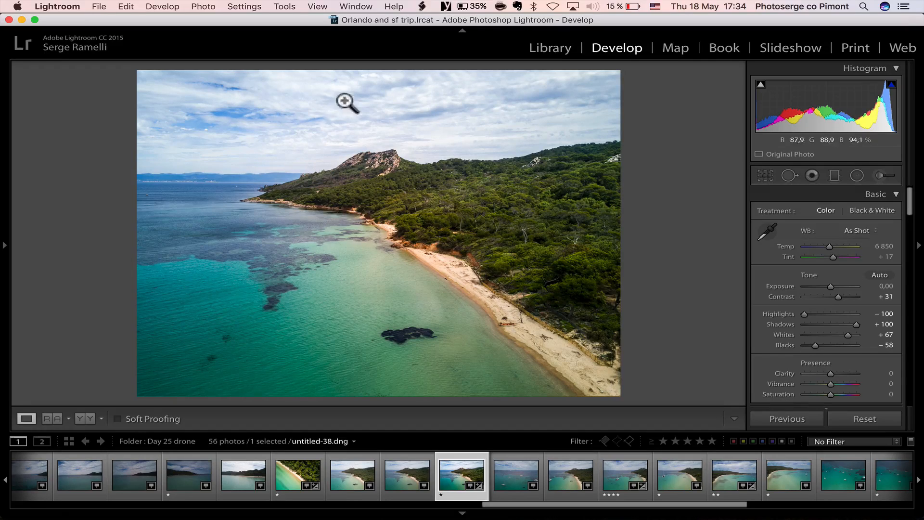
pyautogui.moveTo(301, 224)
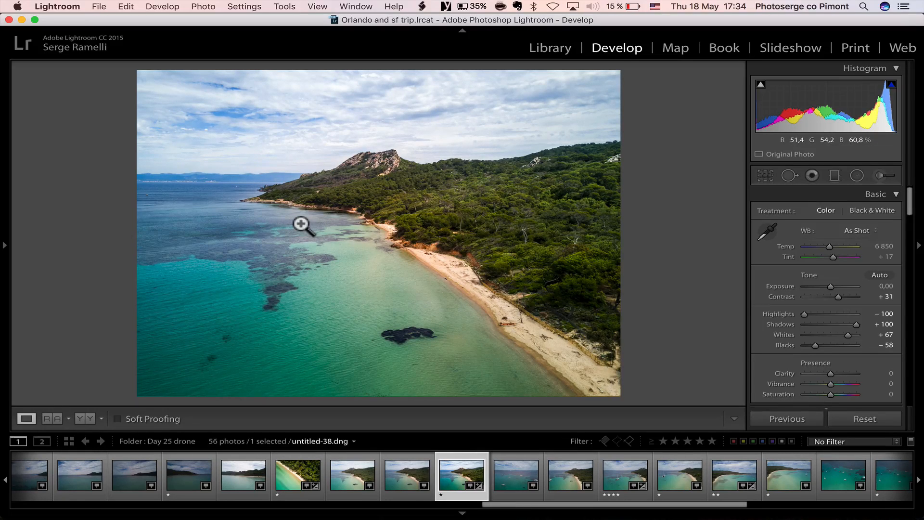
pyautogui.click(515, 474)
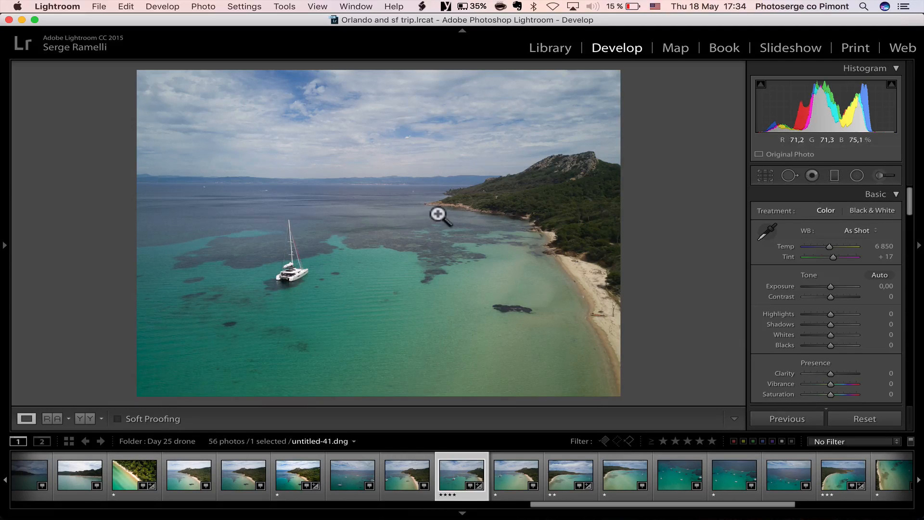
pyautogui.moveTo(414, 290)
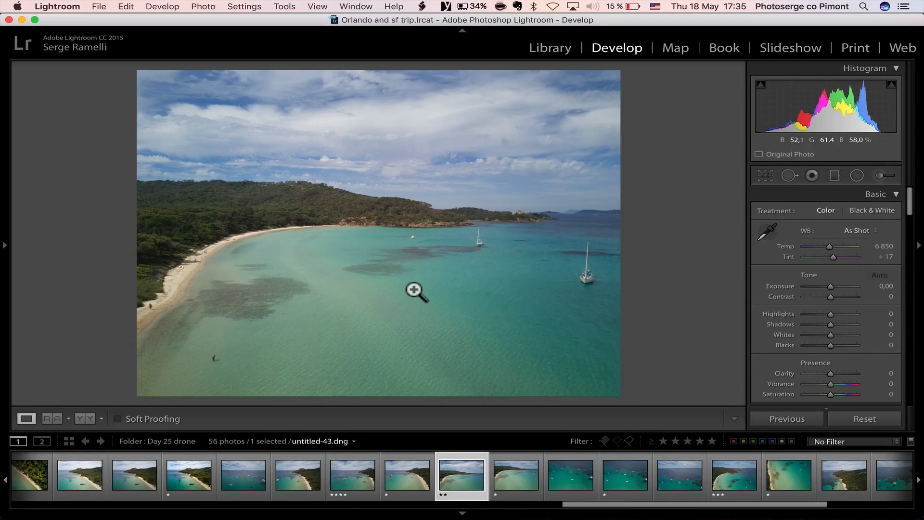
pyautogui.press('right')
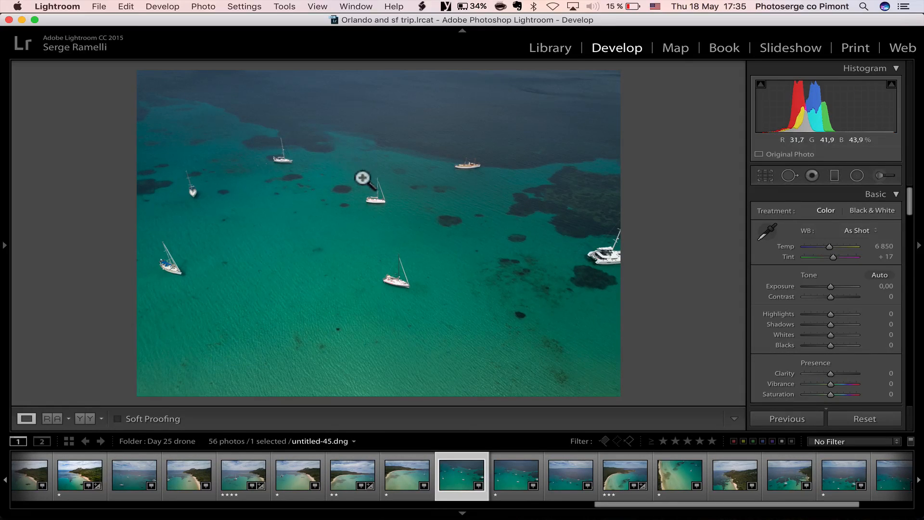
pyautogui.moveTo(419, 264)
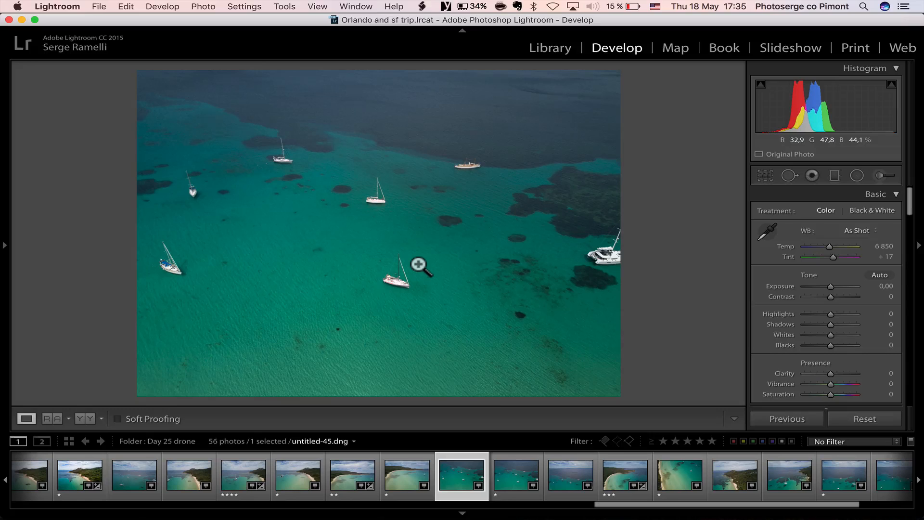
pyautogui.click(516, 474)
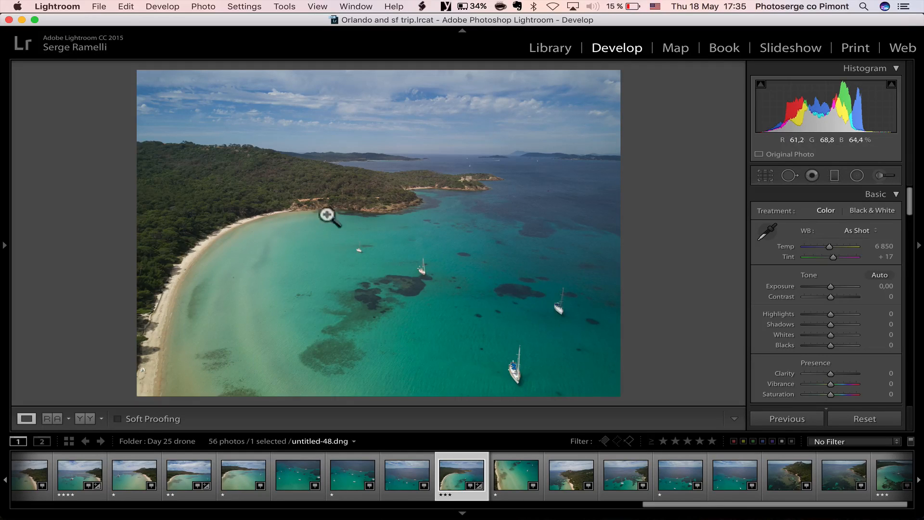
pyautogui.moveTo(470, 356)
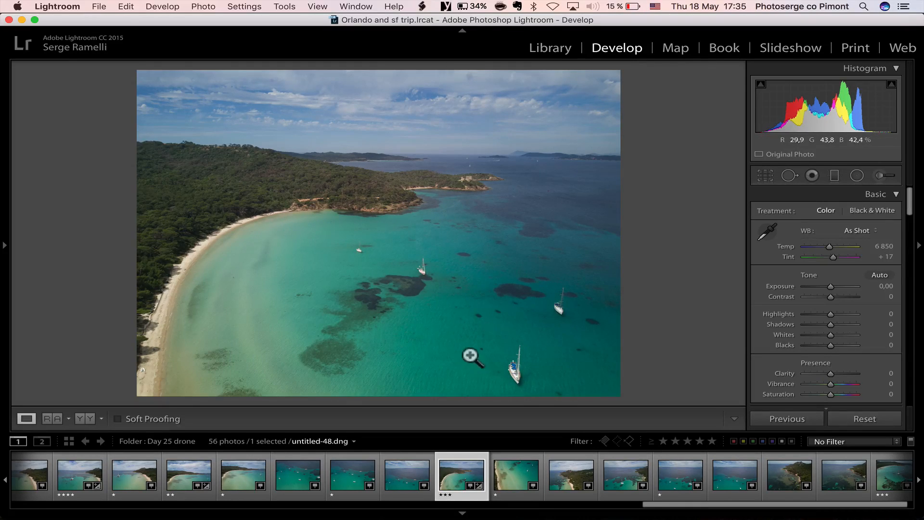
# - Open untitled-49 through untitled-52 and clear the rating on untitled-52
pyautogui.click(503, 475)
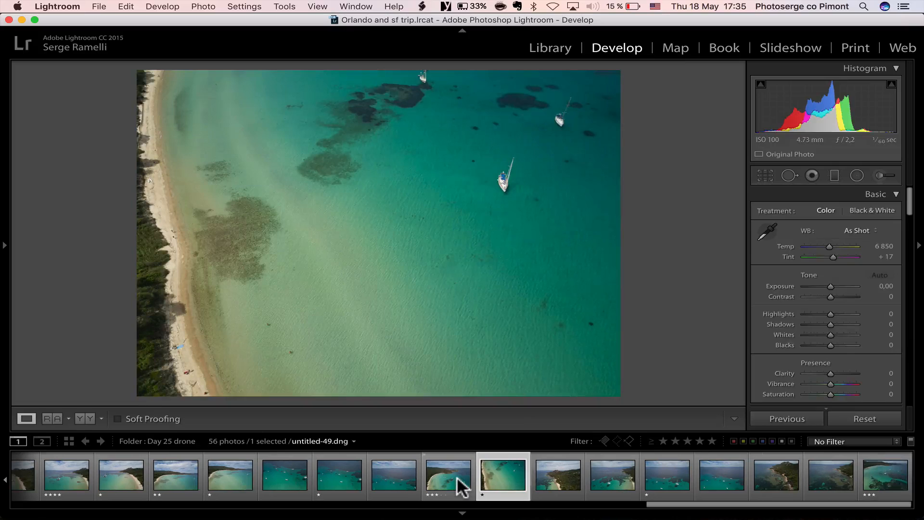
pyautogui.click(558, 476)
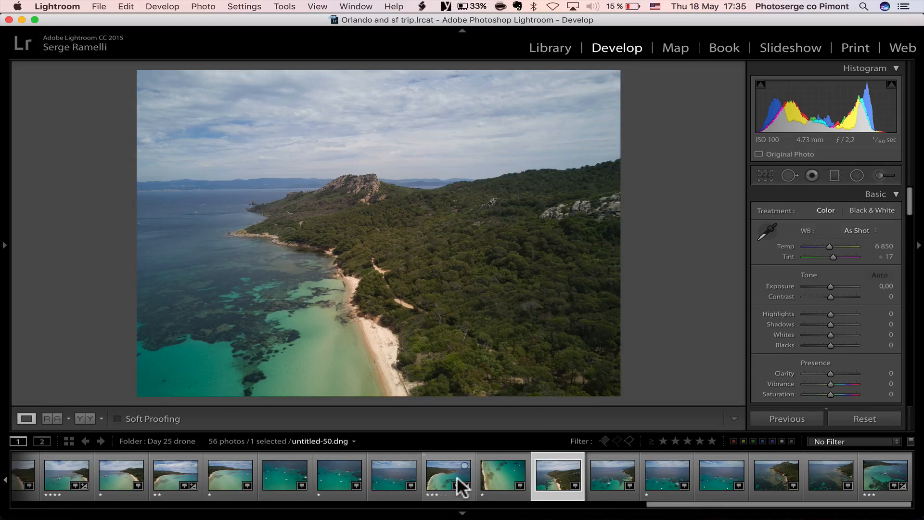
pyautogui.click(612, 475)
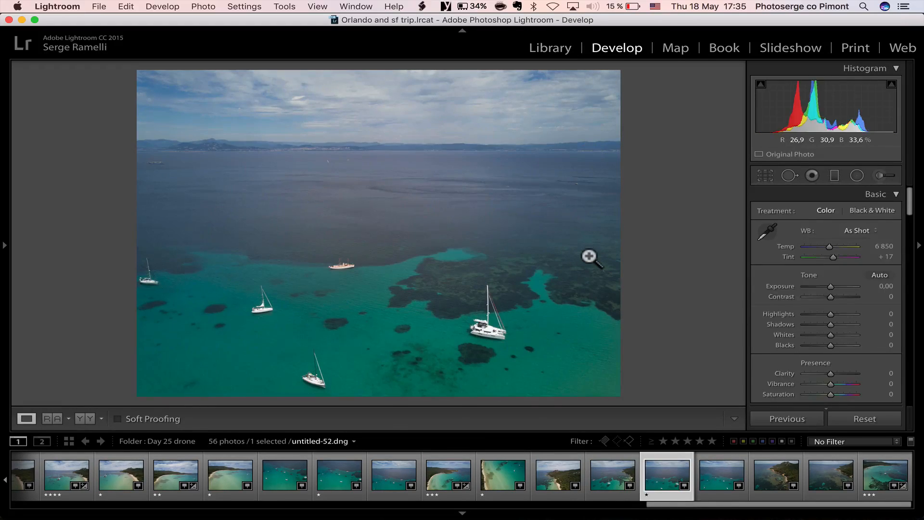
pyautogui.press('0')
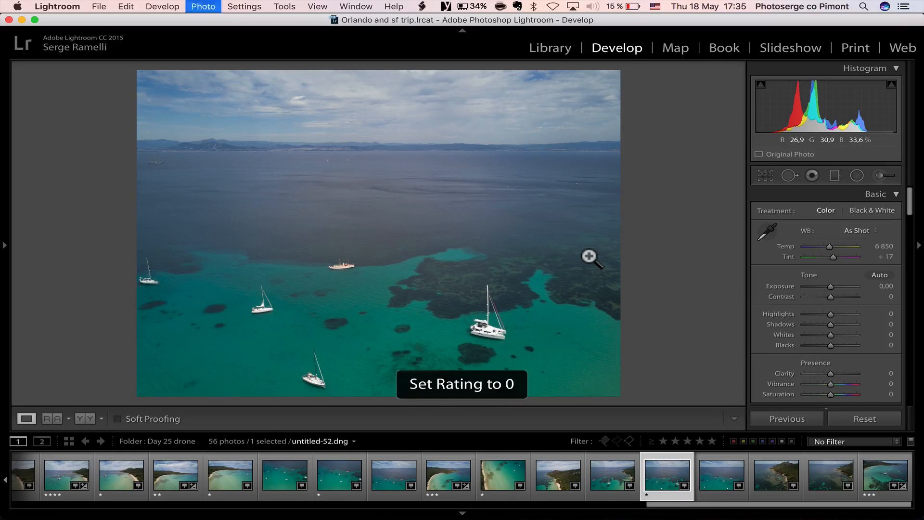
# - Move through the remaining drone photos to the final shot, untitled-56
pyautogui.press('right')
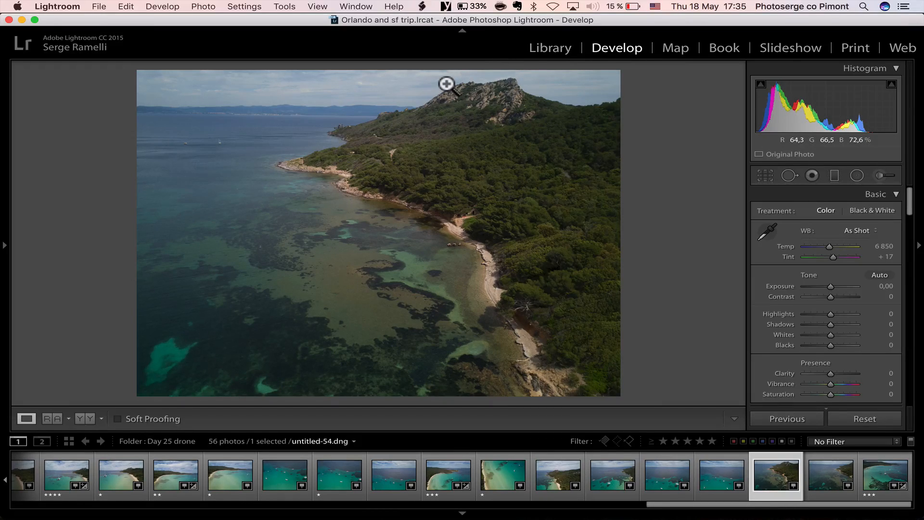
pyautogui.click(831, 474)
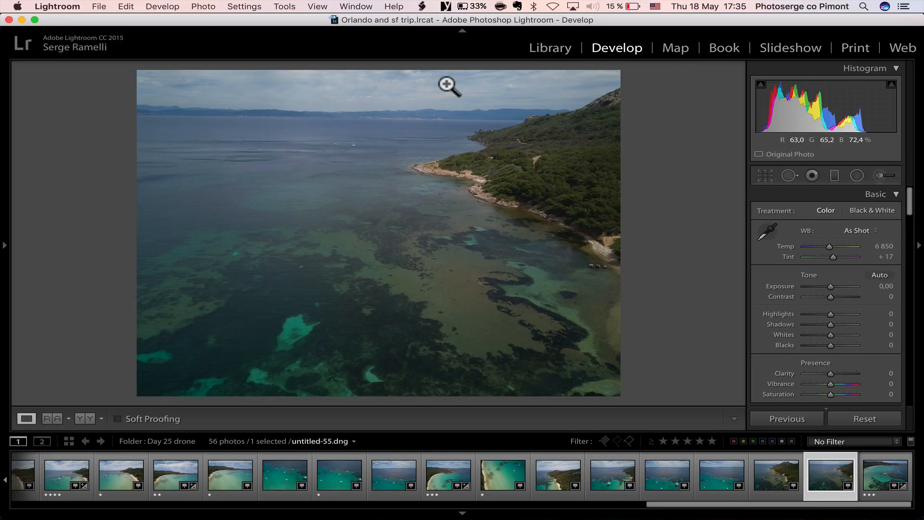
pyautogui.click(882, 474)
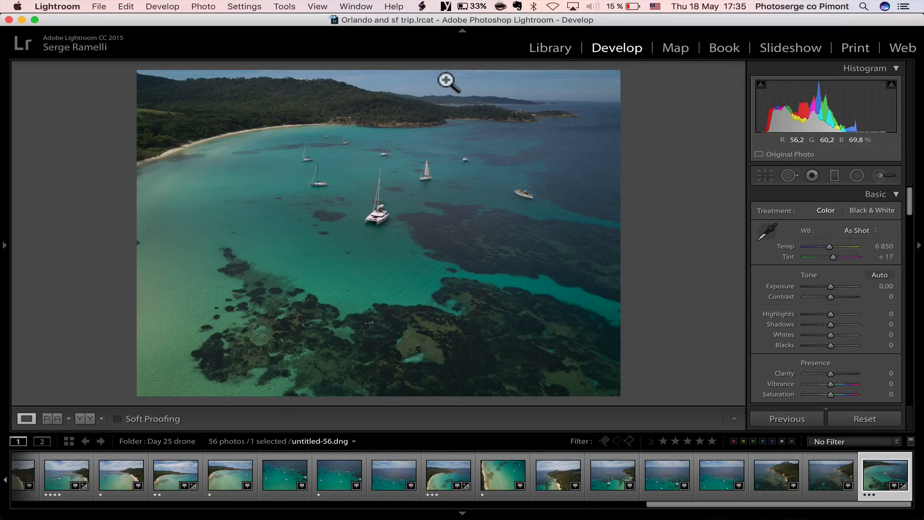
pyautogui.moveTo(292, 138)
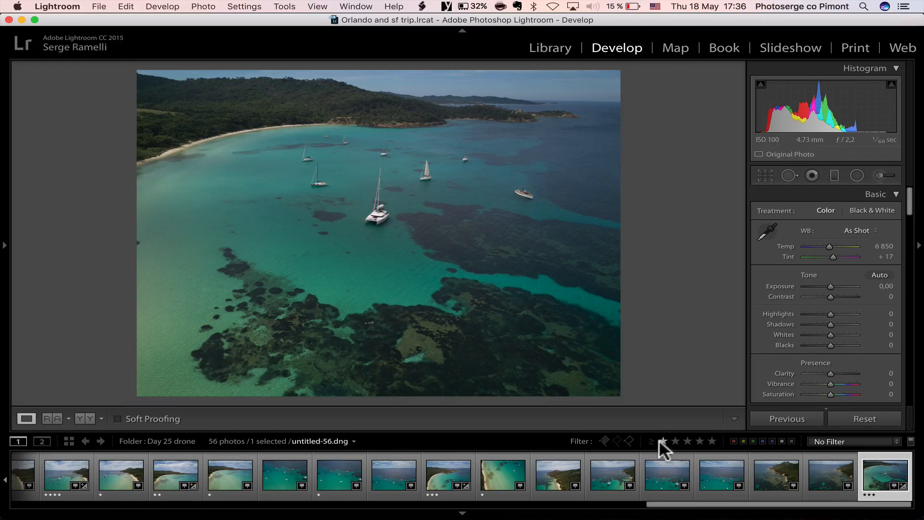
# - Filter the filmstrip to two stars or more and open untitled-18, the coastal road aerial
pyautogui.click(673, 441)
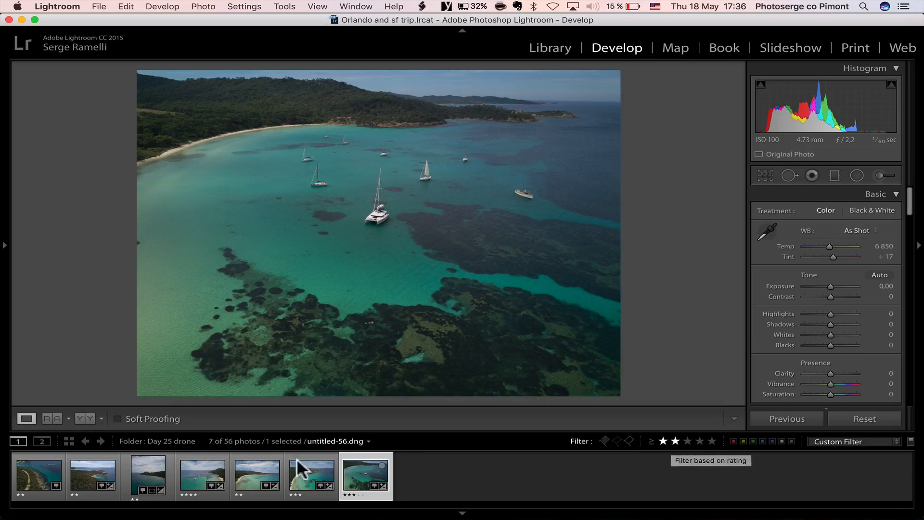
pyautogui.click(38, 473)
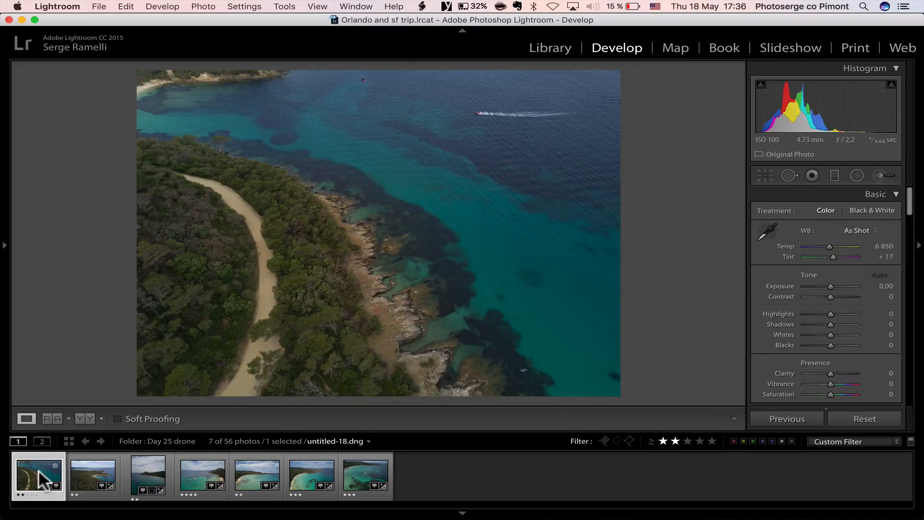
pyautogui.moveTo(39, 475)
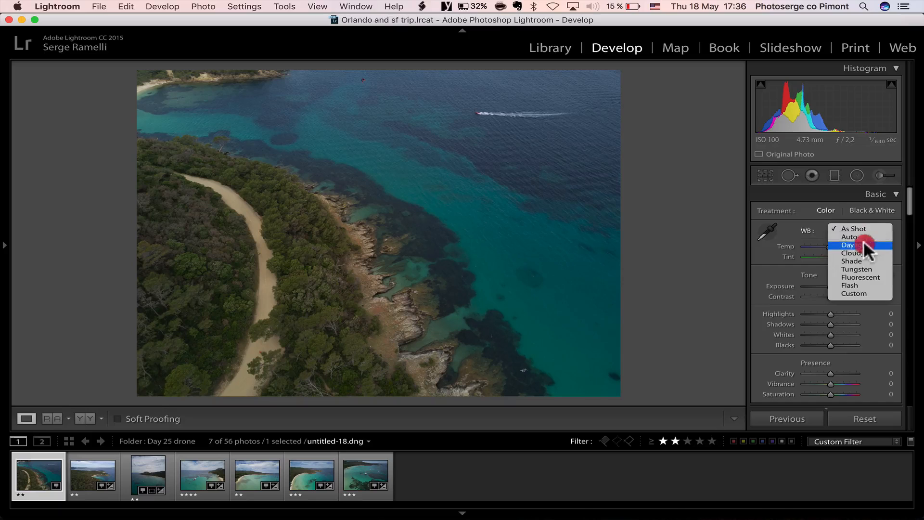
# - Set Shadows +100, Highlights -100, Whites +56, Blacks -38 and Contrast +34 on untitled-18
pyautogui.moveTo(830, 324); pyautogui.dragTo(855, 324)
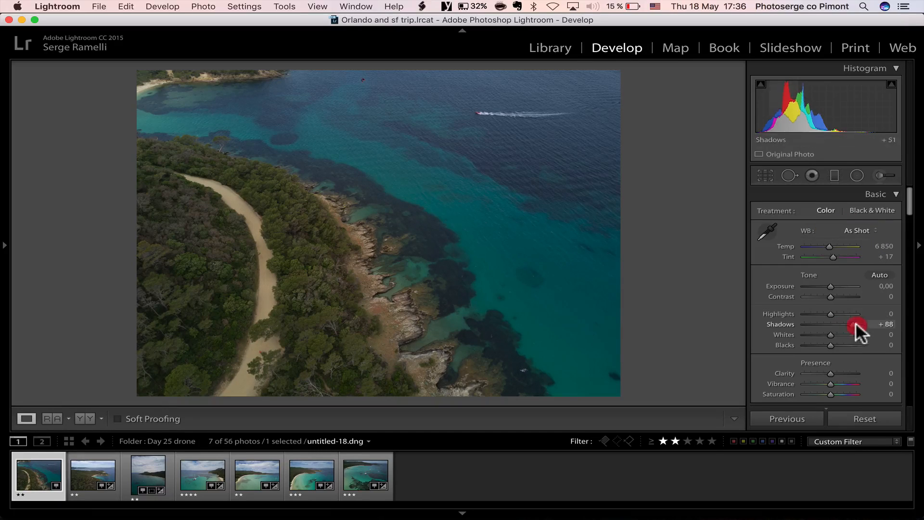
pyautogui.moveTo(857, 328); pyautogui.dragTo(828, 328)
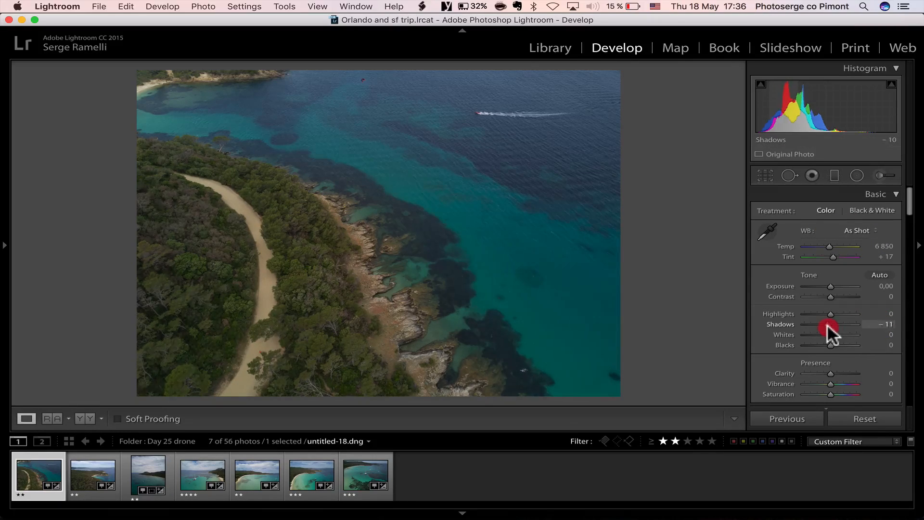
pyautogui.moveTo(827, 328); pyautogui.dragTo(838, 329)
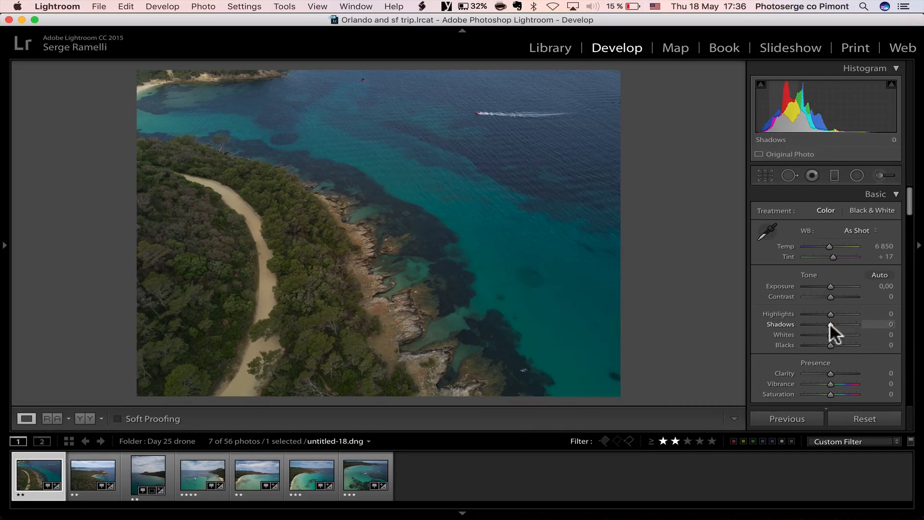
pyautogui.moveTo(830, 324); pyautogui.dragTo(858, 324)
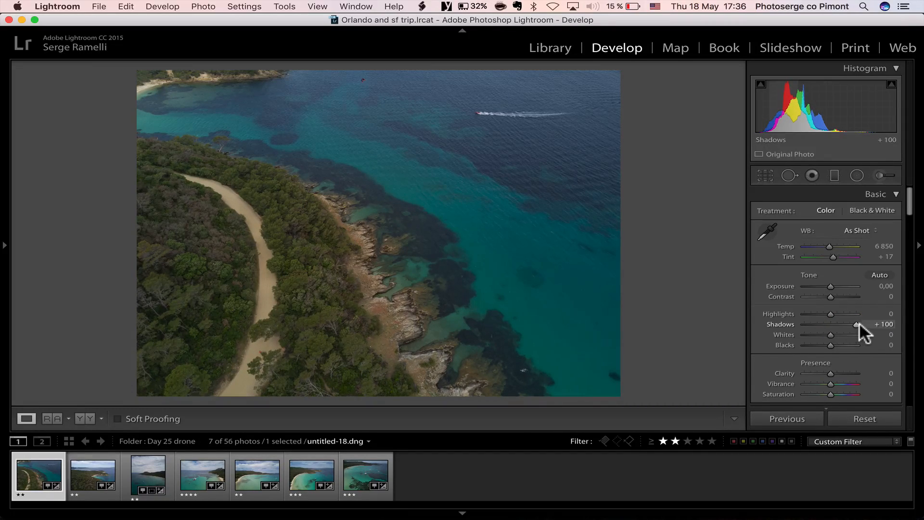
pyautogui.moveTo(831, 314); pyautogui.dragTo(804, 313)
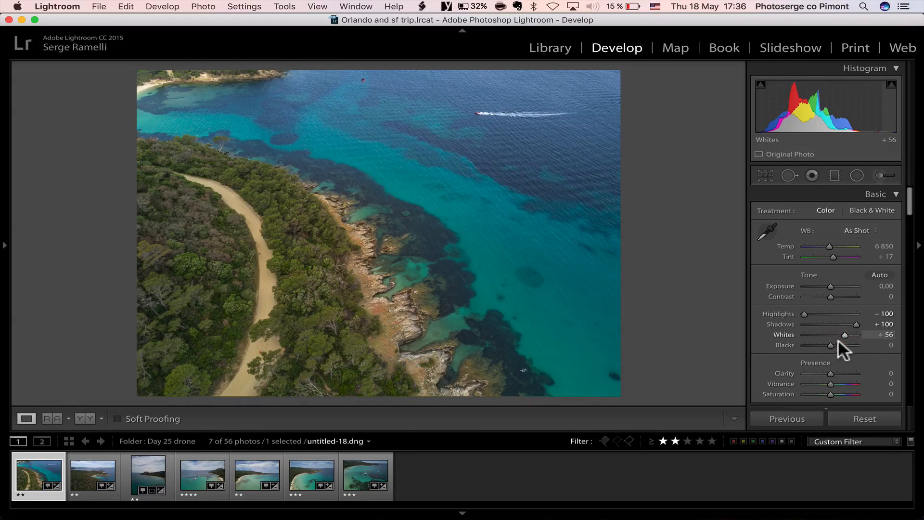
pyautogui.moveTo(832, 345); pyautogui.dragTo(818, 345)
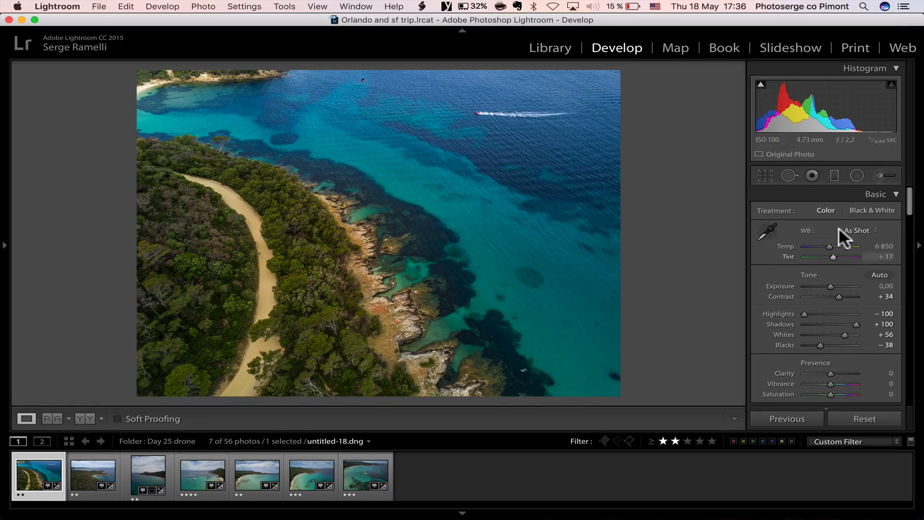
# - Try Cloudy and Shade white balance presets and settle on Daylight
pyautogui.click(857, 230)
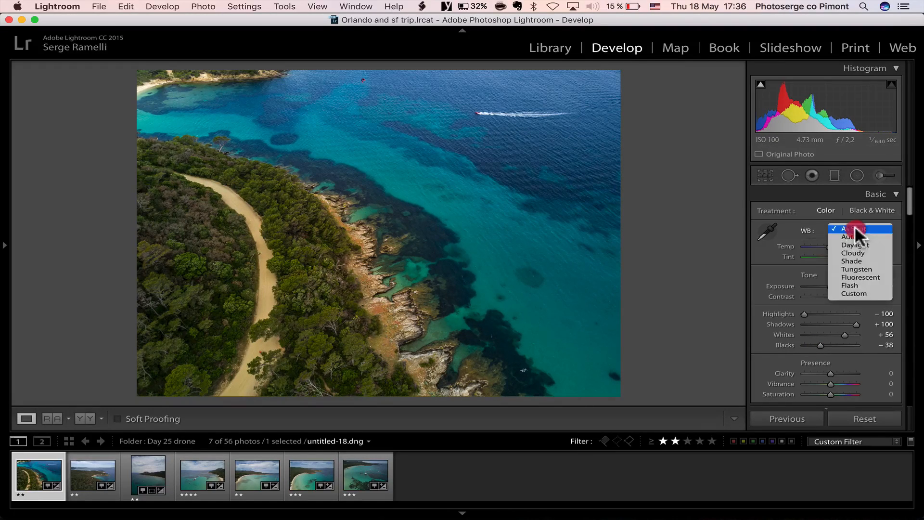
pyautogui.click(855, 243)
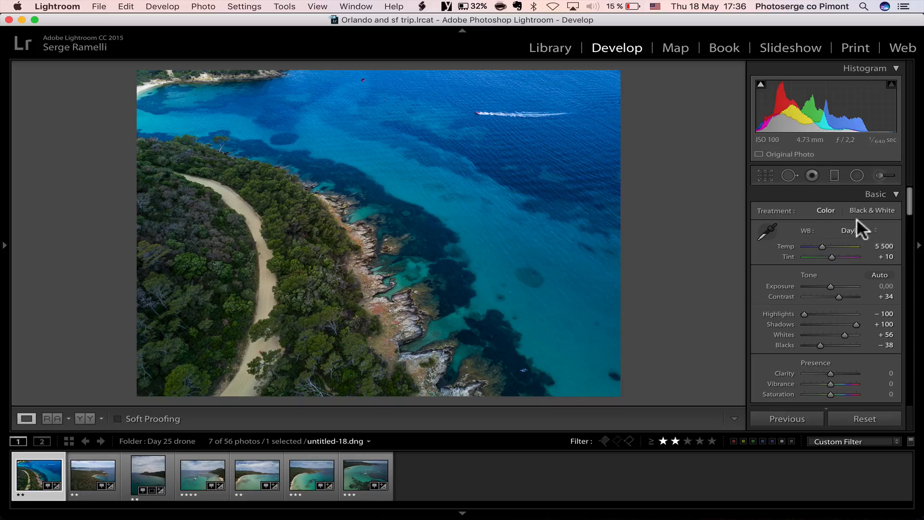
pyautogui.click(849, 230)
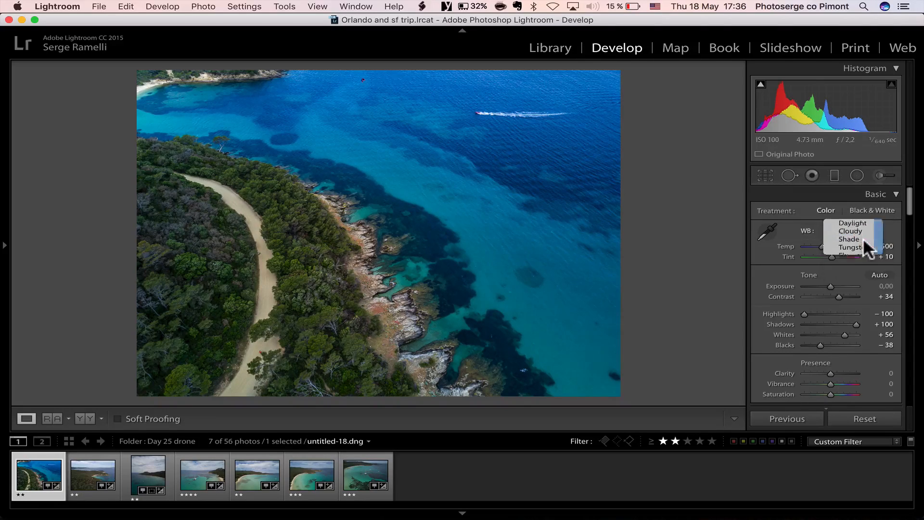
pyautogui.click(852, 236)
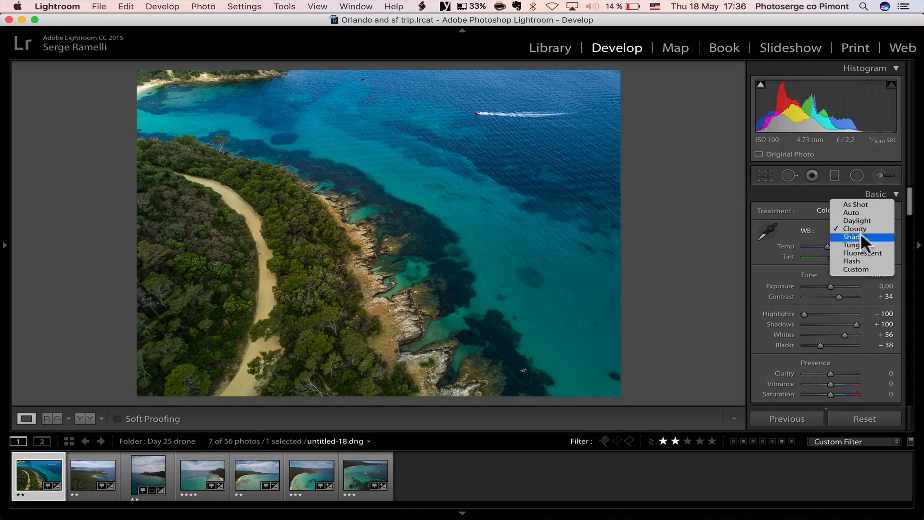
pyautogui.click(852, 237)
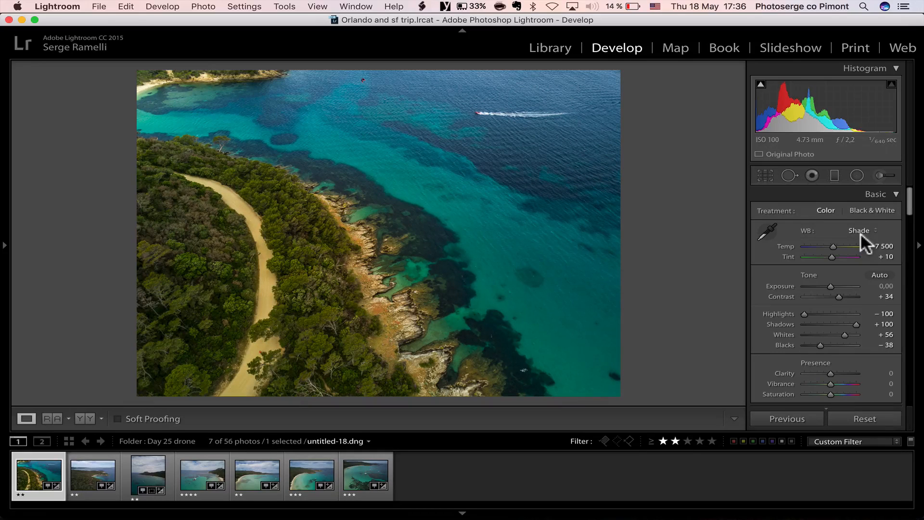
pyautogui.click(860, 230)
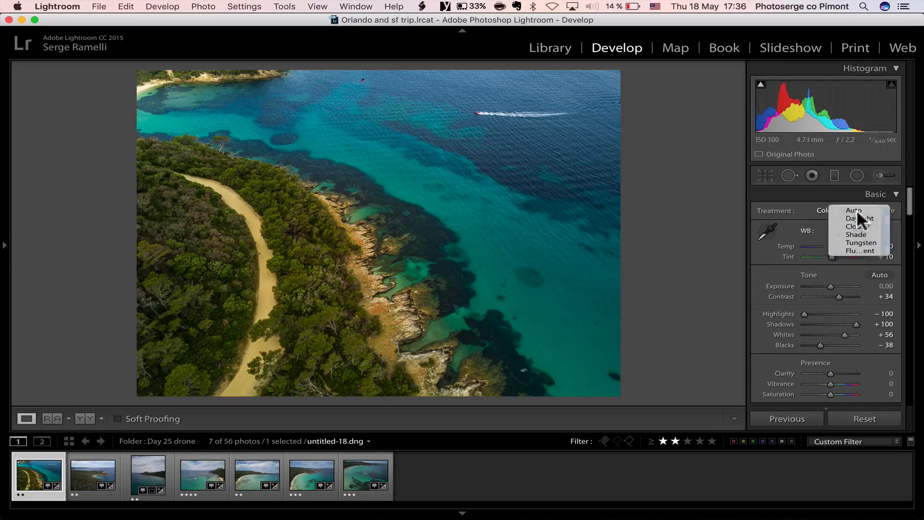
pyautogui.click(857, 219)
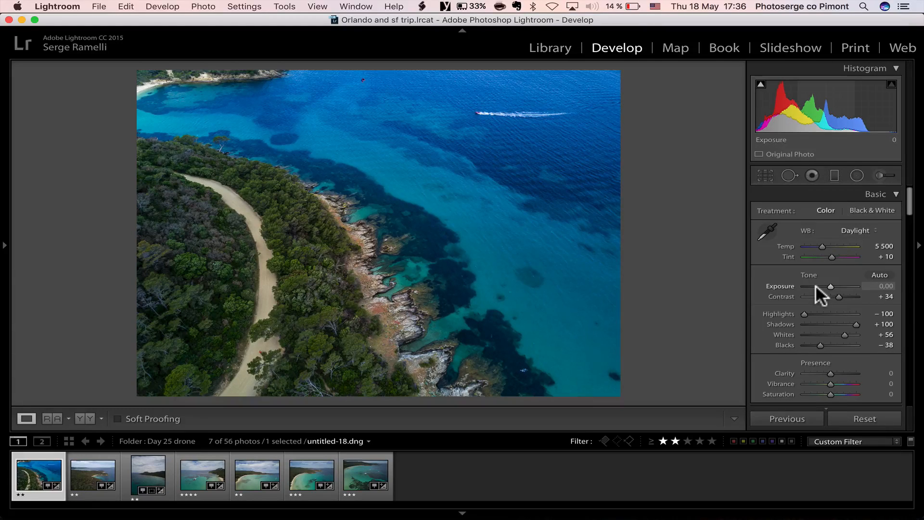
pyautogui.moveTo(159, 82)
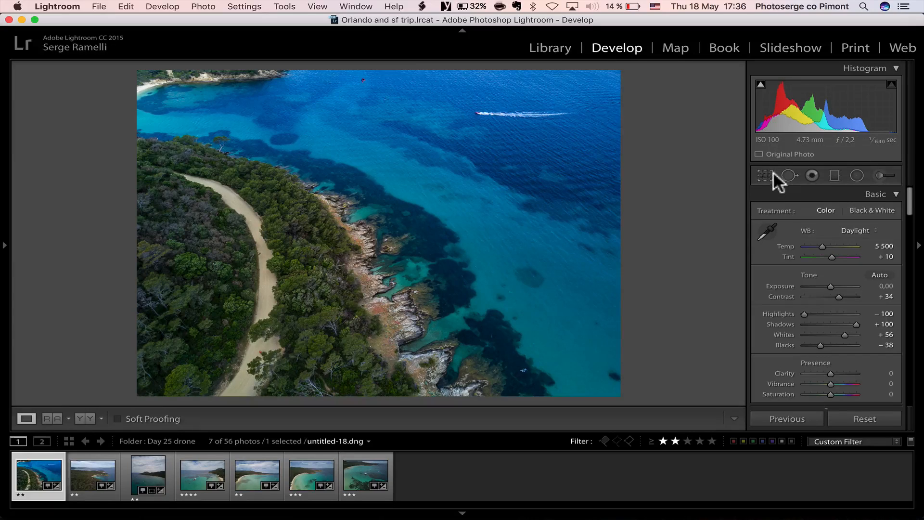
# - Commit the pending crop on the coastline photo and leave the crop settings
pyautogui.click(763, 175)
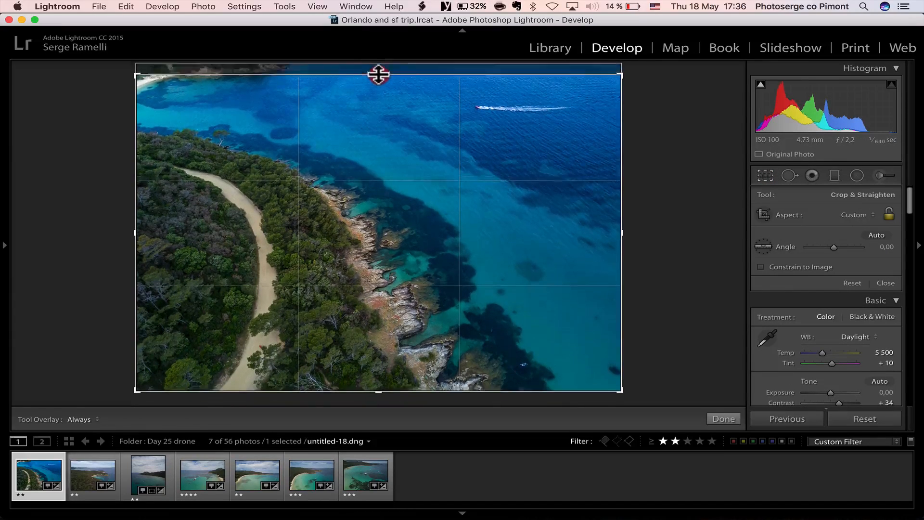
pyautogui.click(723, 419)
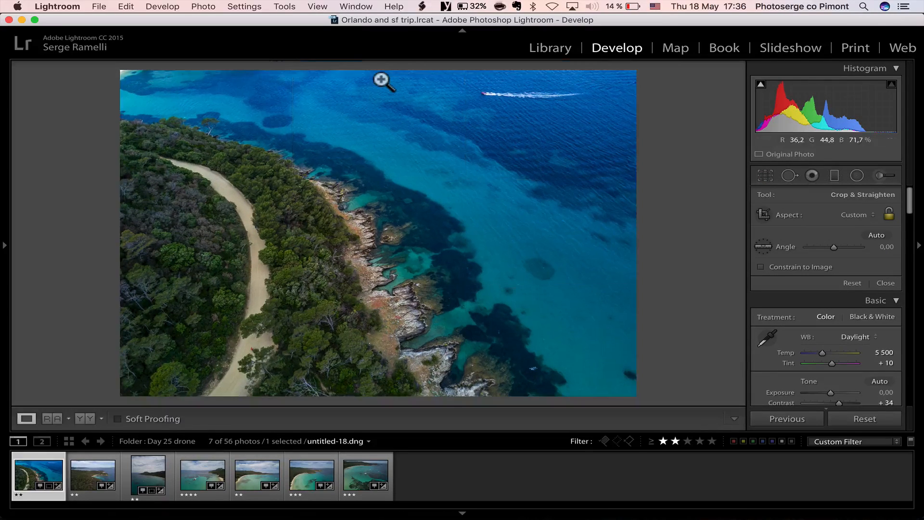
pyautogui.click(884, 283)
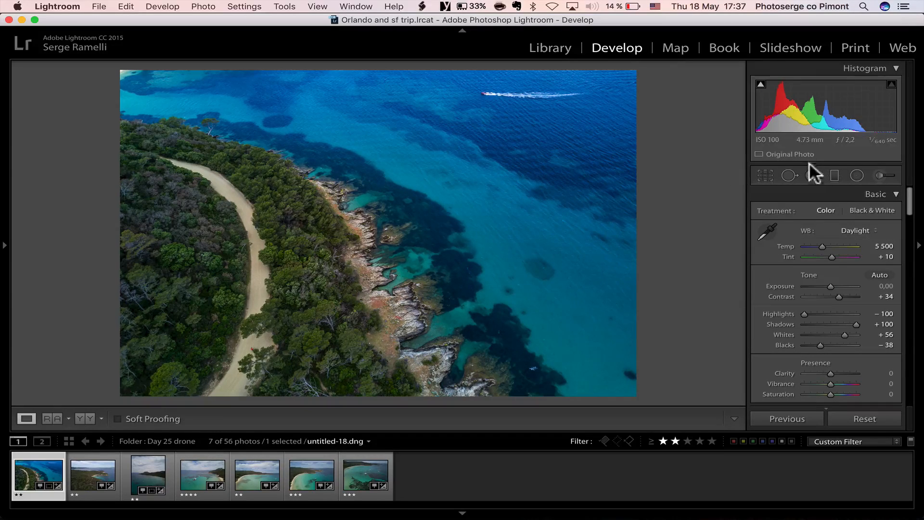
# - Add a graduated filter across the coast with exposure eased to about -0.19
pyautogui.click(812, 175)
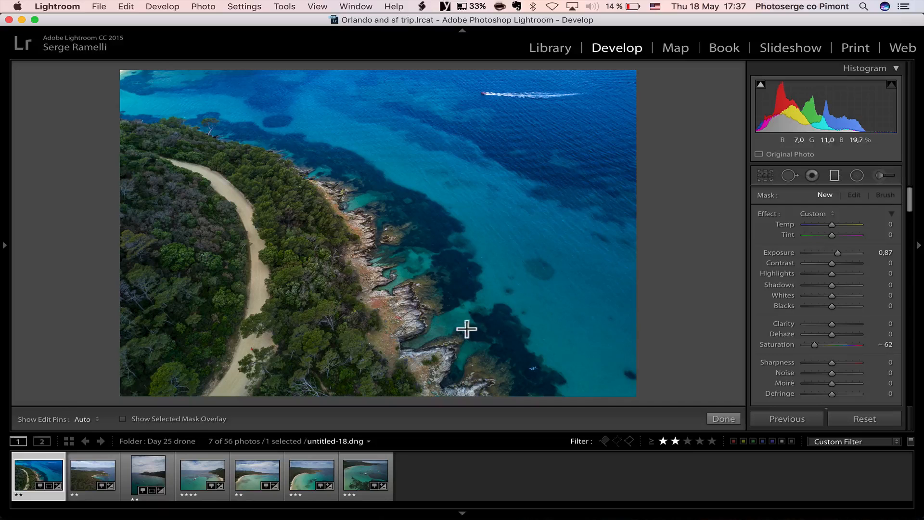
pyautogui.moveTo(466, 329); pyautogui.dragTo(430, 256)
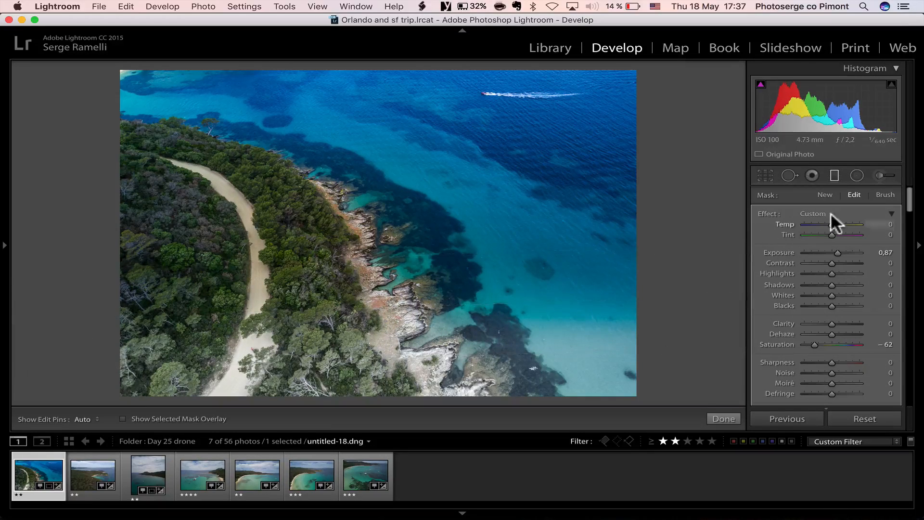
pyautogui.click(813, 214)
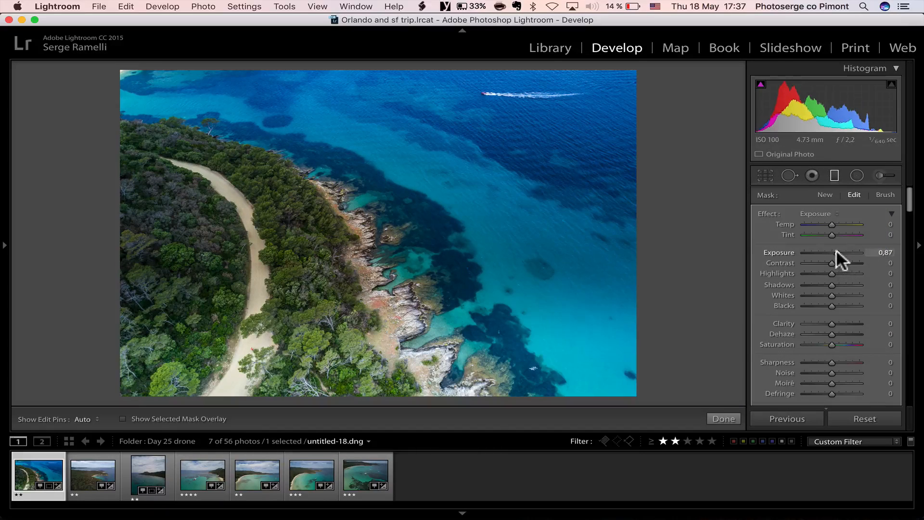
pyautogui.moveTo(850, 252); pyautogui.dragTo(826, 252)
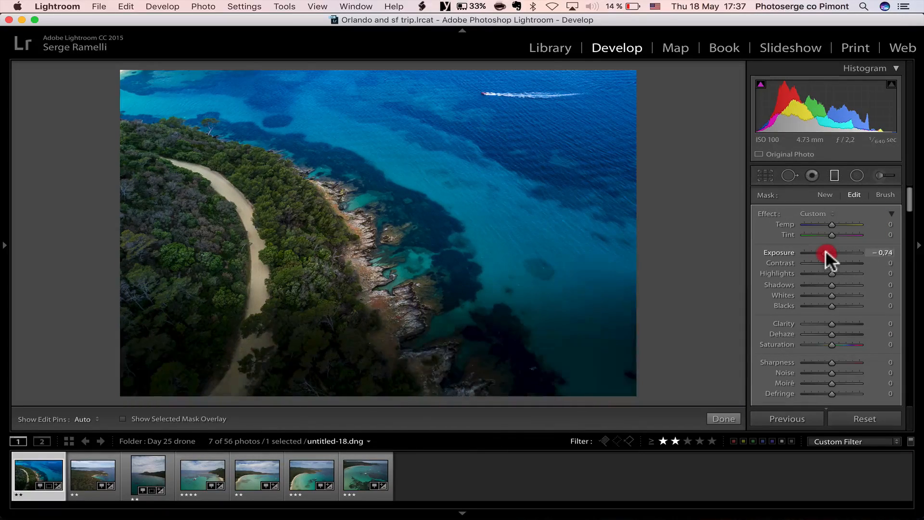
pyautogui.moveTo(825, 252); pyautogui.dragTo(832, 252)
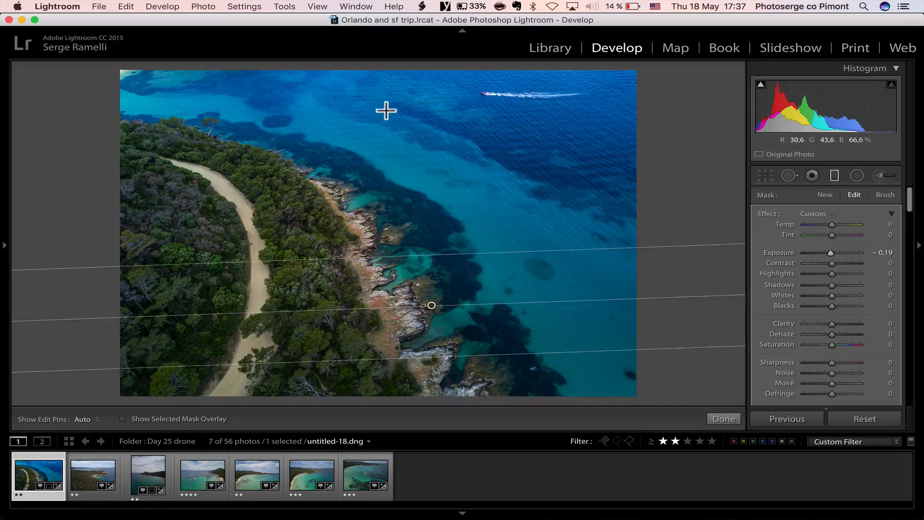
pyautogui.moveTo(431, 305); pyautogui.dragTo(391, 196)
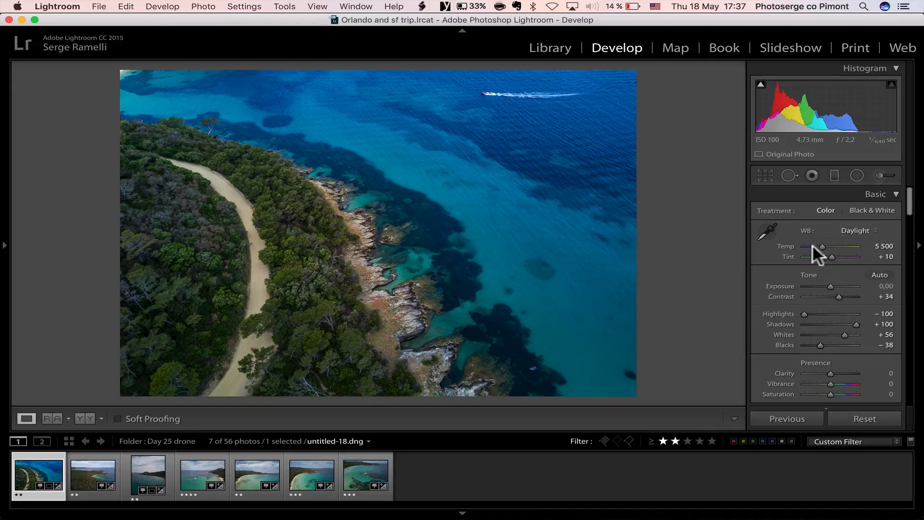
# - Place a radial adjustment over the turquoise water with exposure 0.87, clarity 43, saturation 32
pyautogui.click(882, 176)
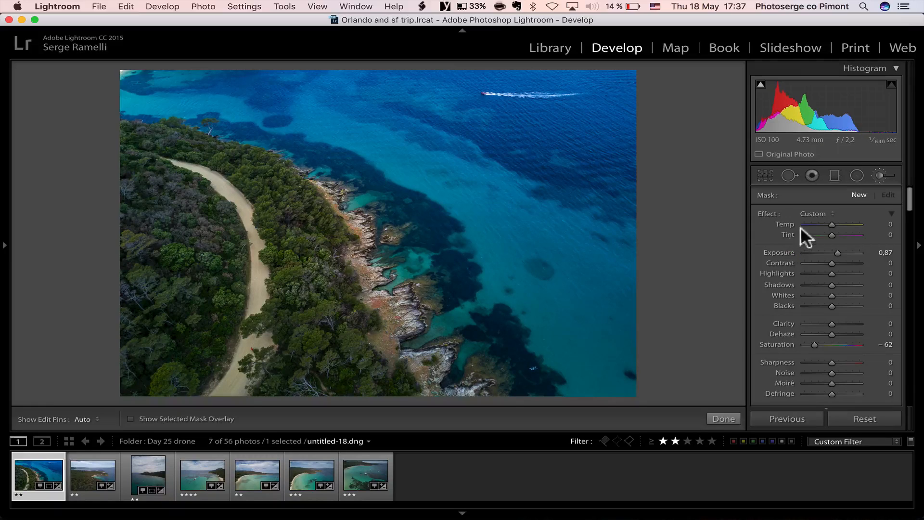
pyautogui.click(830, 214)
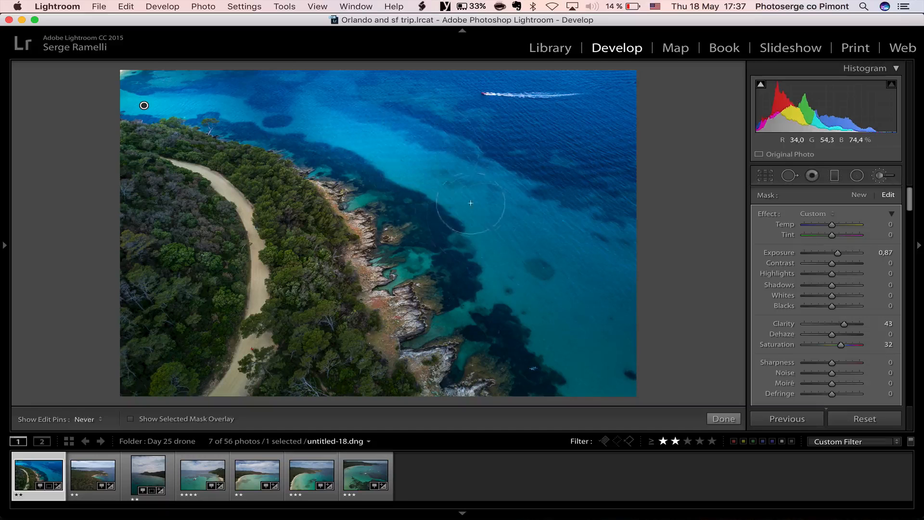
pyautogui.moveTo(470, 203); pyautogui.dragTo(604, 263)
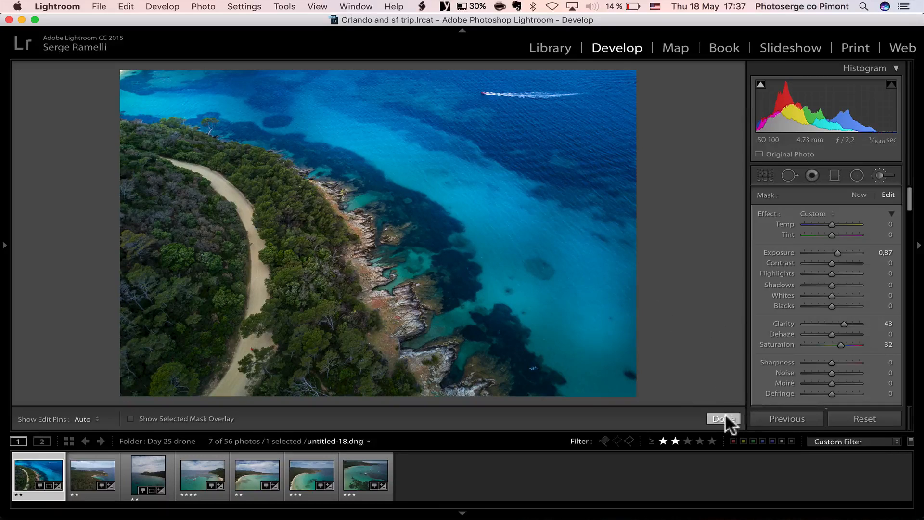
pyautogui.click(723, 419)
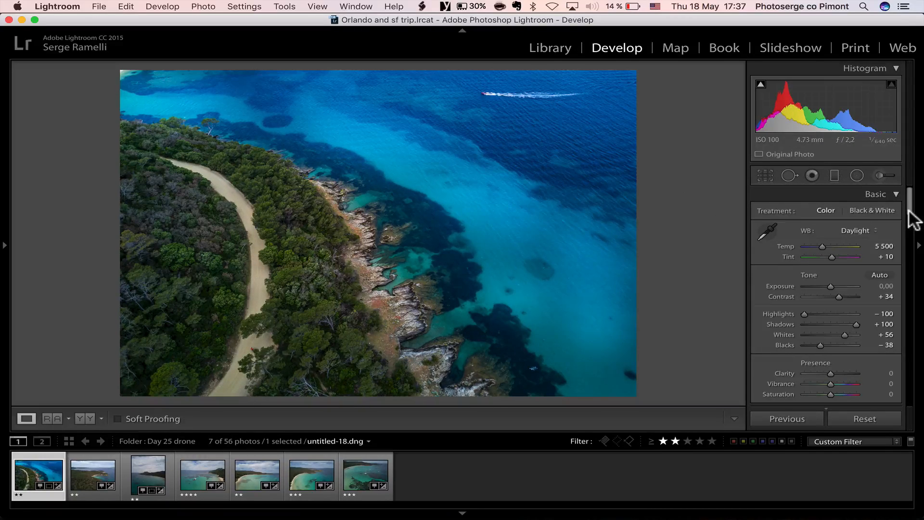
# - In Split Toning, set blue shadows (hue 223, sat 45) and orange highlights (hue 20, sat 62)
pyautogui.scroll(-3)
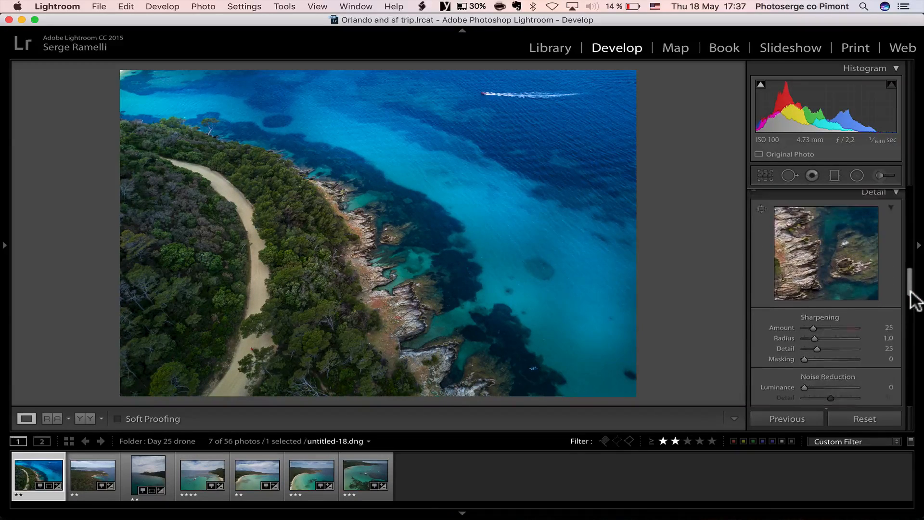
pyautogui.scroll(-3)
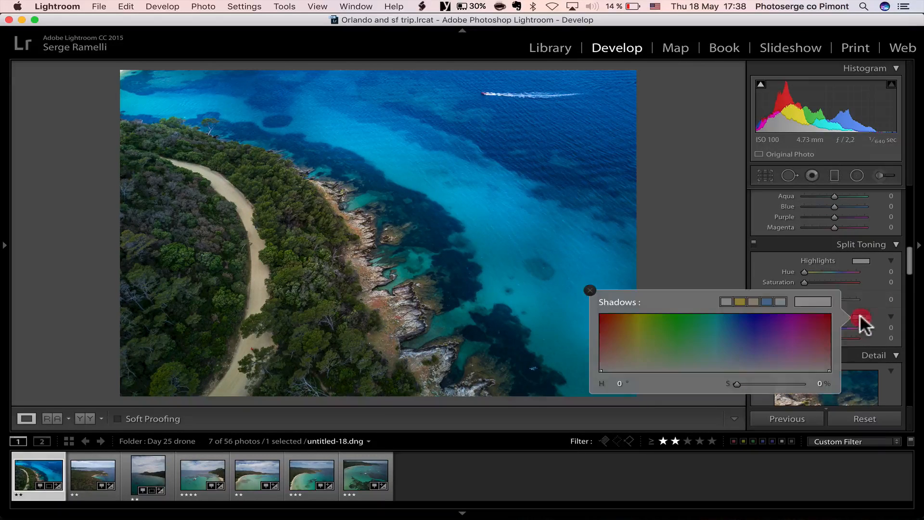
pyautogui.moveTo(861, 318); pyautogui.dragTo(749, 346)
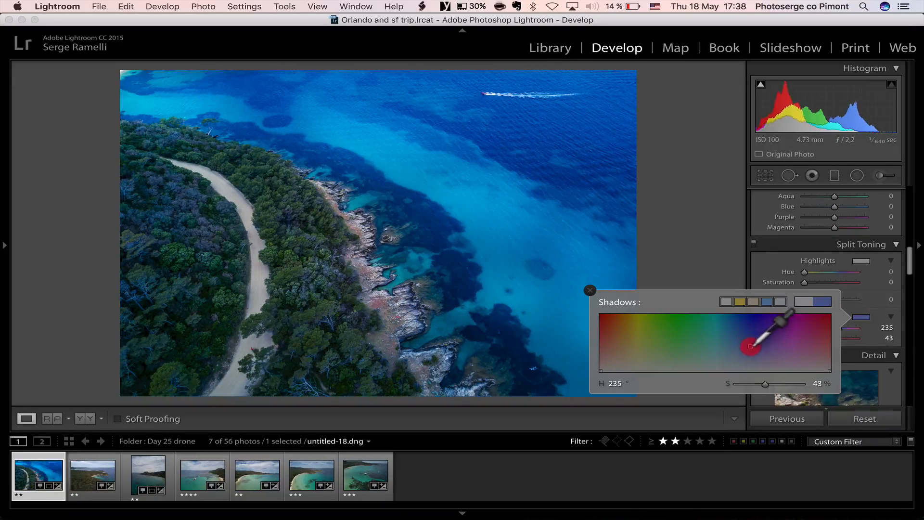
pyautogui.moveTo(749, 345); pyautogui.dragTo(737, 350)
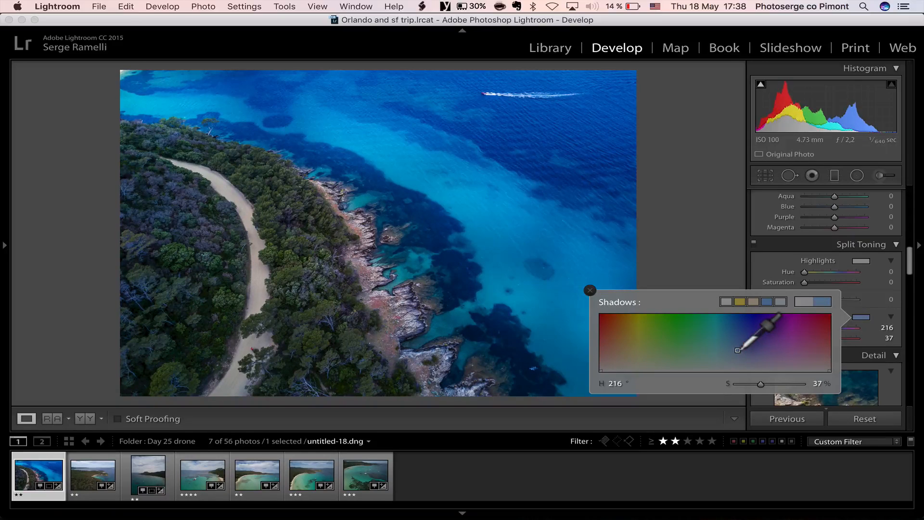
pyautogui.moveTo(761, 344); pyautogui.dragTo(744, 345)
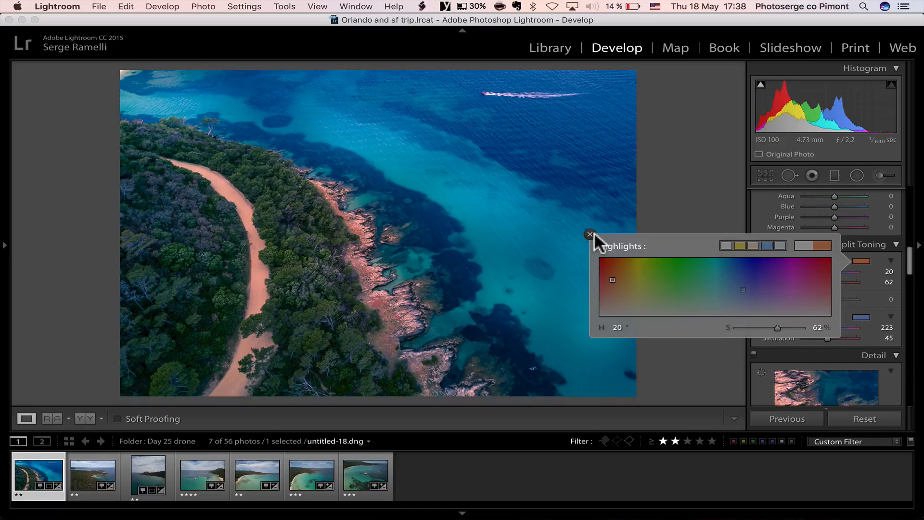
pyautogui.click(590, 235)
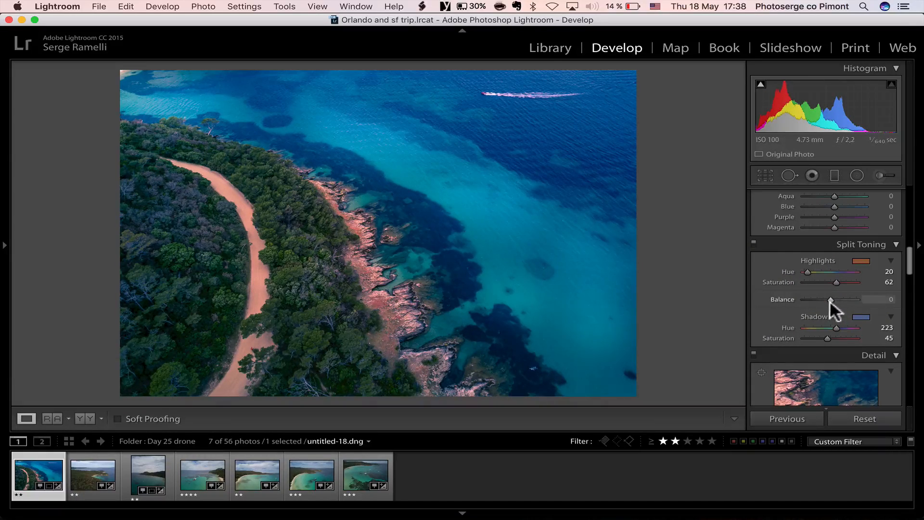
# - Set the split-toning balance to about -18, slightly toward the shadows
pyautogui.moveTo(829, 300); pyautogui.dragTo(844, 300)
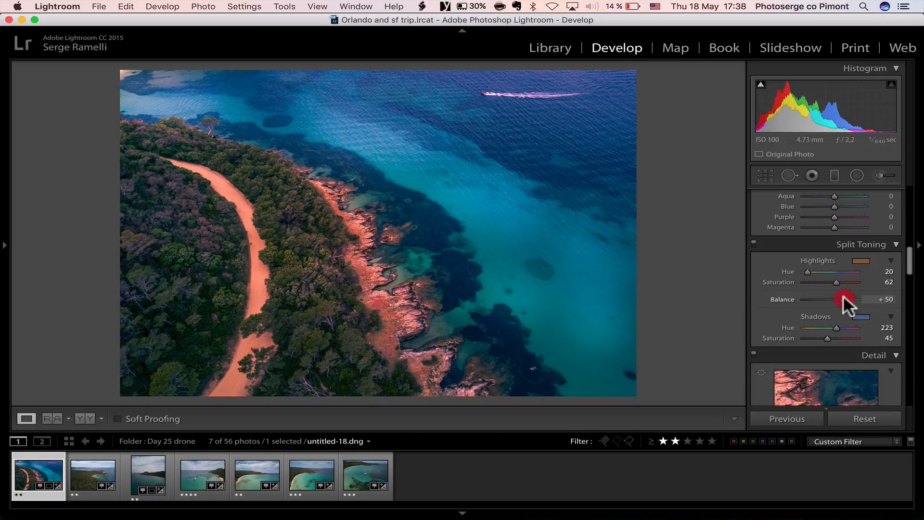
pyautogui.moveTo(839, 298); pyautogui.dragTo(819, 299)
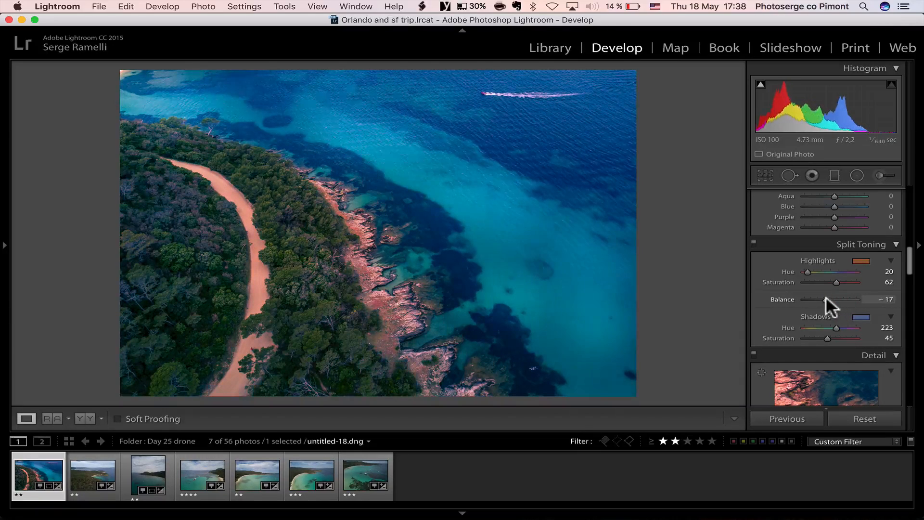
pyautogui.moveTo(825, 300); pyautogui.dragTo(822, 299)
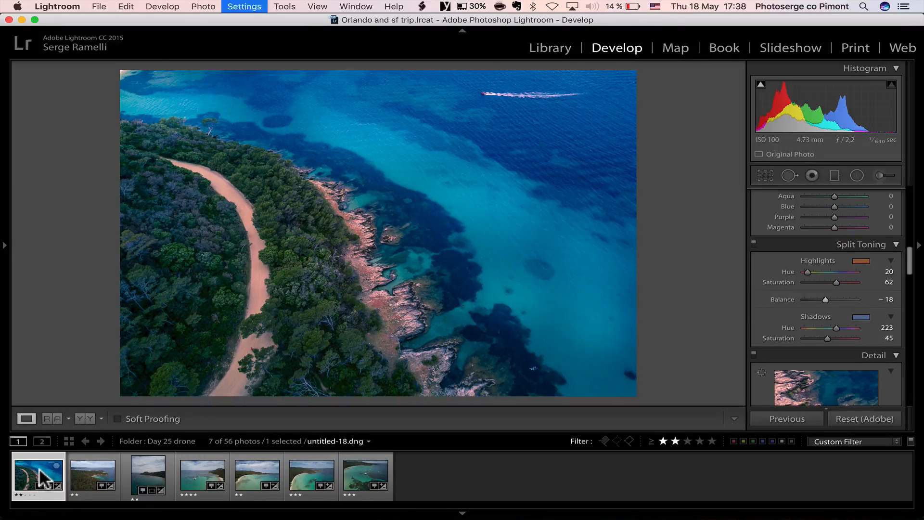
# - Copy this photo's settings without brush adjustments and apply them to the next drone shot
pyautogui.click(244, 7)
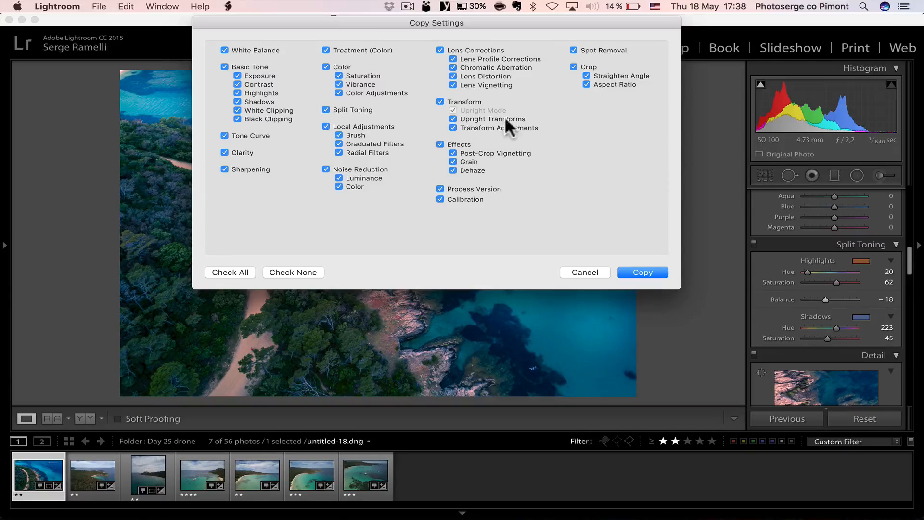
pyautogui.click(340, 135)
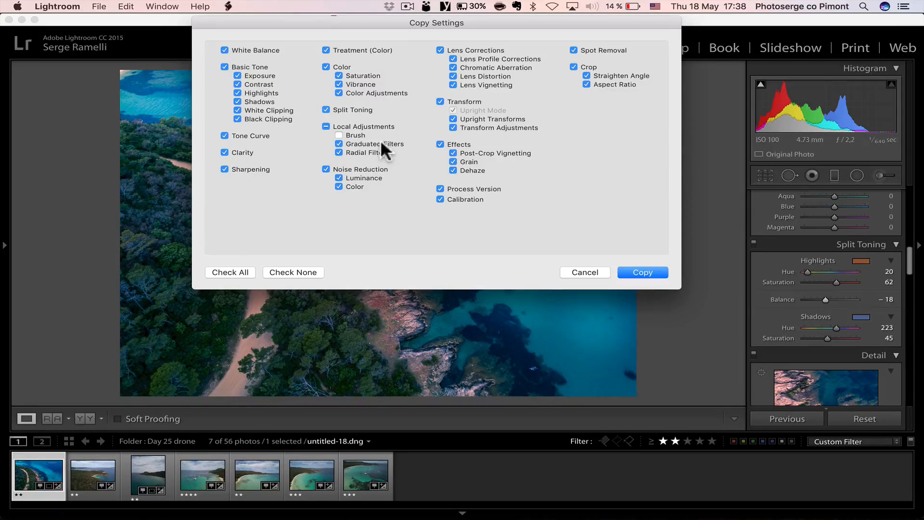
pyautogui.click(339, 144)
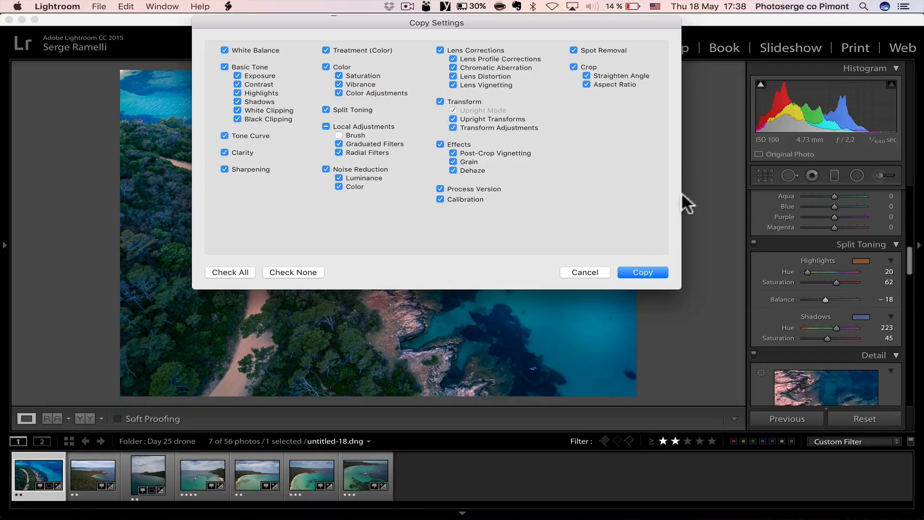
pyautogui.click(642, 273)
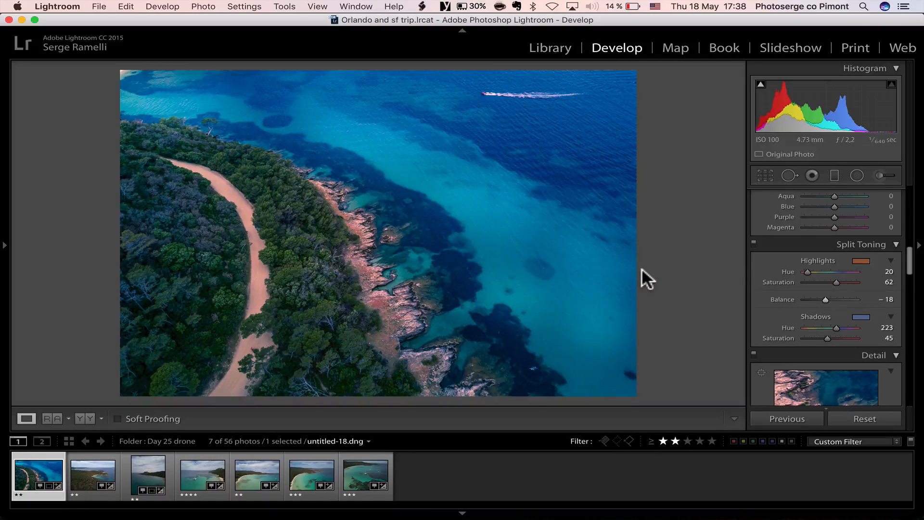
pyautogui.click(93, 475)
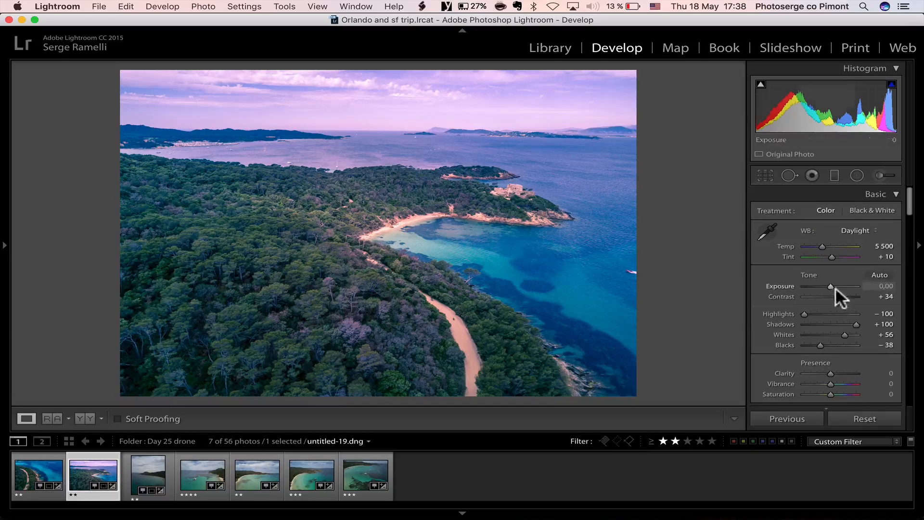
# - Set blacks -61, exposure -0.15, contrast +41 and temperature 5959, then move to the panorama
pyautogui.moveTo(836, 345); pyautogui.dragTo(818, 344)
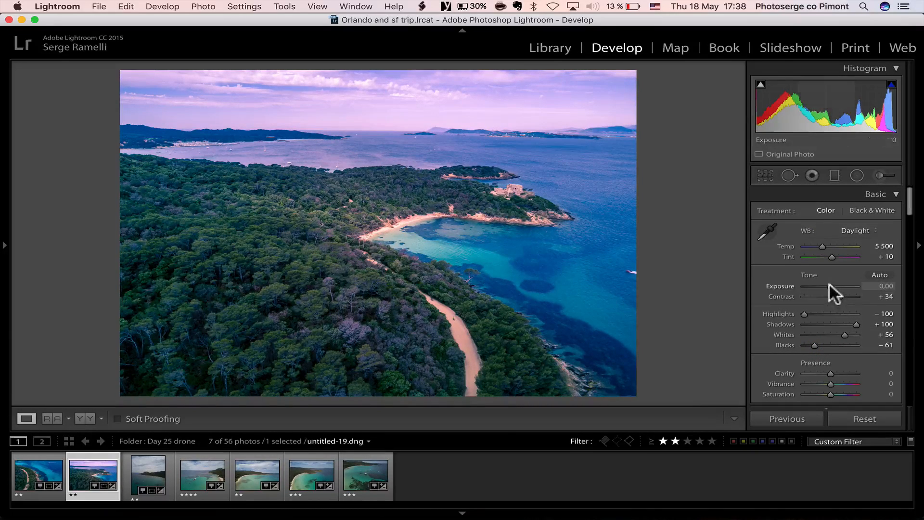
pyautogui.moveTo(849, 286); pyautogui.dragTo(830, 286)
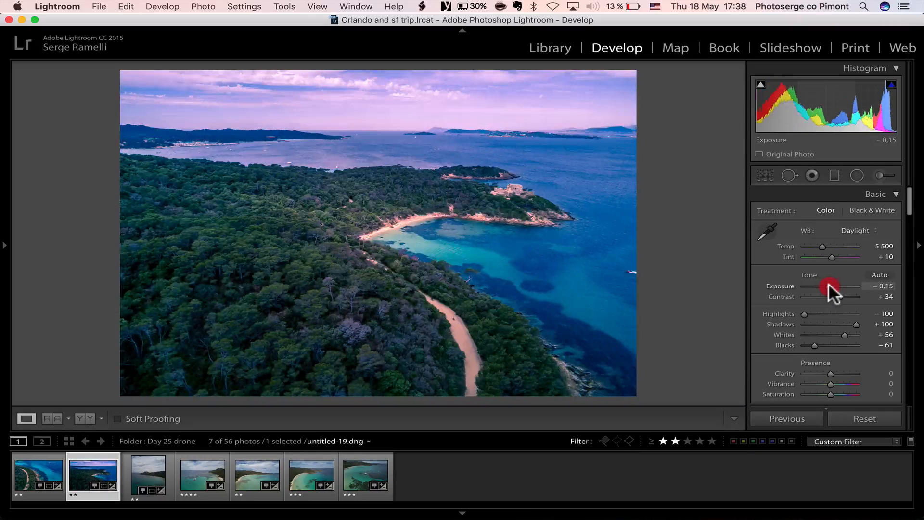
pyautogui.moveTo(829, 296); pyautogui.dragTo(839, 295)
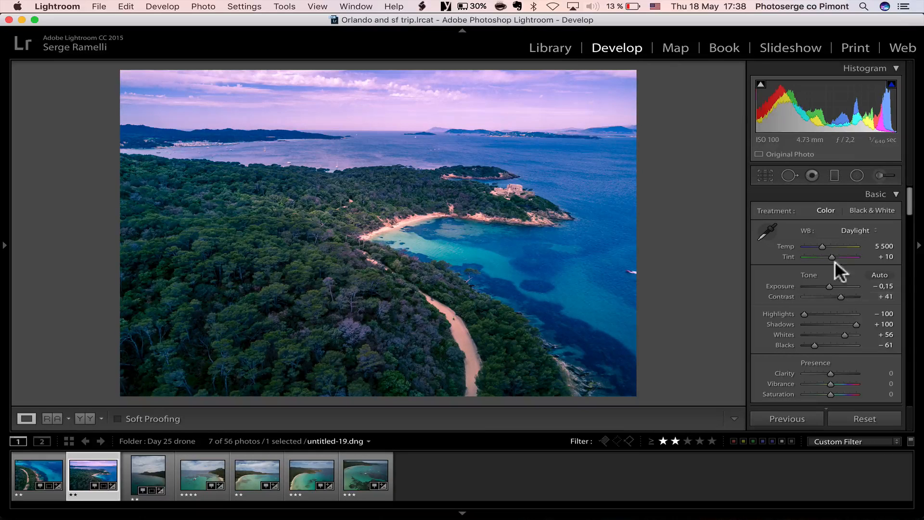
pyautogui.moveTo(821, 248); pyautogui.dragTo(828, 247)
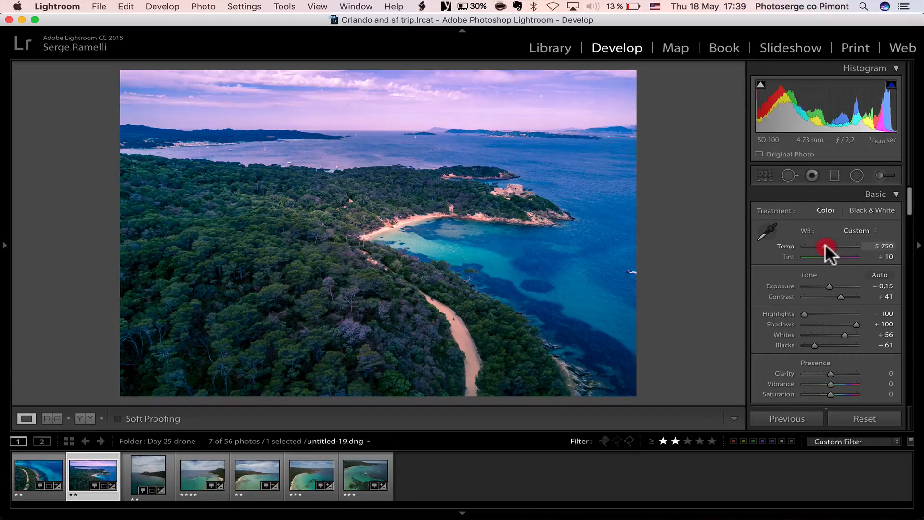
pyautogui.moveTo(824, 245); pyautogui.dragTo(830, 245)
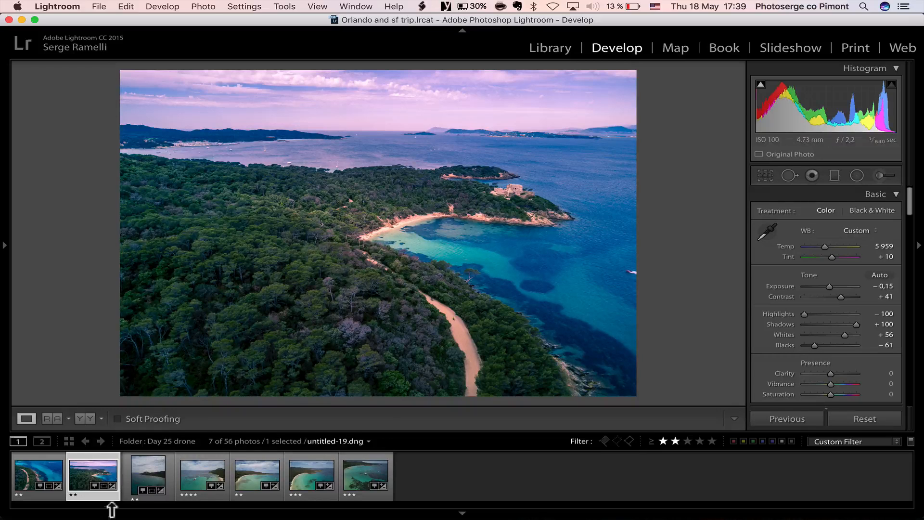
pyautogui.click(147, 475)
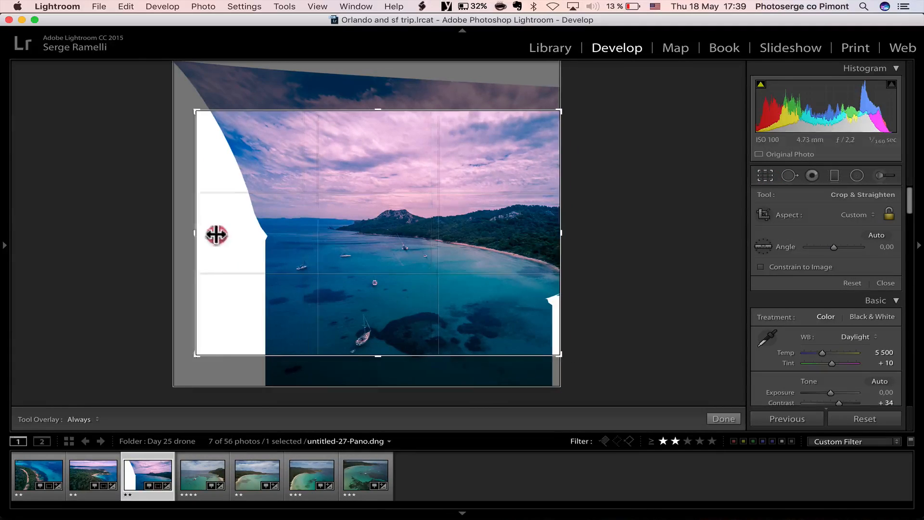
# - Crop the panorama to an 8.5 x 11 portrait frame over the bay, removing the blank edges
pyautogui.moveTo(217, 234); pyautogui.dragTo(379, 96)
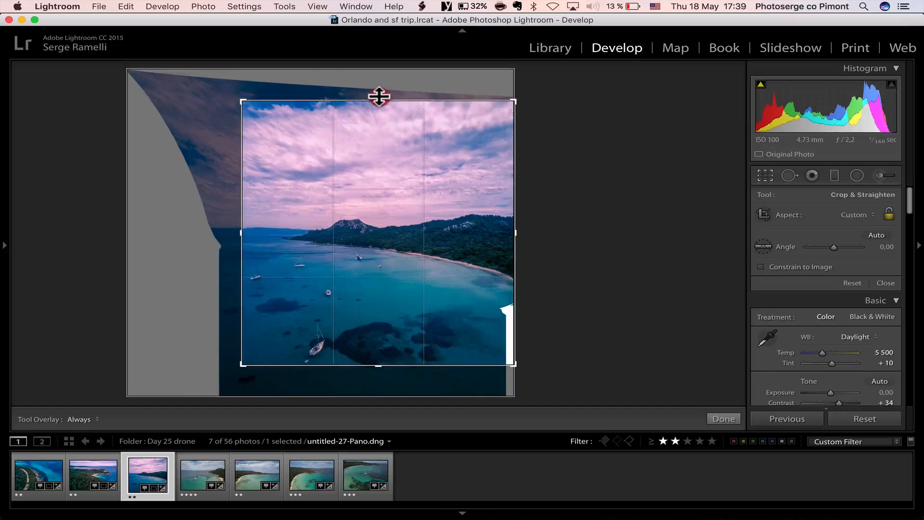
pyautogui.moveTo(380, 96); pyautogui.dragTo(375, 379)
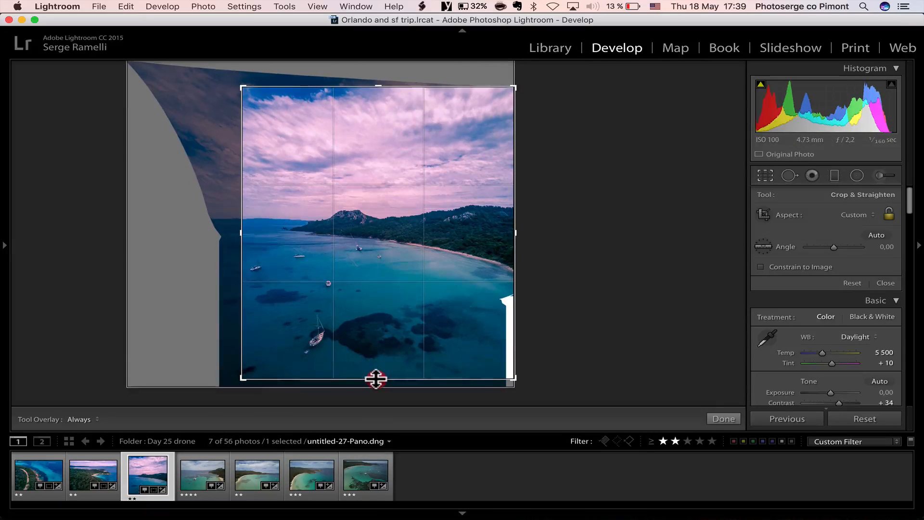
pyautogui.click(857, 214)
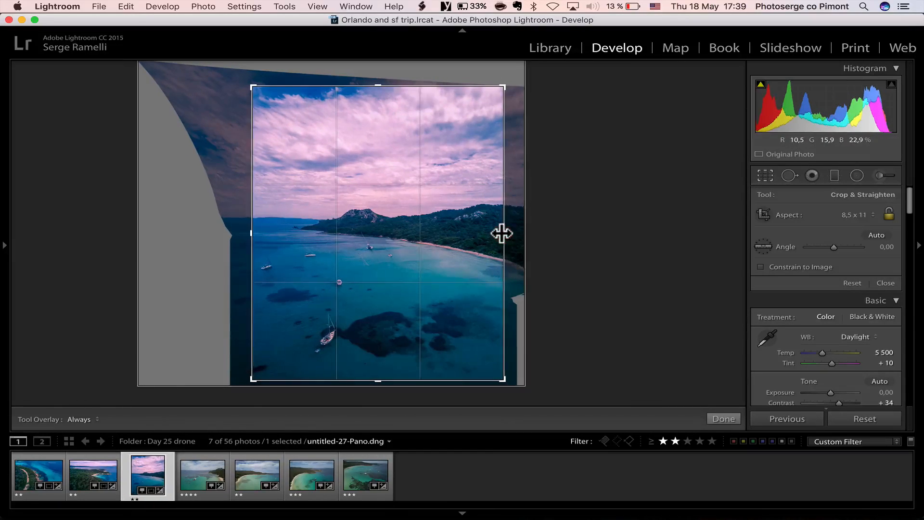
pyautogui.click(722, 419)
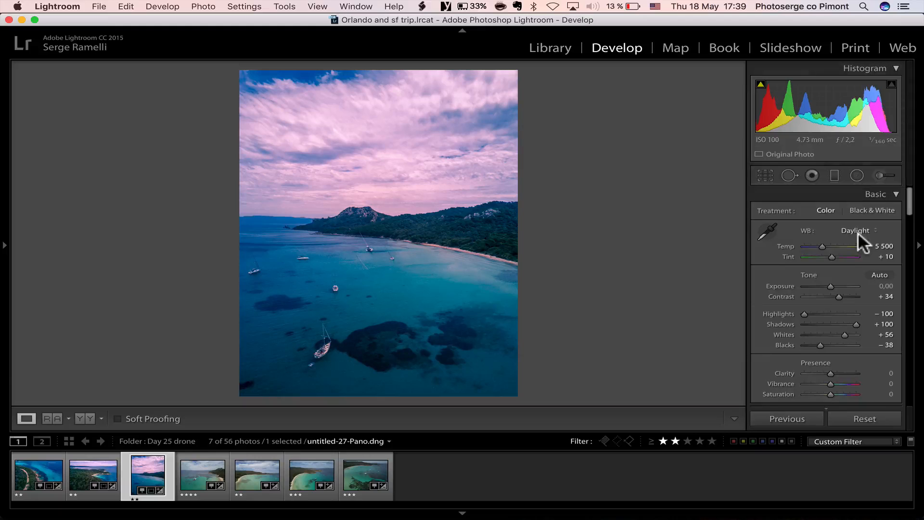
# - Warm the panorama to temperature 6404 and settle the tint at -18
pyautogui.moveTo(821, 247); pyautogui.dragTo(825, 246)
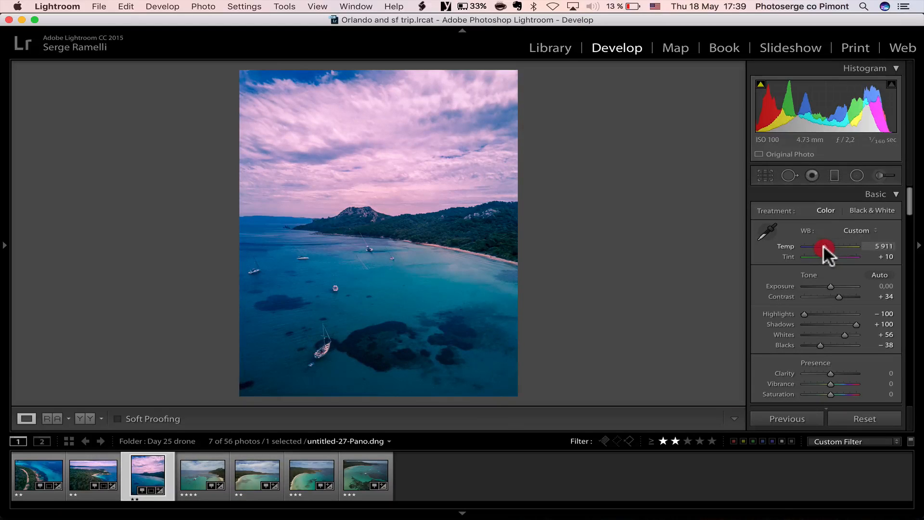
pyautogui.moveTo(824, 247); pyautogui.dragTo(828, 248)
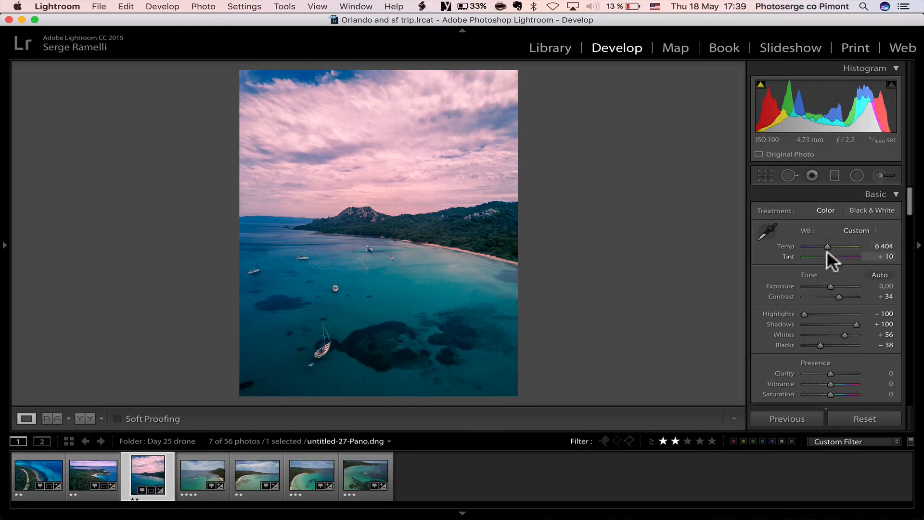
pyautogui.moveTo(827, 256); pyautogui.dragTo(837, 256)
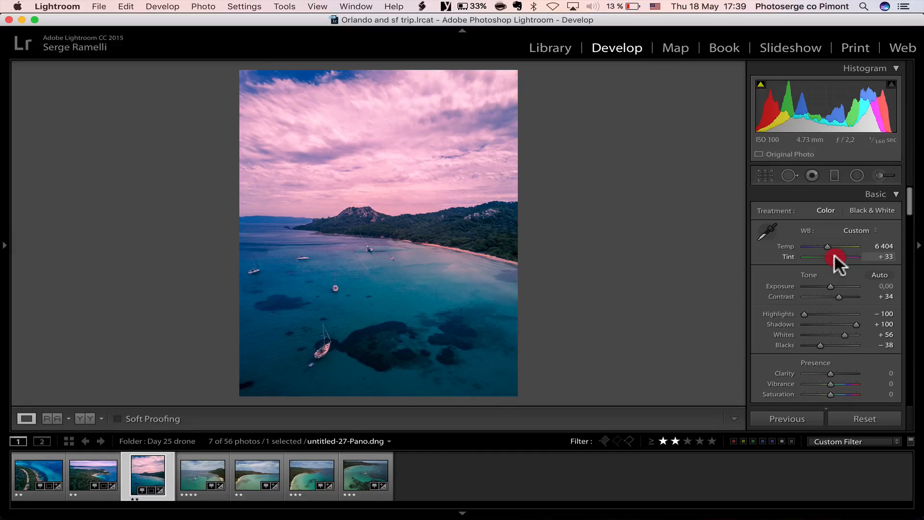
pyautogui.moveTo(833, 256); pyautogui.dragTo(825, 256)
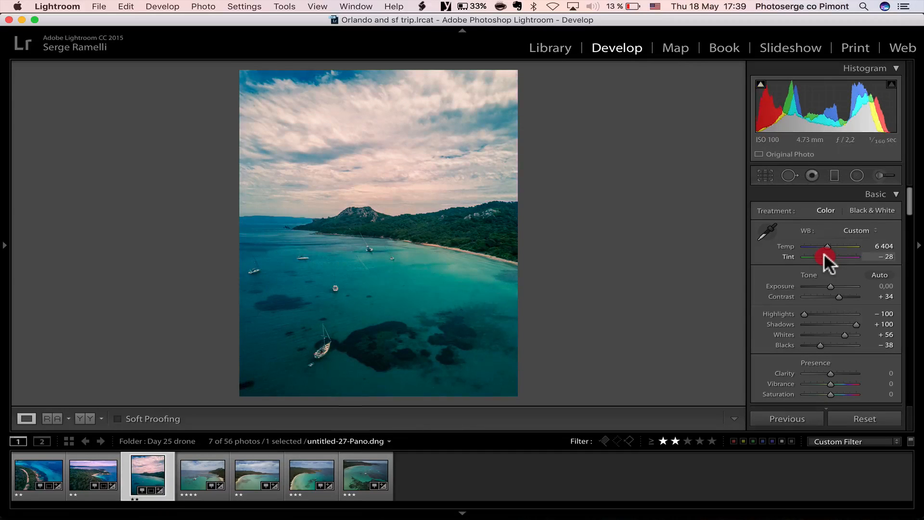
pyautogui.moveTo(827, 256); pyautogui.dragTo(828, 256)
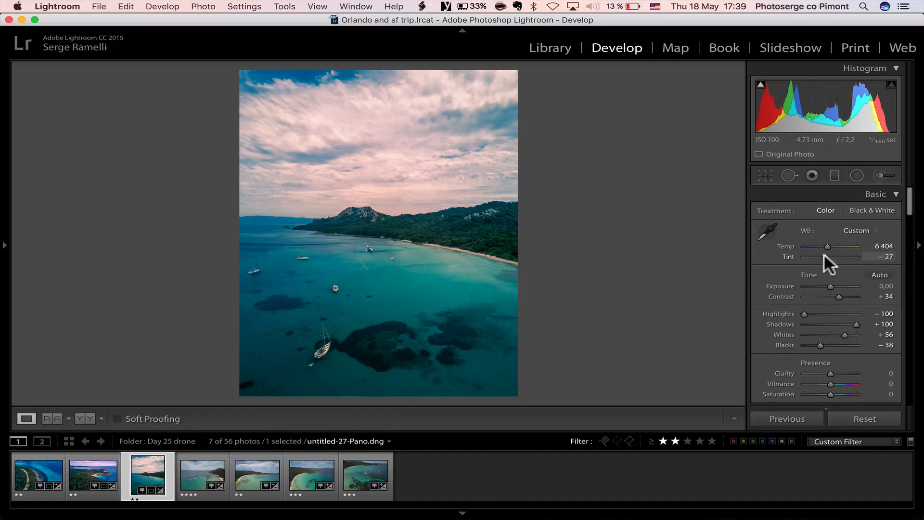
pyautogui.moveTo(836, 256); pyautogui.dragTo(844, 256)
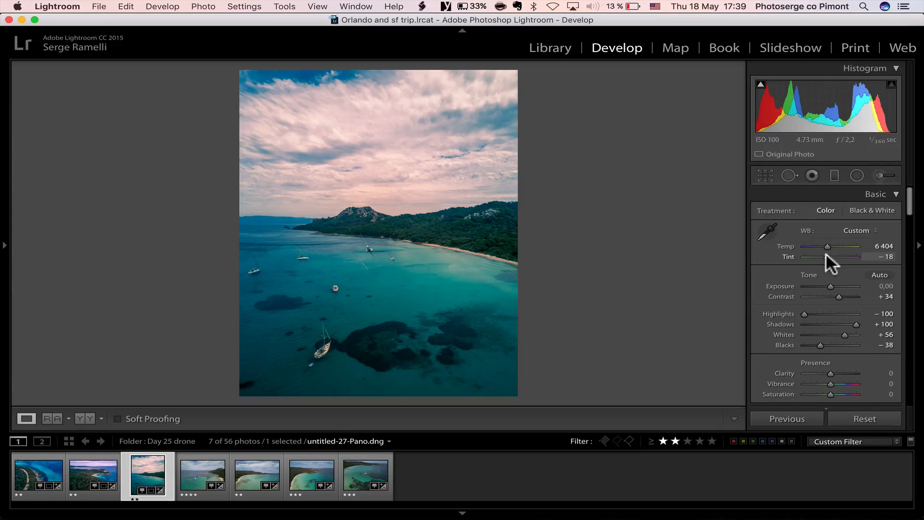
pyautogui.click(835, 175)
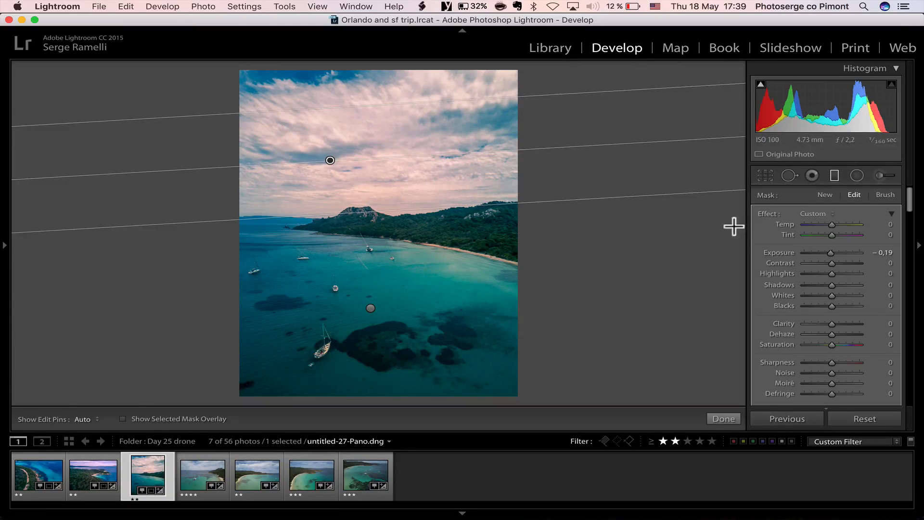
# - Lower clarity to -40 in the sky's graduated filter and finish the adjustment
pyautogui.moveTo(832, 324); pyautogui.dragTo(819, 323)
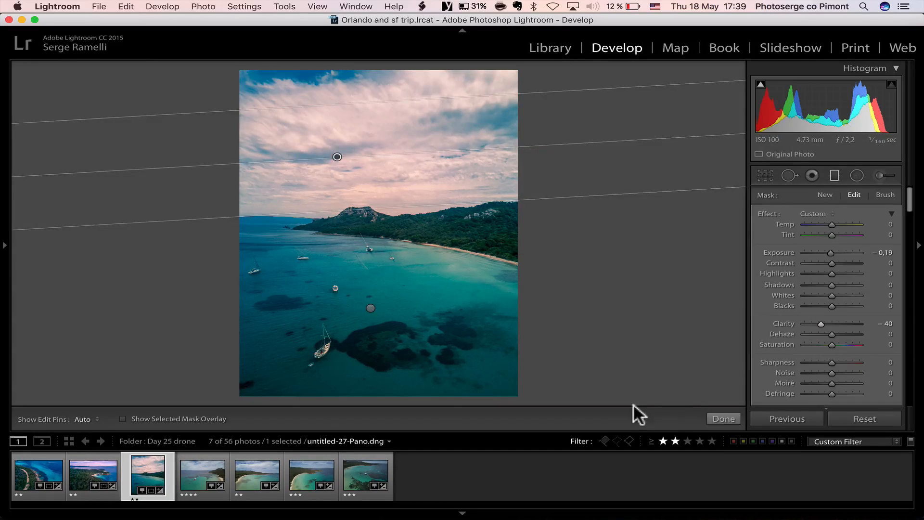
pyautogui.click(883, 175)
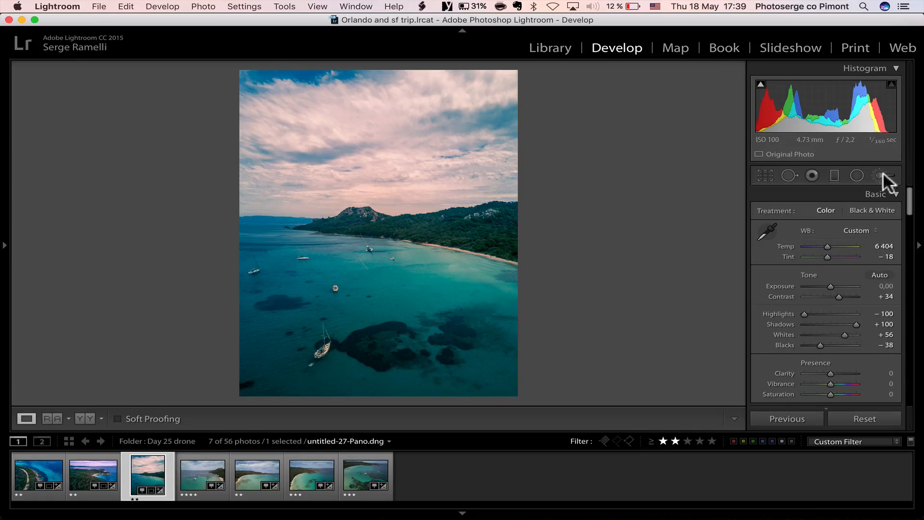
# - Add a radial adjustment on the water with exposure +0.37, clarity 43, saturation 32
pyautogui.click(882, 176)
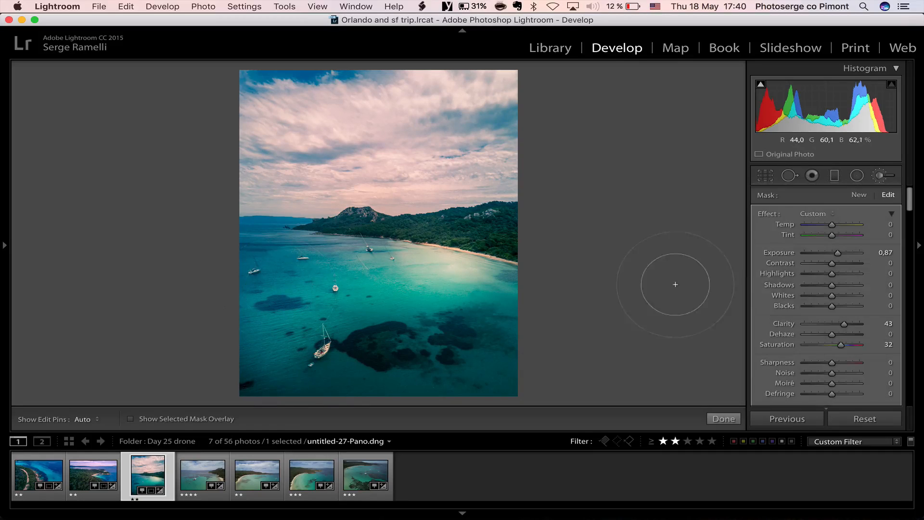
pyautogui.moveTo(843, 253); pyautogui.dragTo(836, 252)
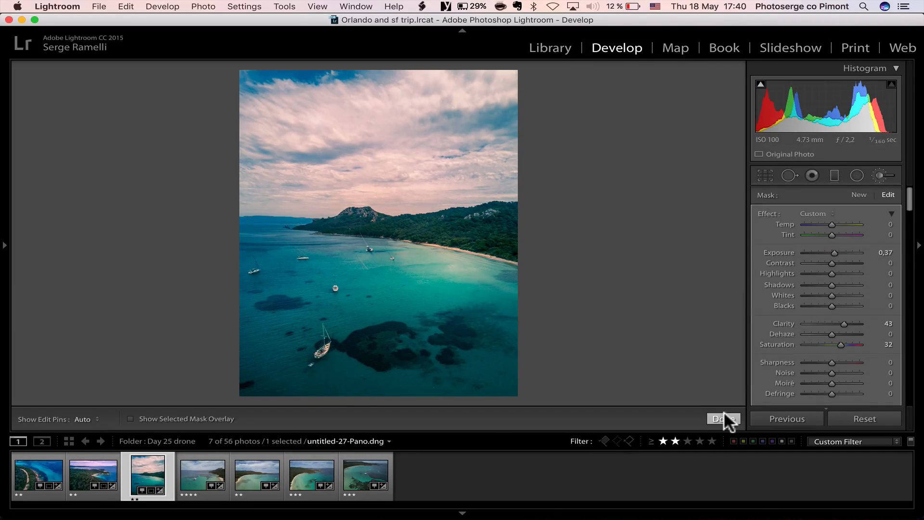
pyautogui.click(723, 419)
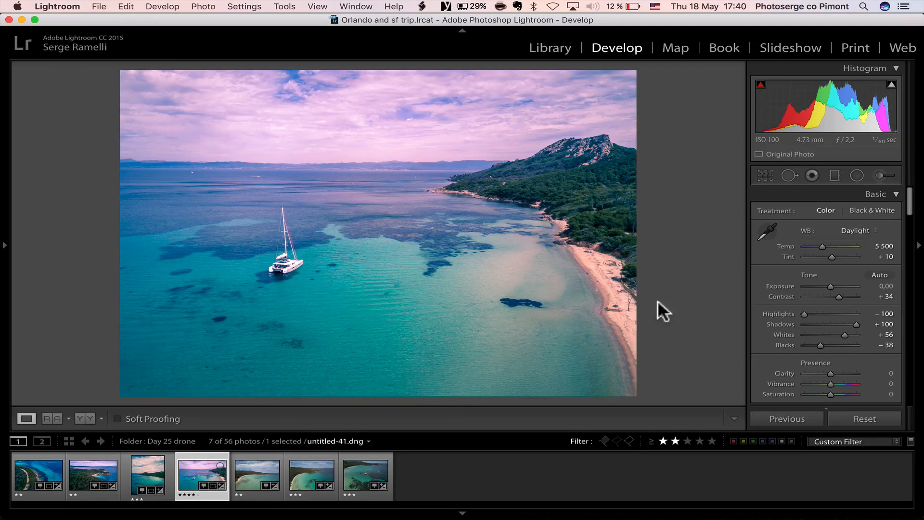
# - Set the catamaran photo to temperature 5867, tint -24, exposure -0.55 with slightly raised contrast
pyautogui.moveTo(849, 256); pyautogui.dragTo(832, 256)
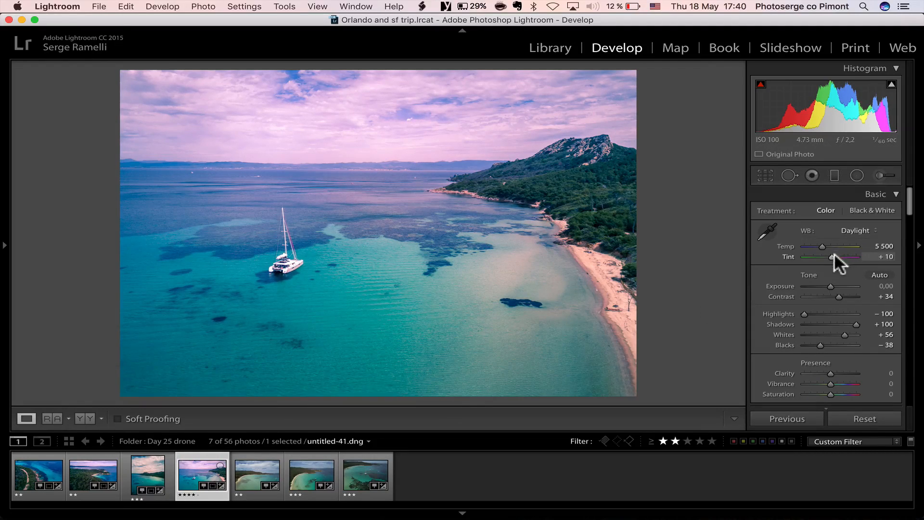
pyautogui.moveTo(821, 247); pyautogui.dragTo(827, 246)
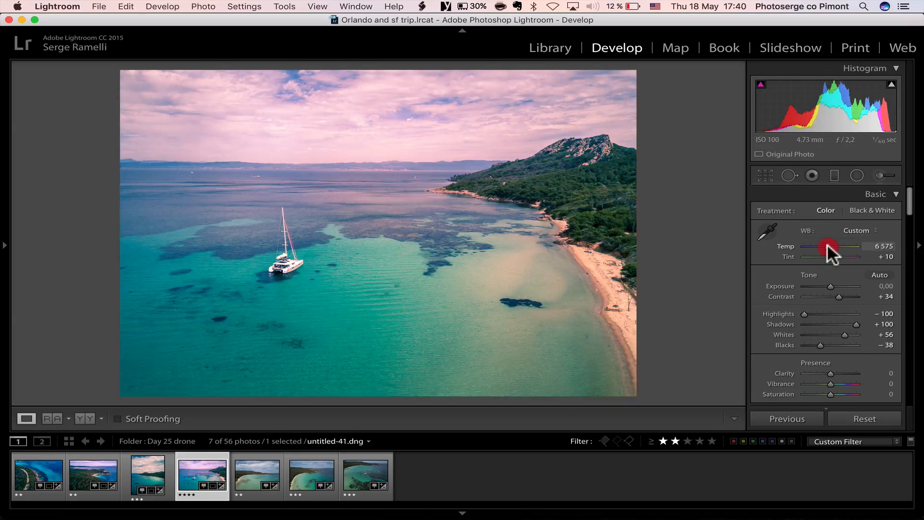
pyautogui.moveTo(830, 247); pyautogui.dragTo(824, 247)
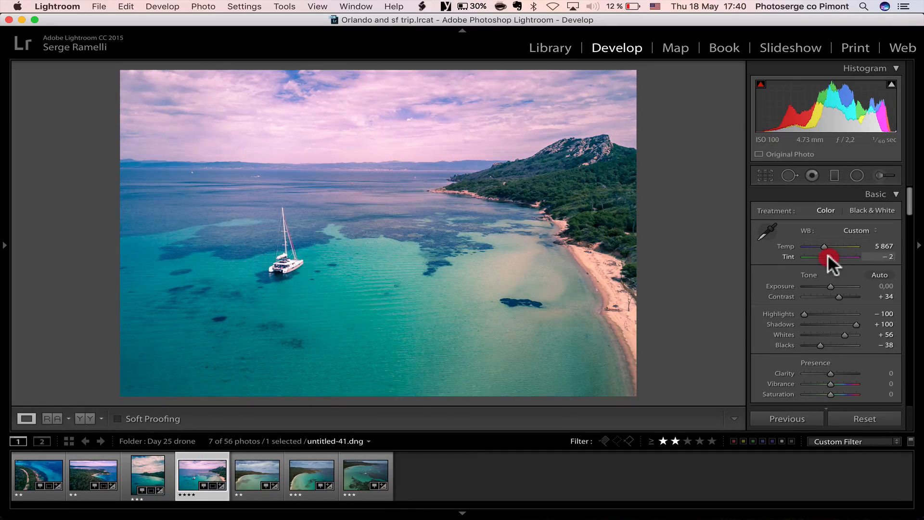
pyautogui.moveTo(828, 256); pyautogui.dragTo(810, 256)
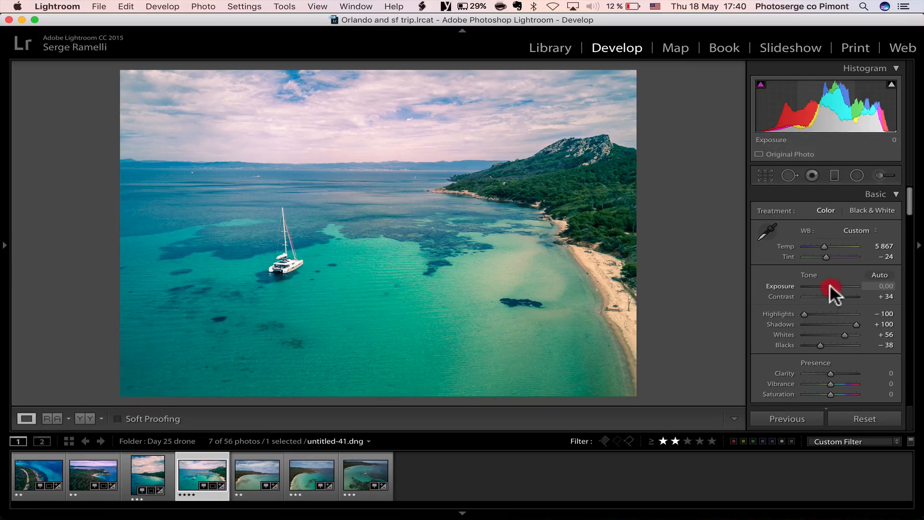
pyautogui.moveTo(834, 285); pyautogui.dragTo(825, 286)
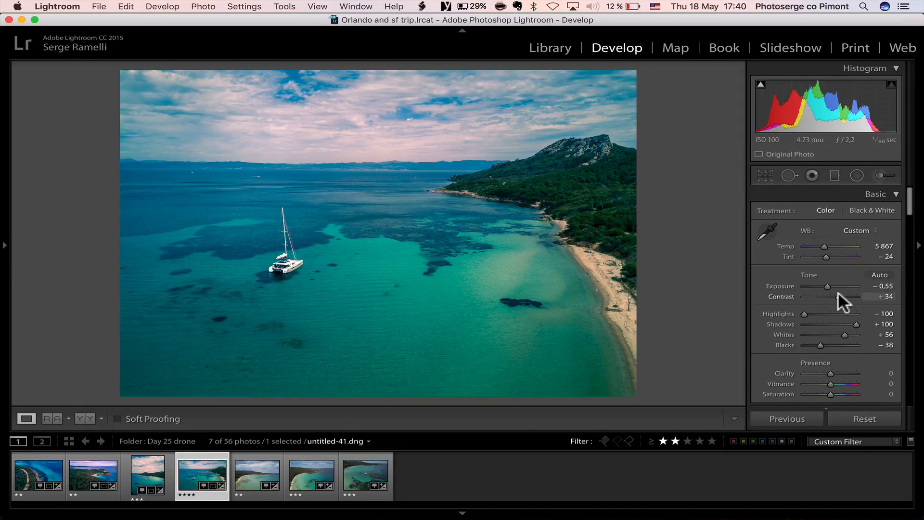
pyautogui.moveTo(839, 296); pyautogui.dragTo(846, 296)
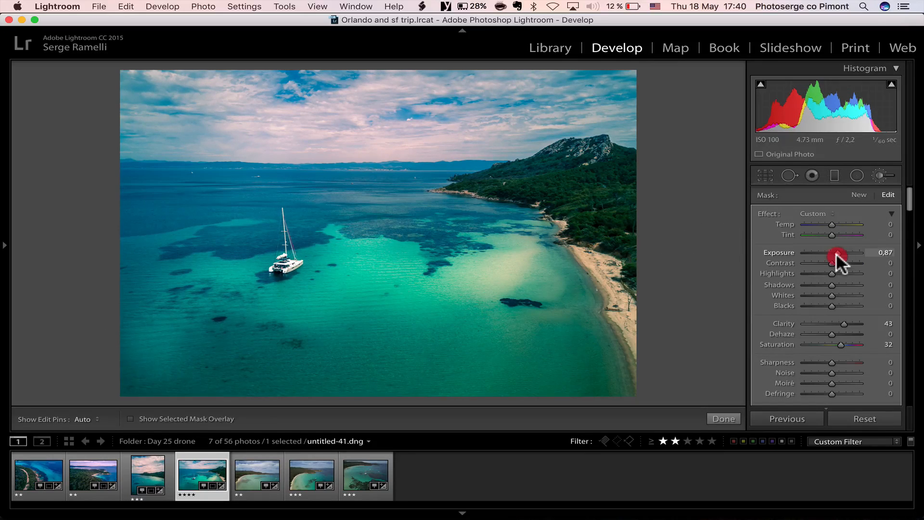
# - Set the radial adjustment's exposure to 0.87 alongside clarity 43 and saturation 32
pyautogui.moveTo(838, 259); pyautogui.dragTo(832, 259)
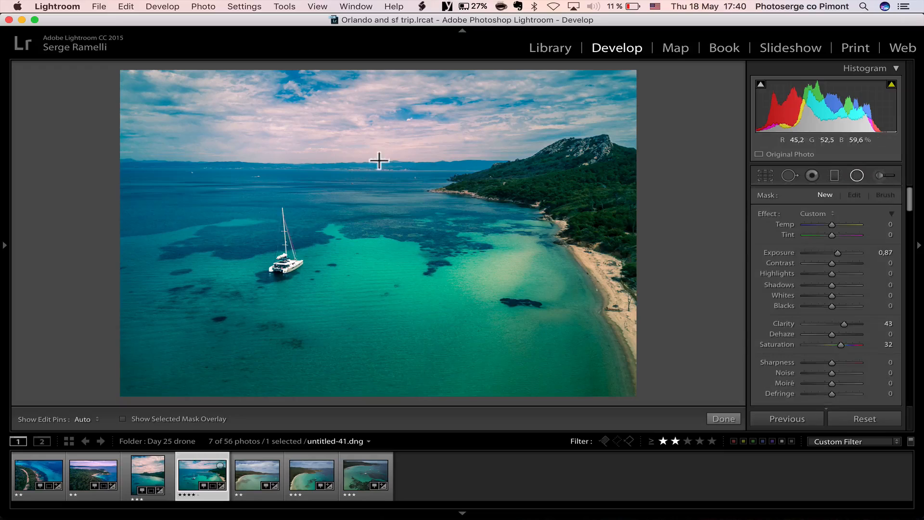
# - Add a Radial Filter ellipse over the horizon stretched into the sky with clarity -41, saturation 23
pyautogui.moveTo(378, 160); pyautogui.dragTo(619, 197)
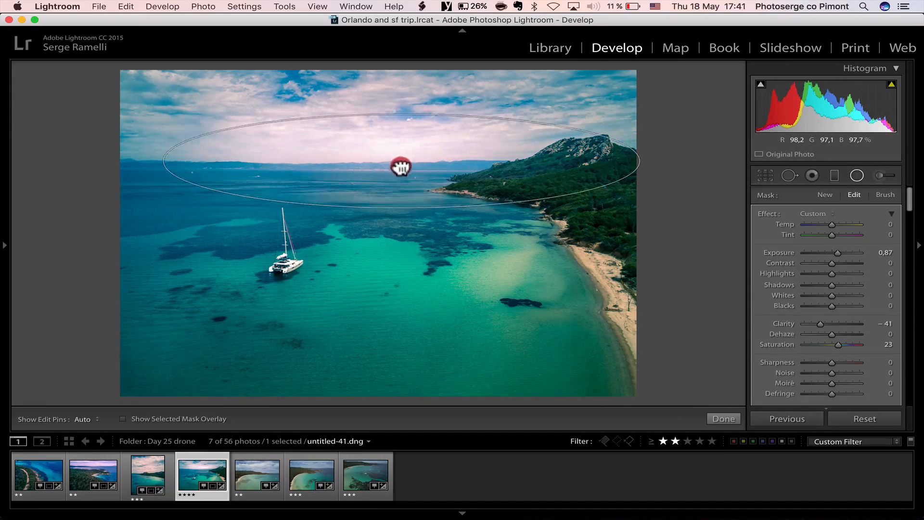
pyautogui.moveTo(401, 165); pyautogui.dragTo(401, 107)
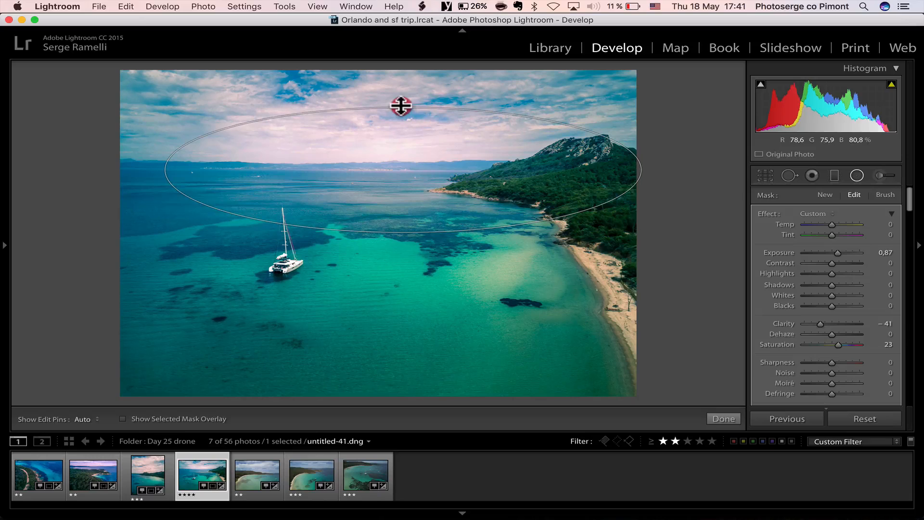
pyautogui.click(723, 419)
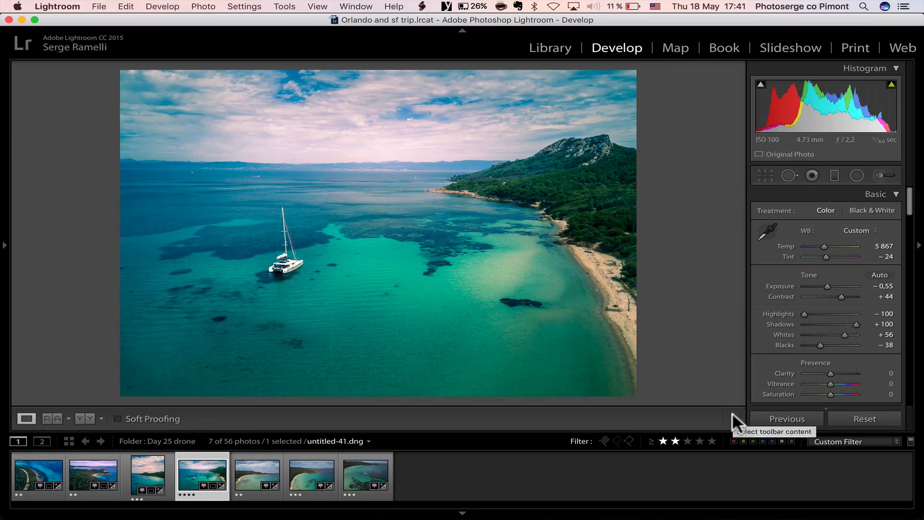
# - Copy all develop settings from the edited catamaran photo untitled-41
pyautogui.click(256, 474)
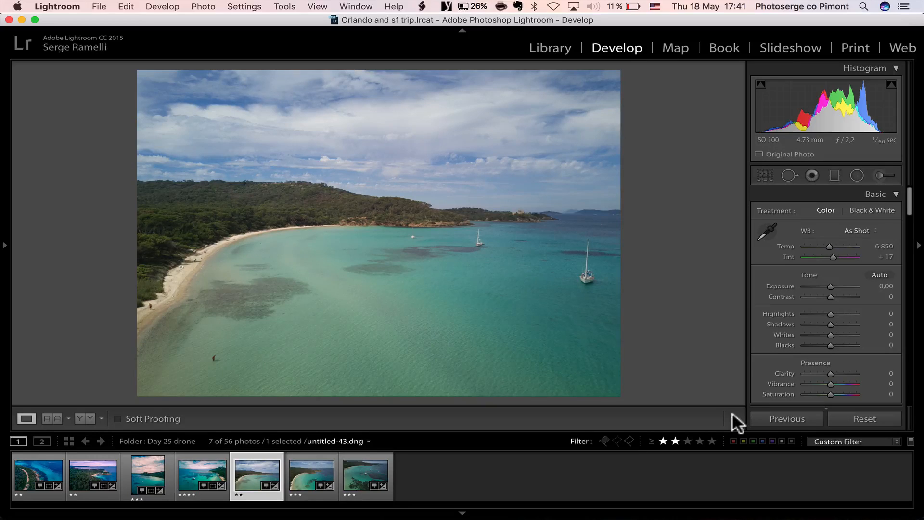
pyautogui.click(202, 473)
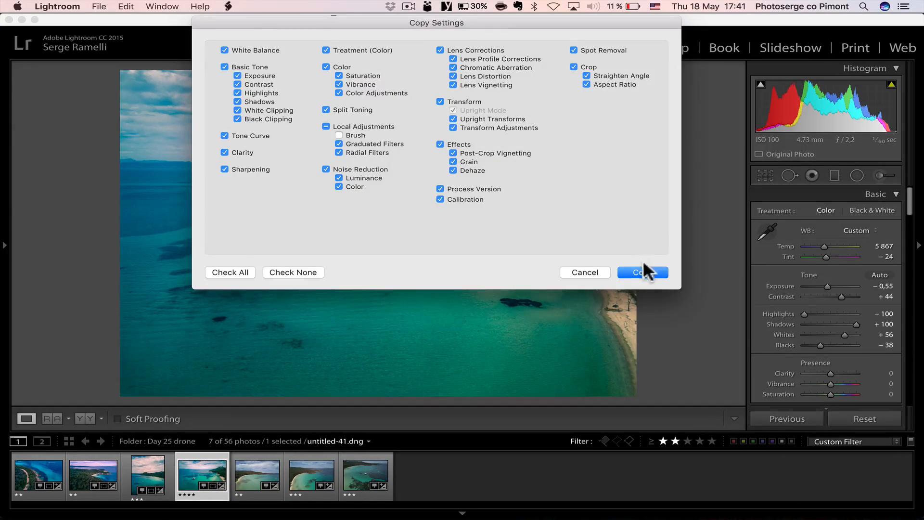
pyautogui.click(641, 272)
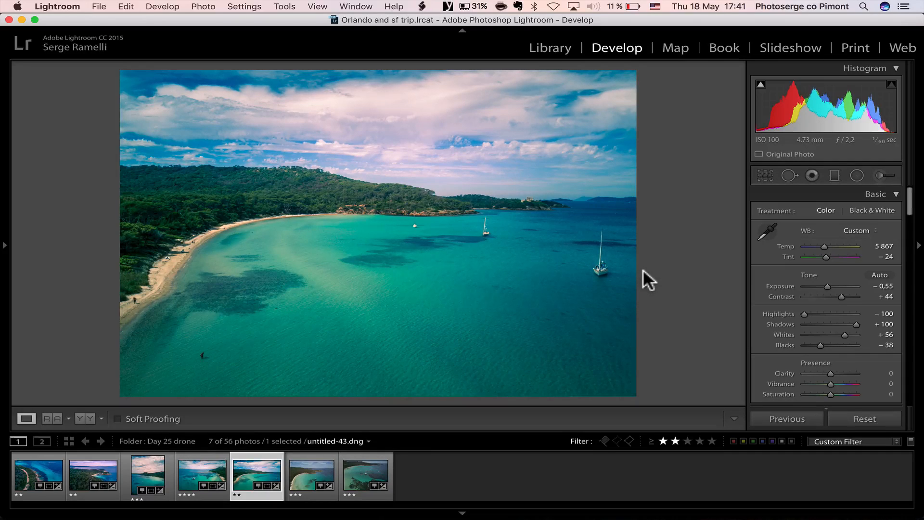
# - Paste the settings onto the other bay photos and return to the first drone photo untitled-18
pyautogui.click(311, 475)
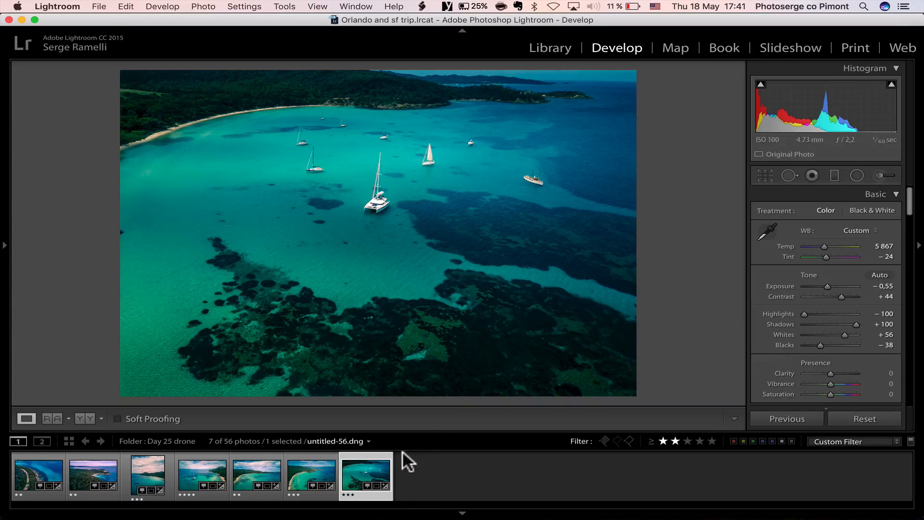
pyautogui.click(37, 473)
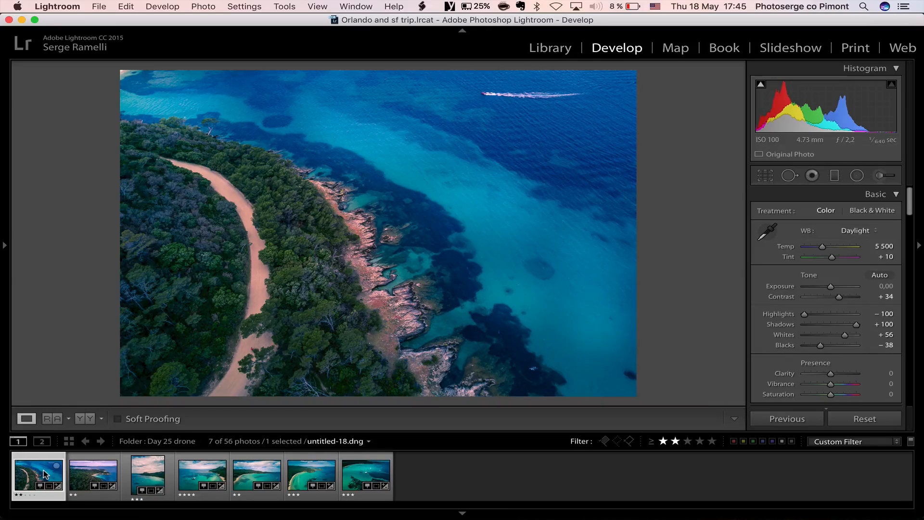